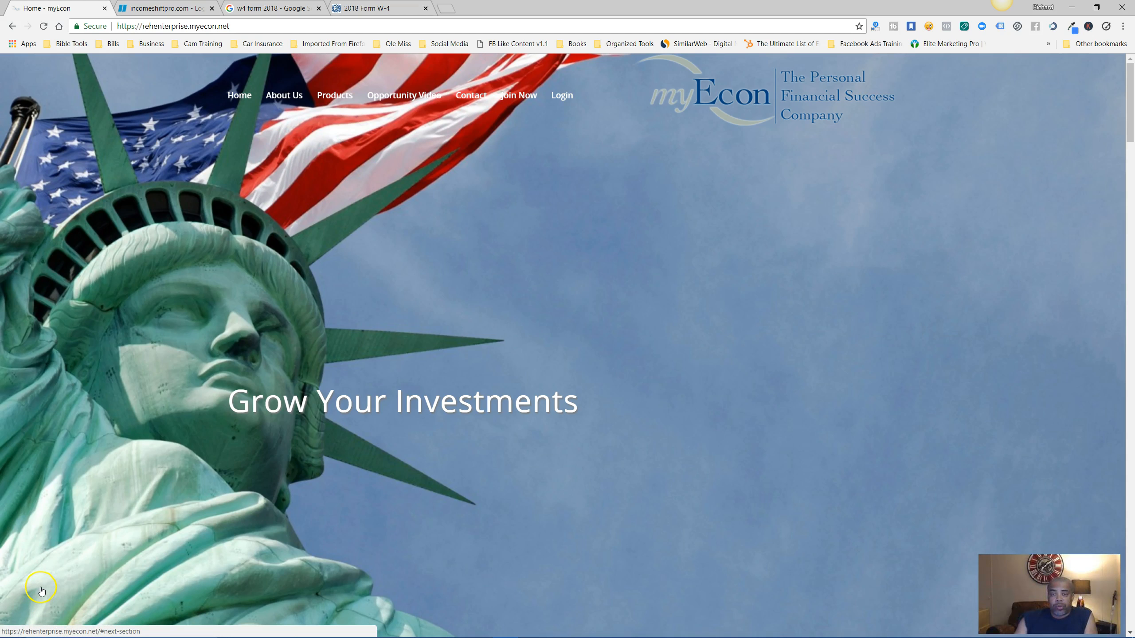
mouse_move(519, 381)
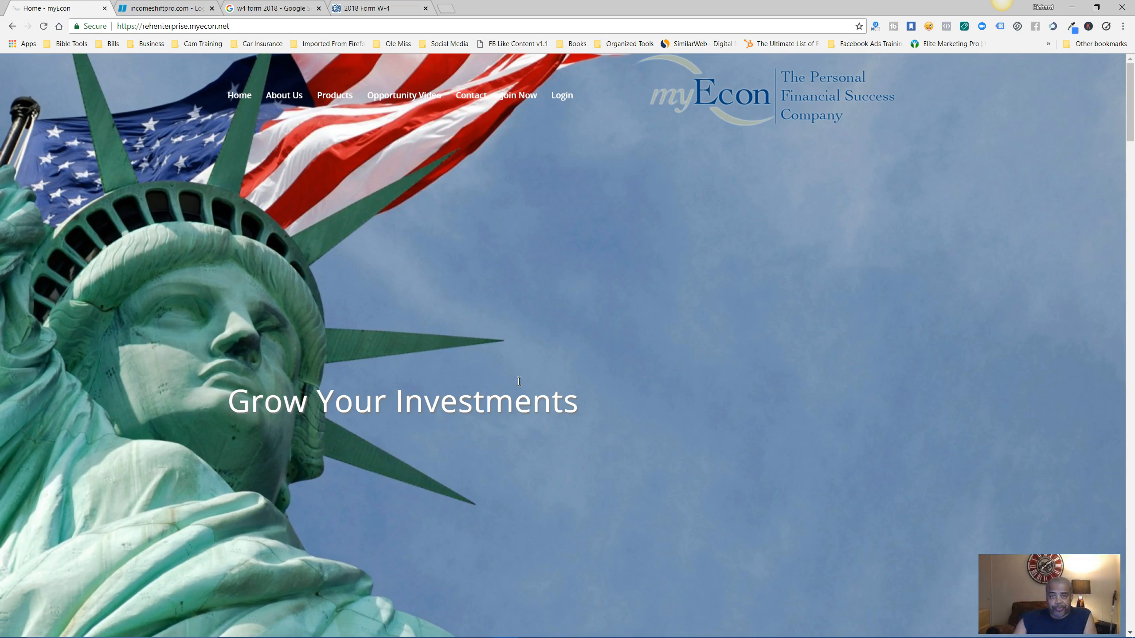
mouse_move(588, 136)
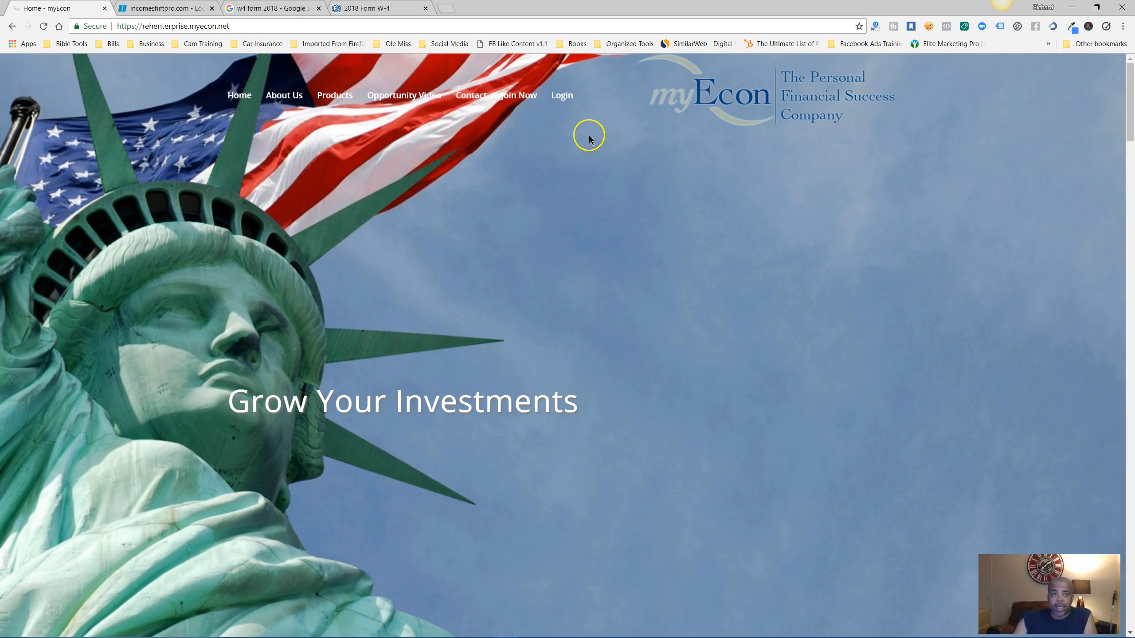
mouse_move(561, 95)
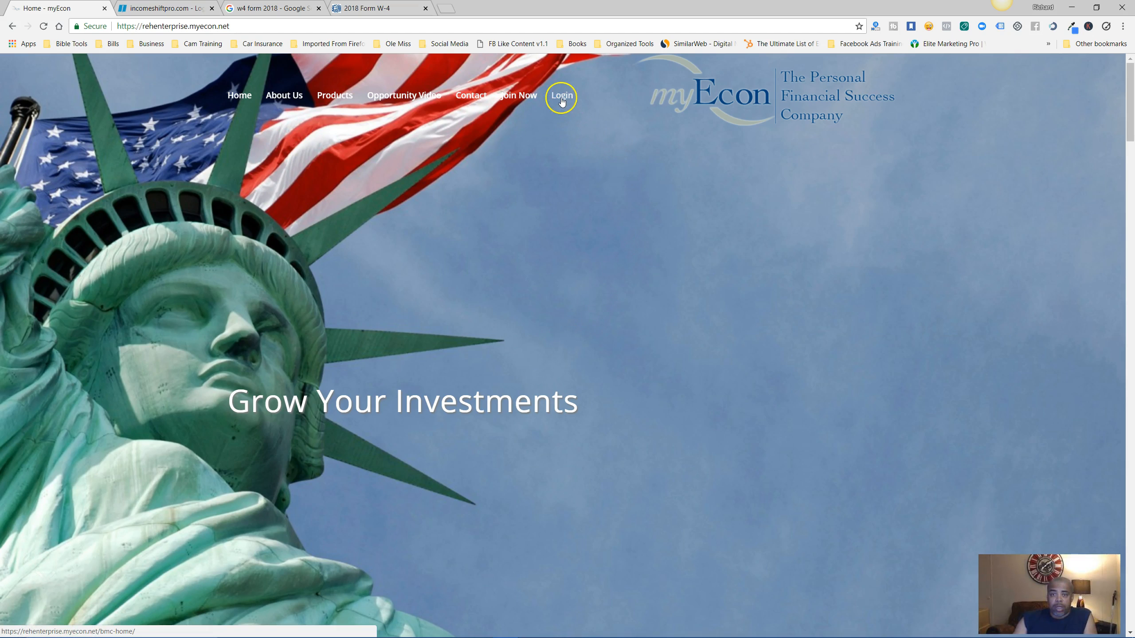
- Sign in to the myEcon associate account and open the Quick Start Orientation video list
click(561, 95)
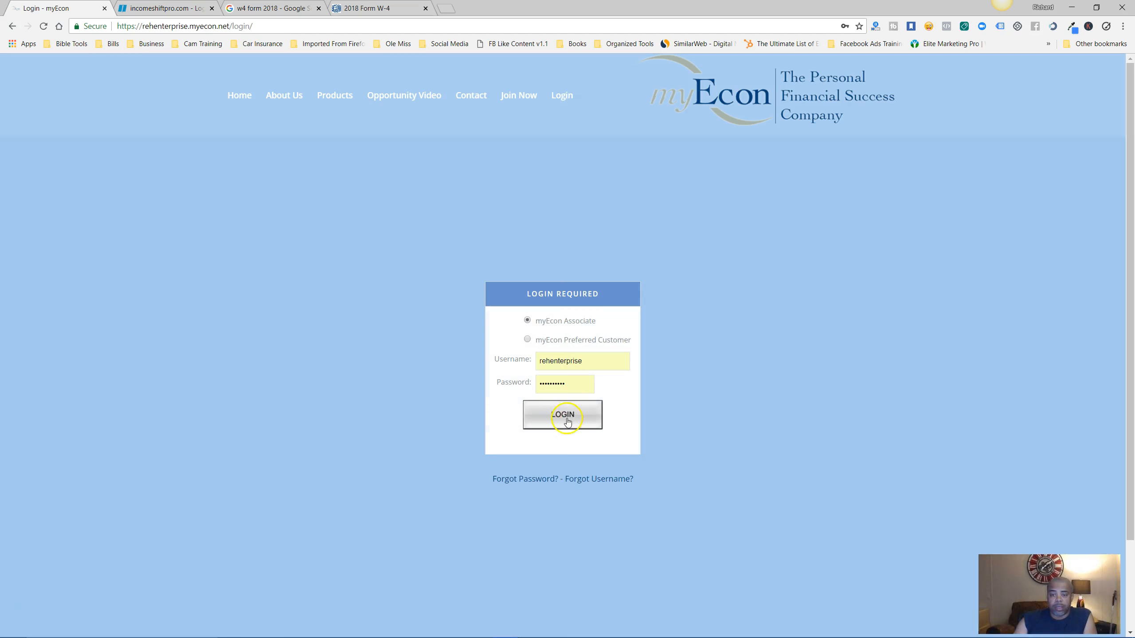
click(562, 415)
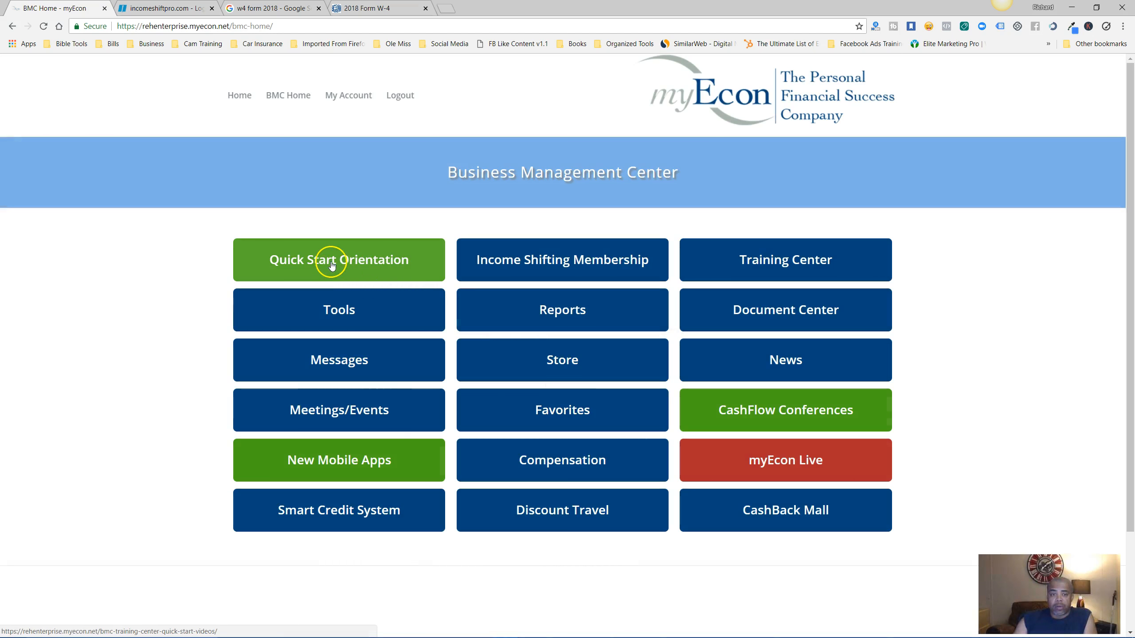
click(339, 258)
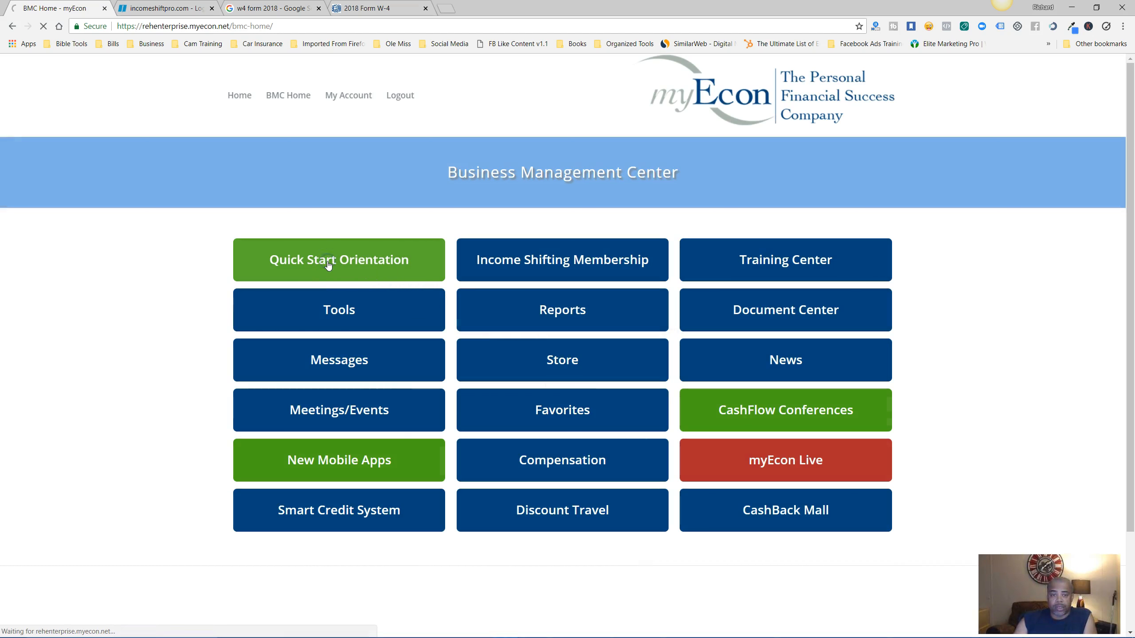
click(338, 259)
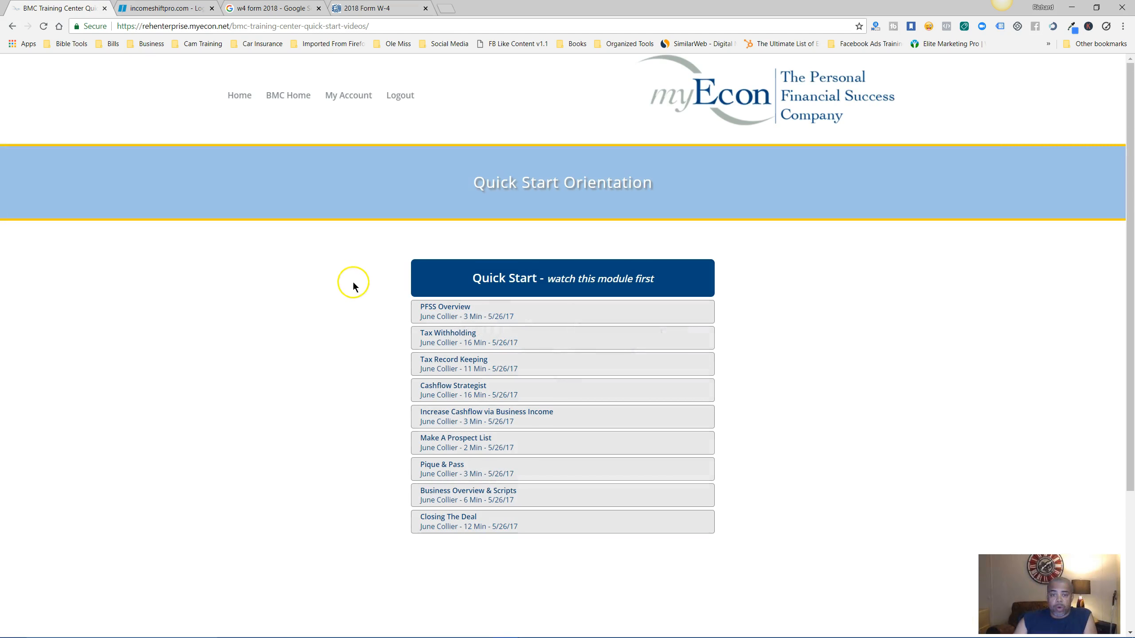
mouse_move(527, 300)
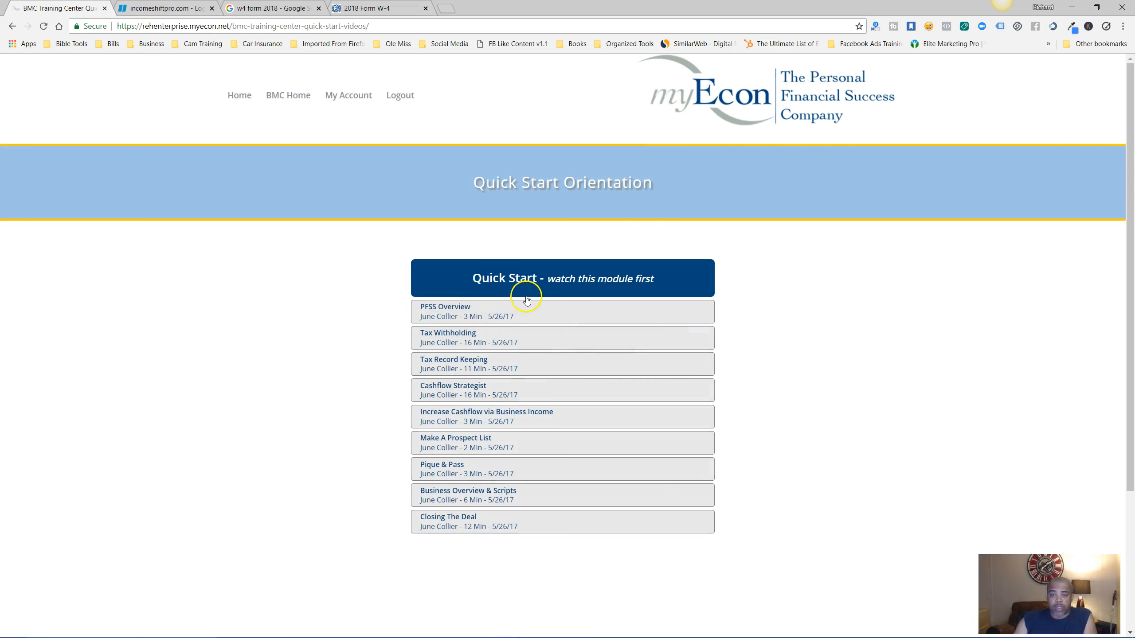
mouse_move(506, 291)
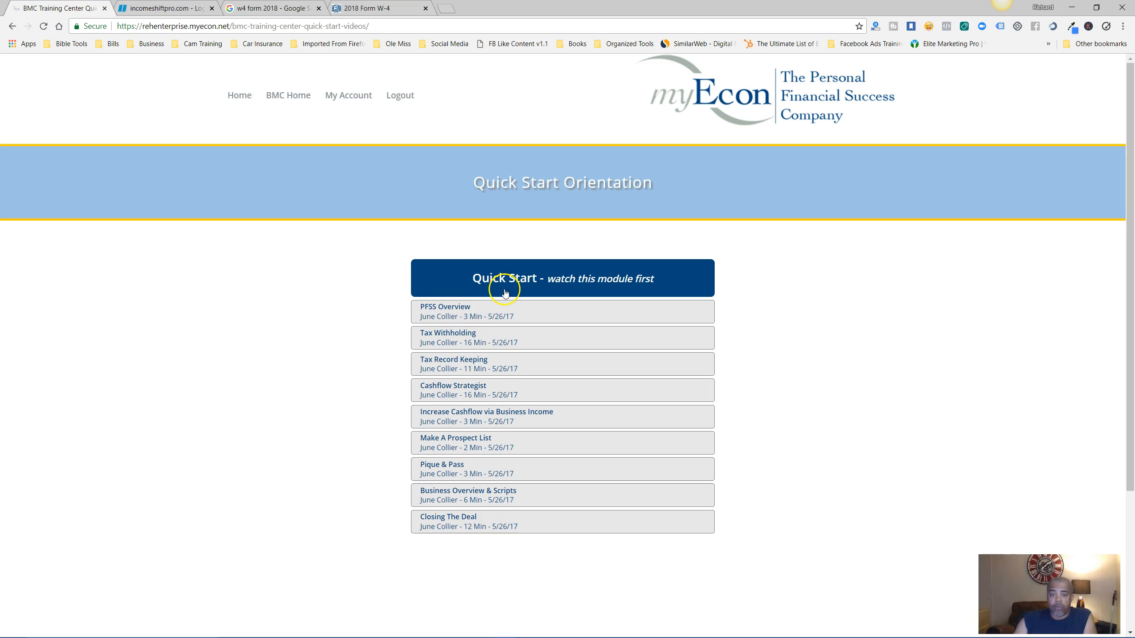
mouse_move(452, 337)
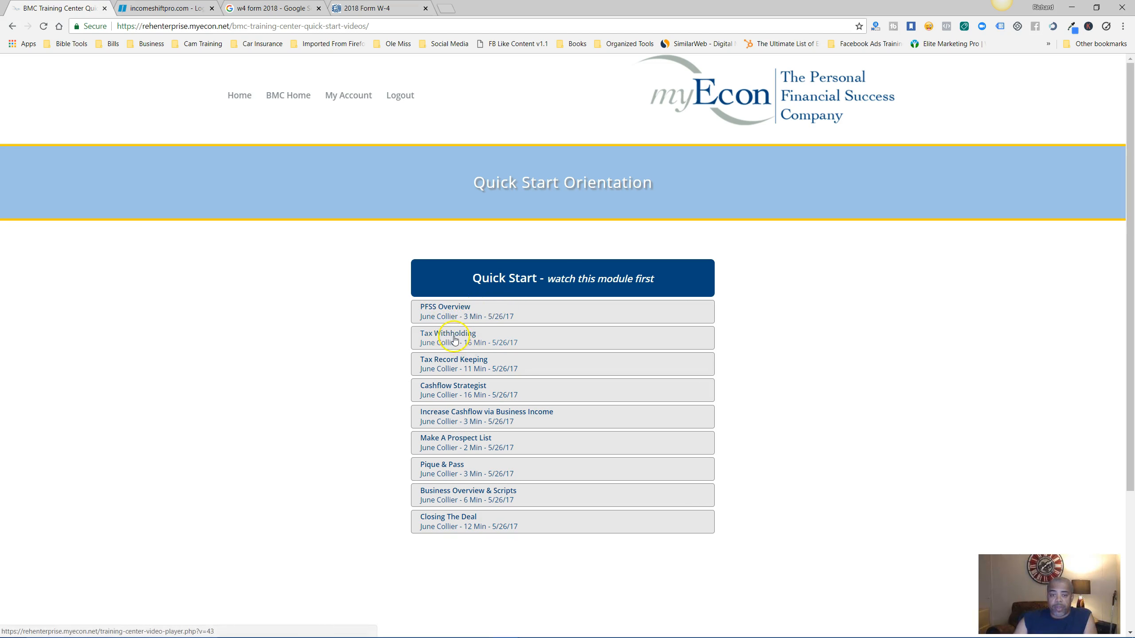
- Open the Tax Withholding training video, then return to the 'w4 form 2018' search results tab
click(448, 337)
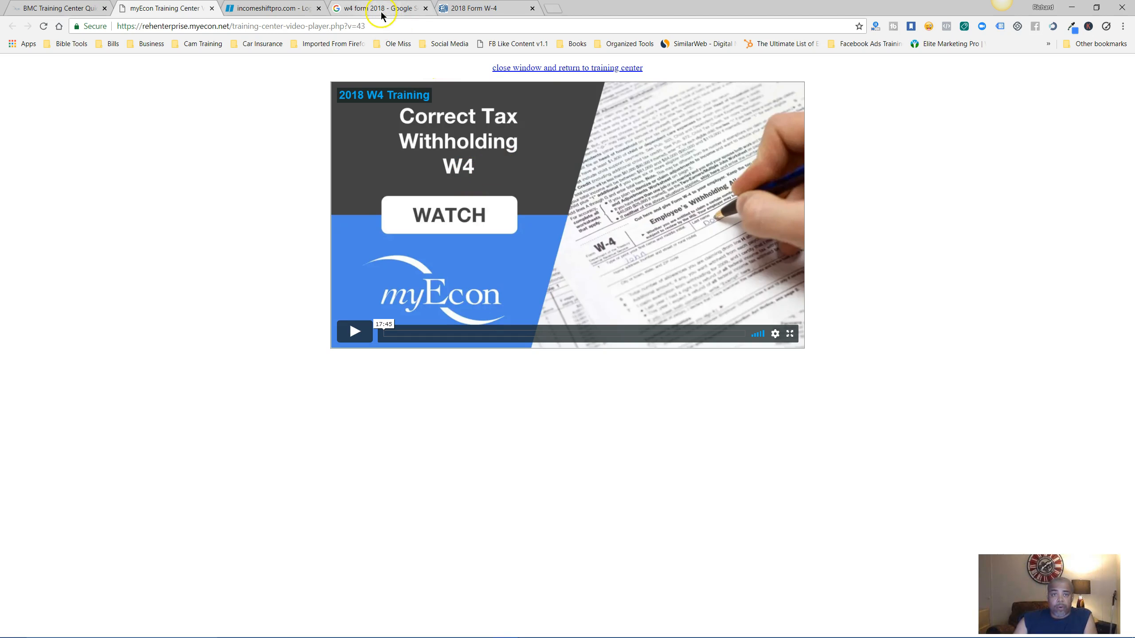
click(376, 8)
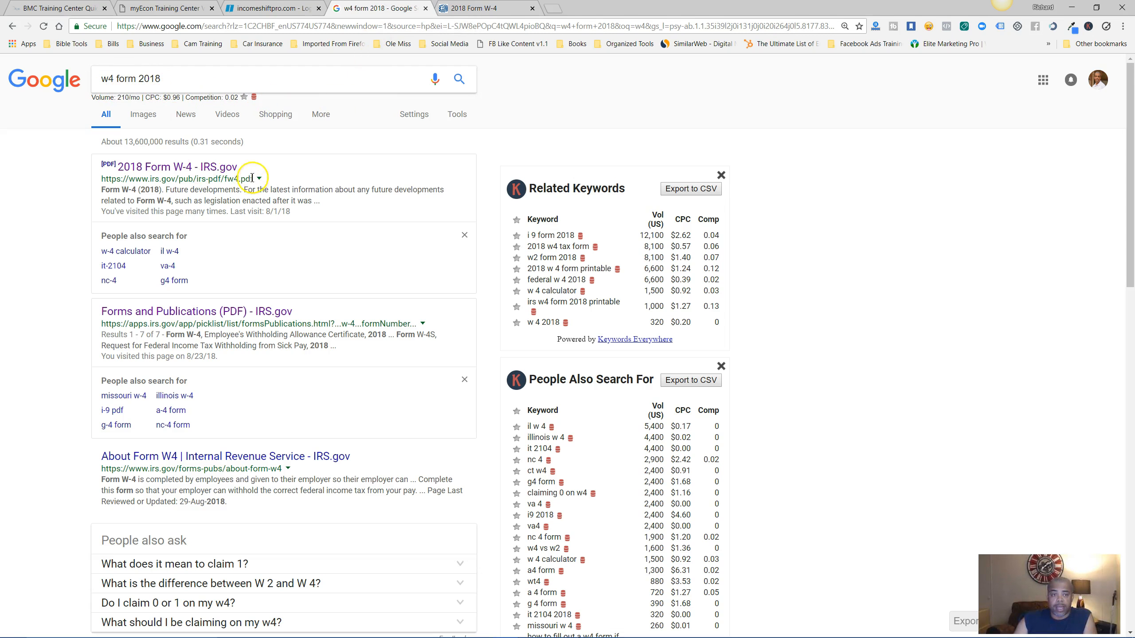
mouse_move(258, 305)
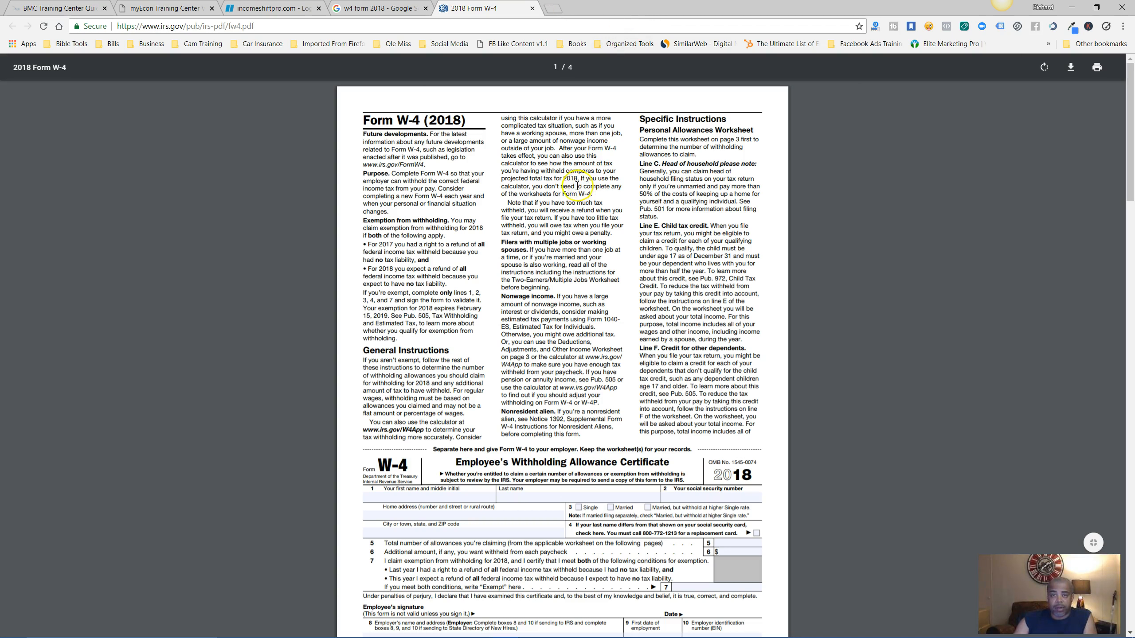
mouse_move(505, 210)
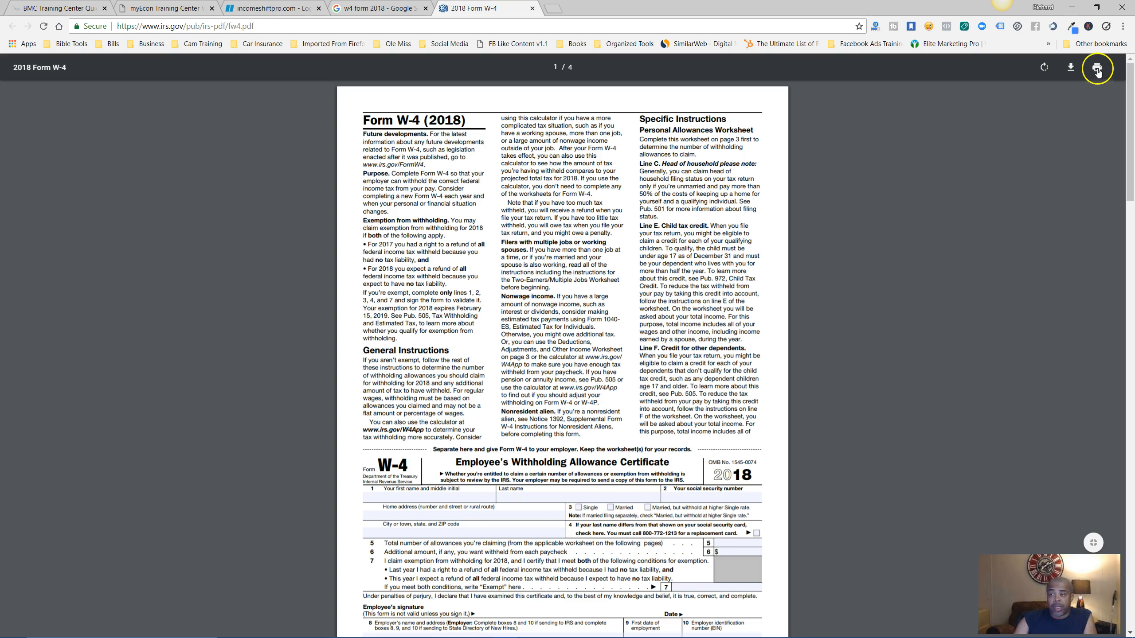
mouse_move(1098, 67)
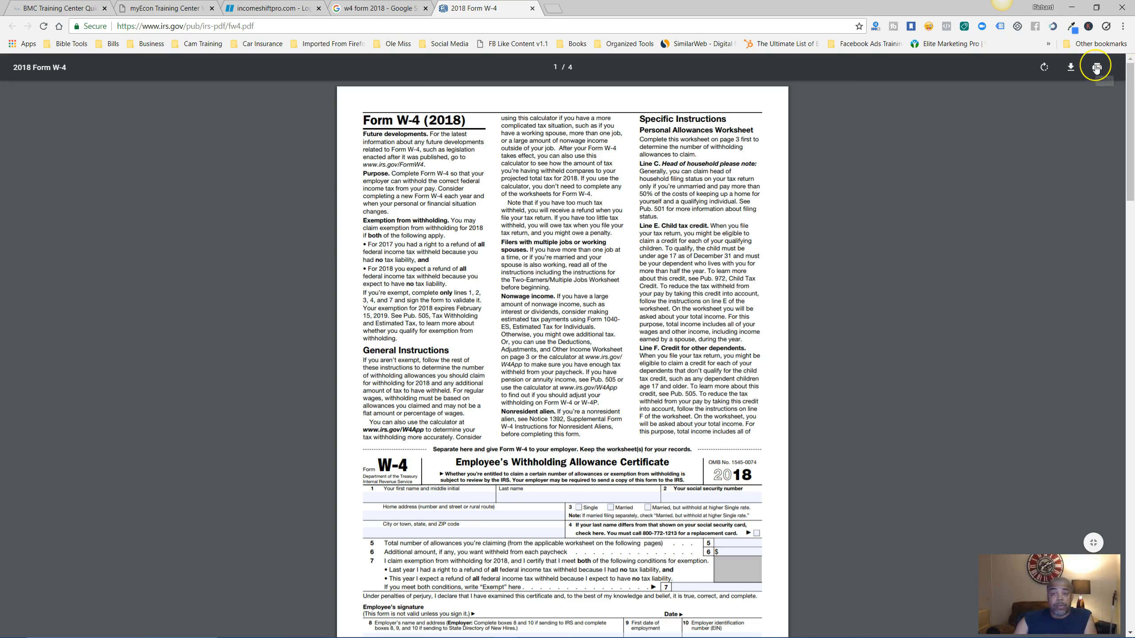
mouse_move(1096, 68)
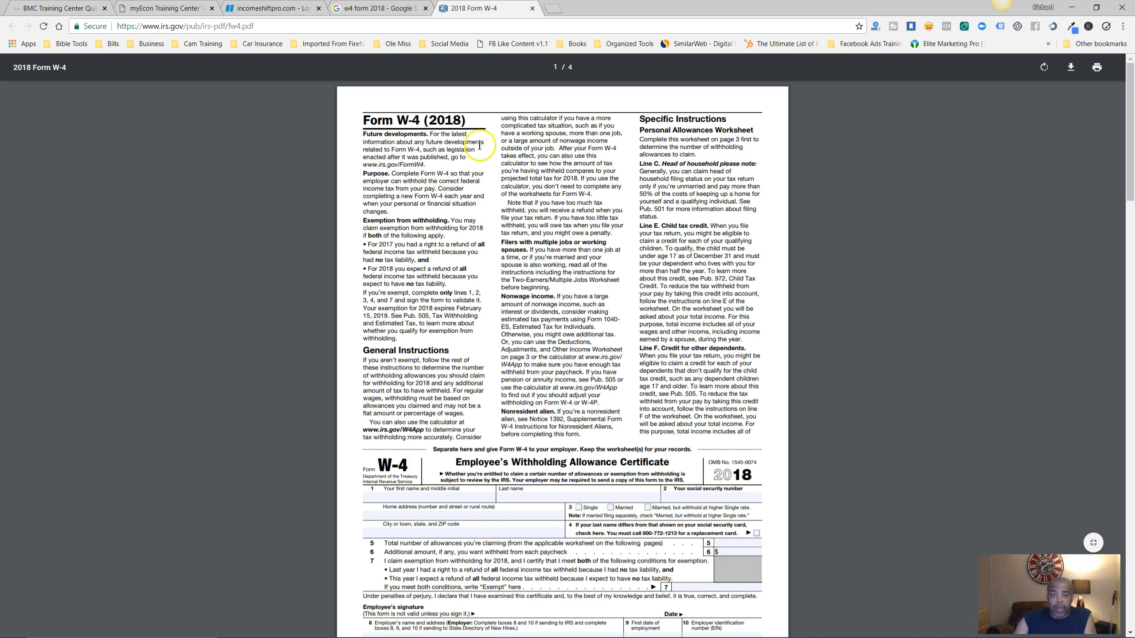
mouse_move(452, 163)
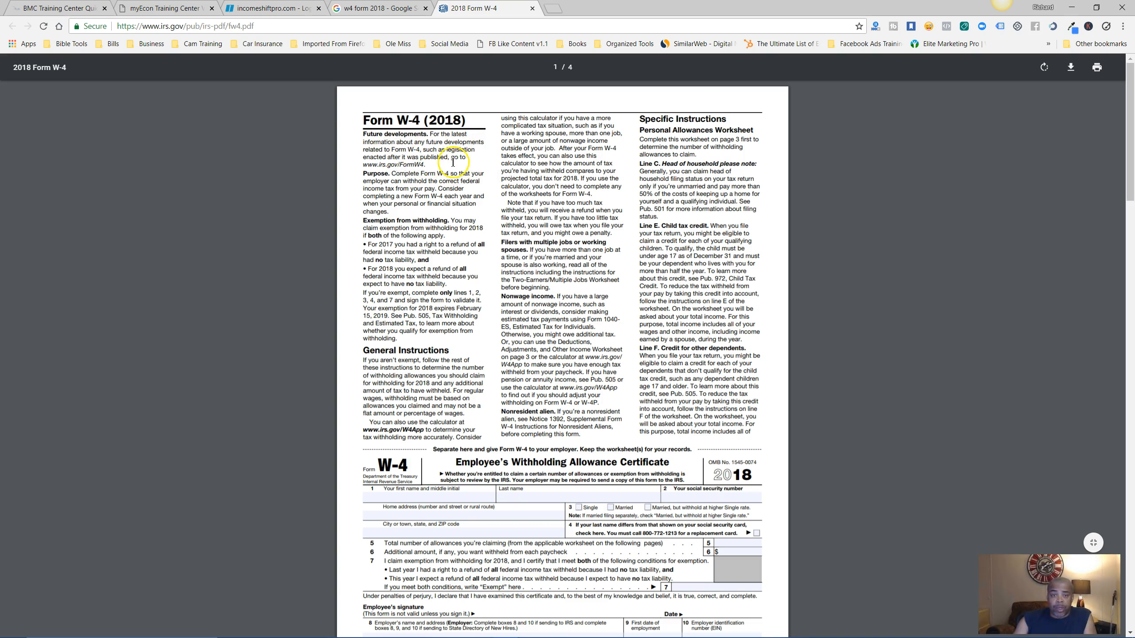
mouse_move(422, 139)
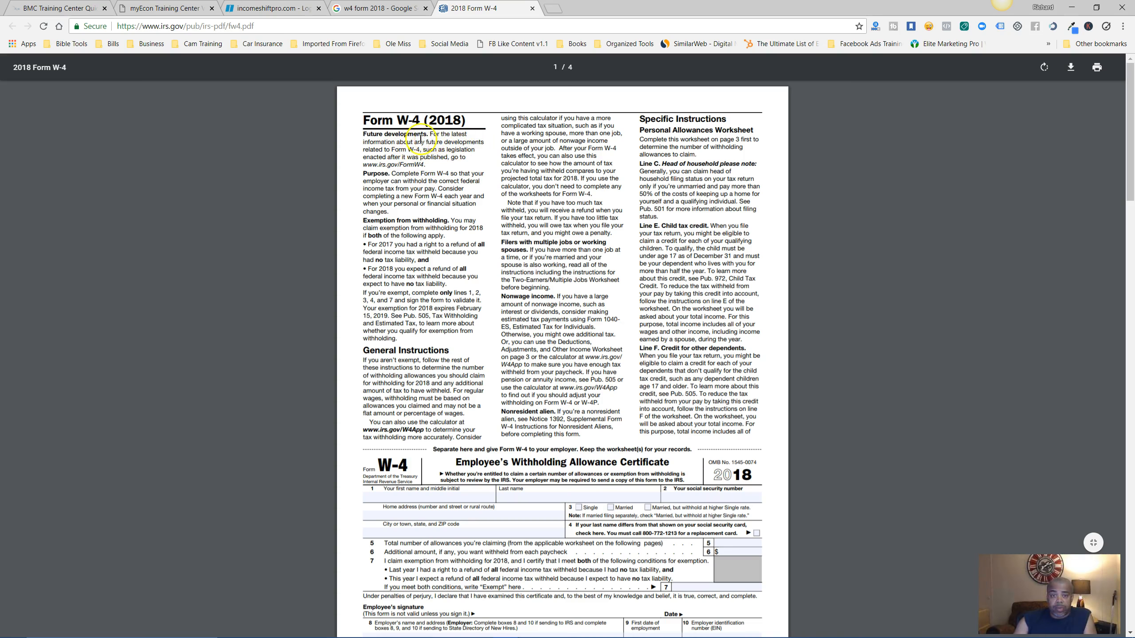
mouse_move(449, 167)
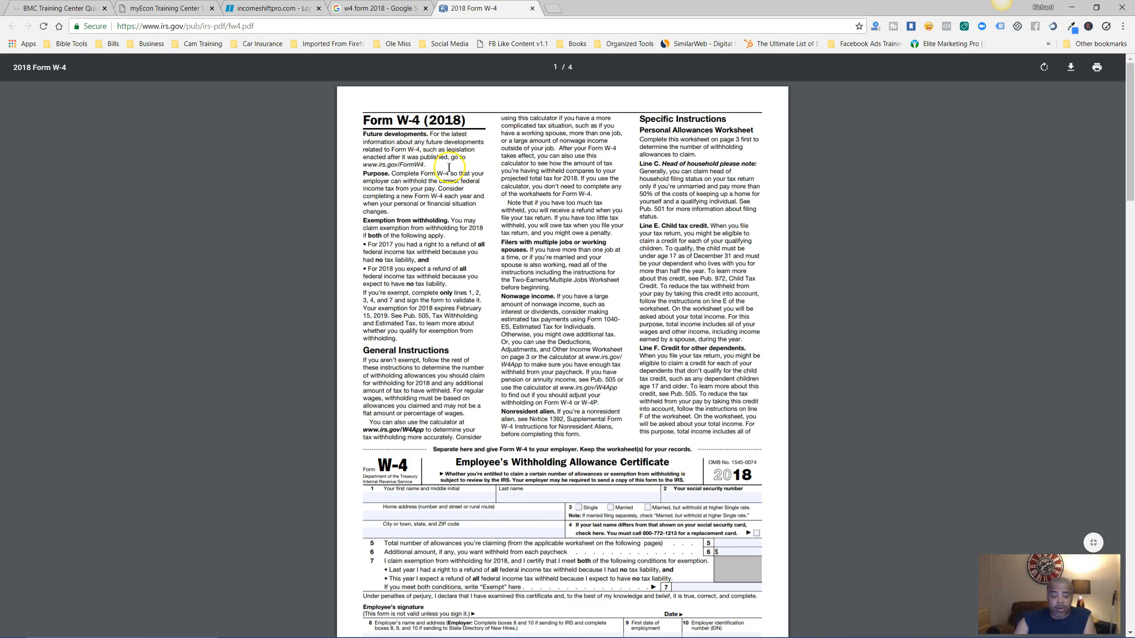
mouse_move(487, 171)
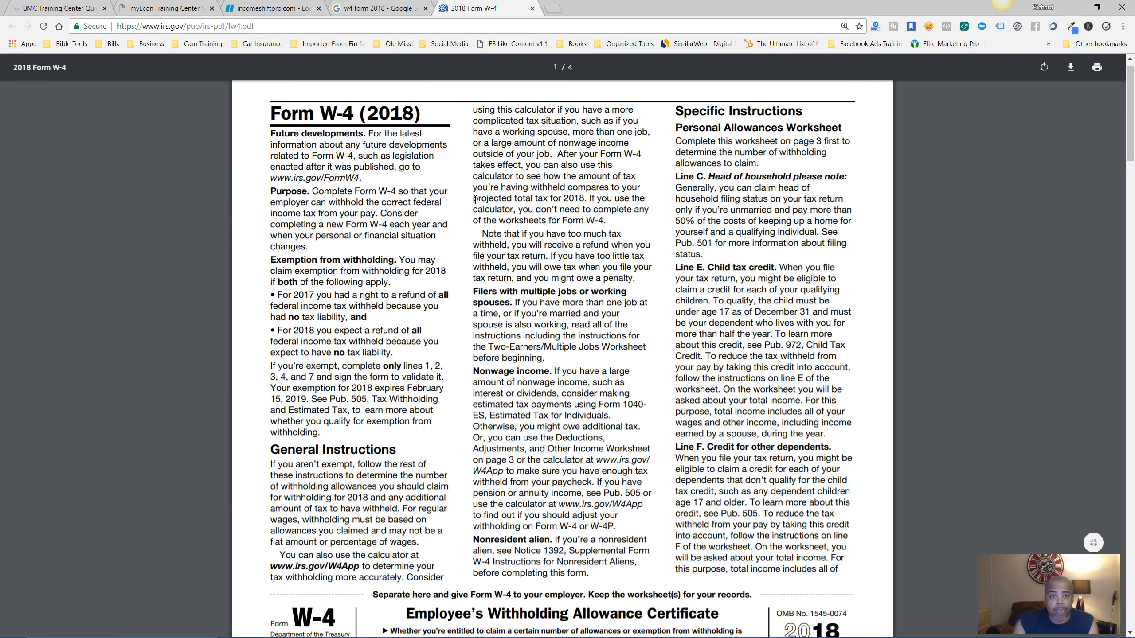
mouse_move(448, 202)
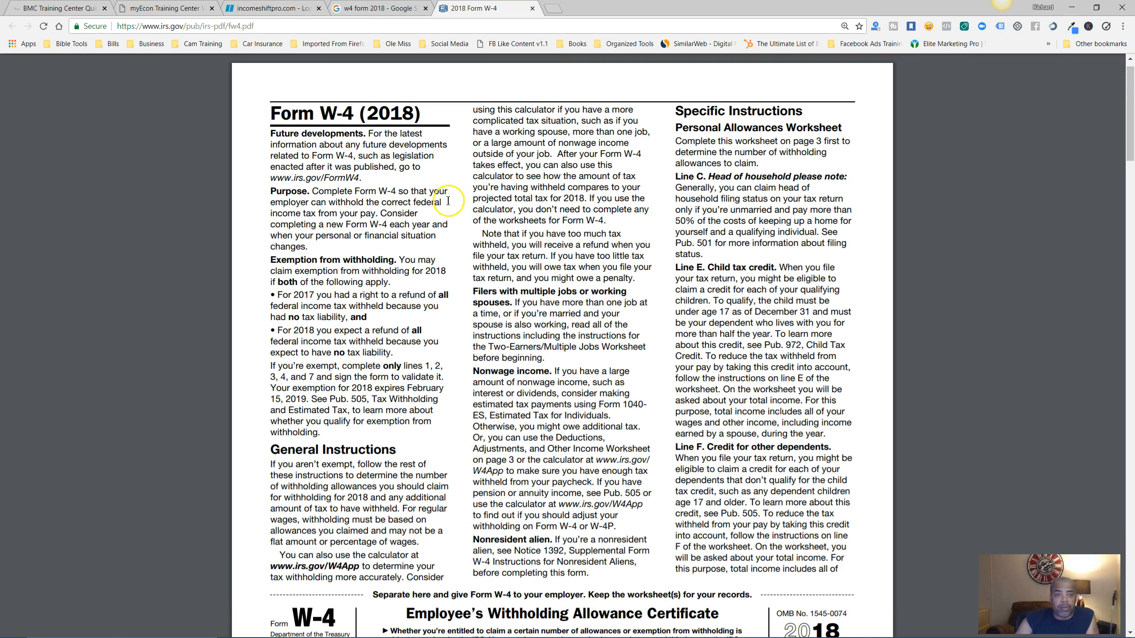
mouse_move(332, 202)
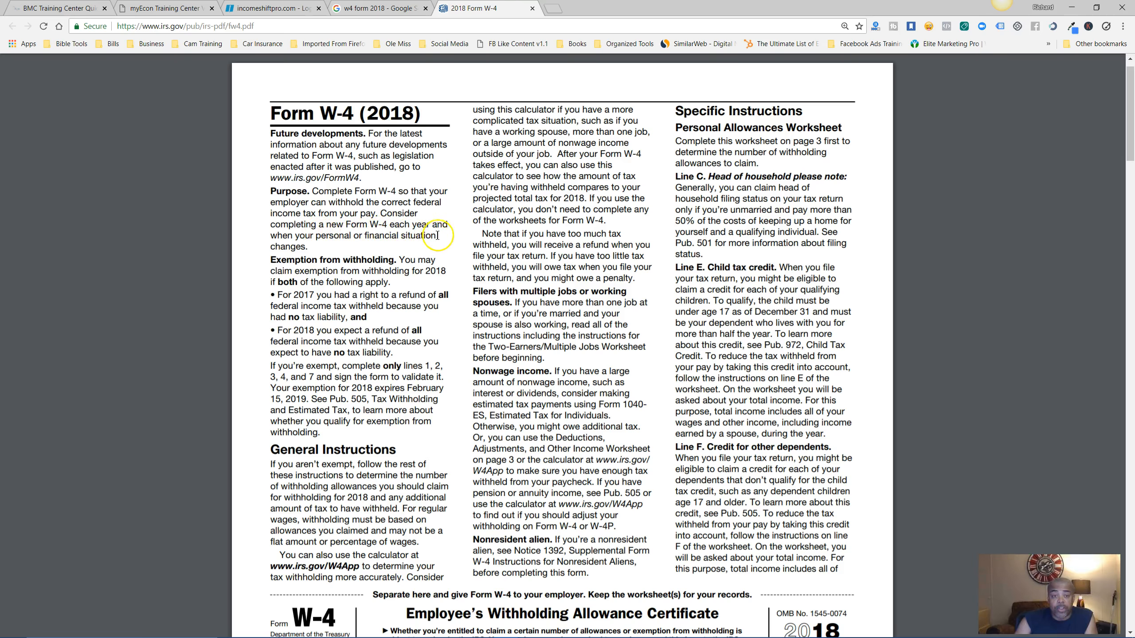
mouse_move(329, 245)
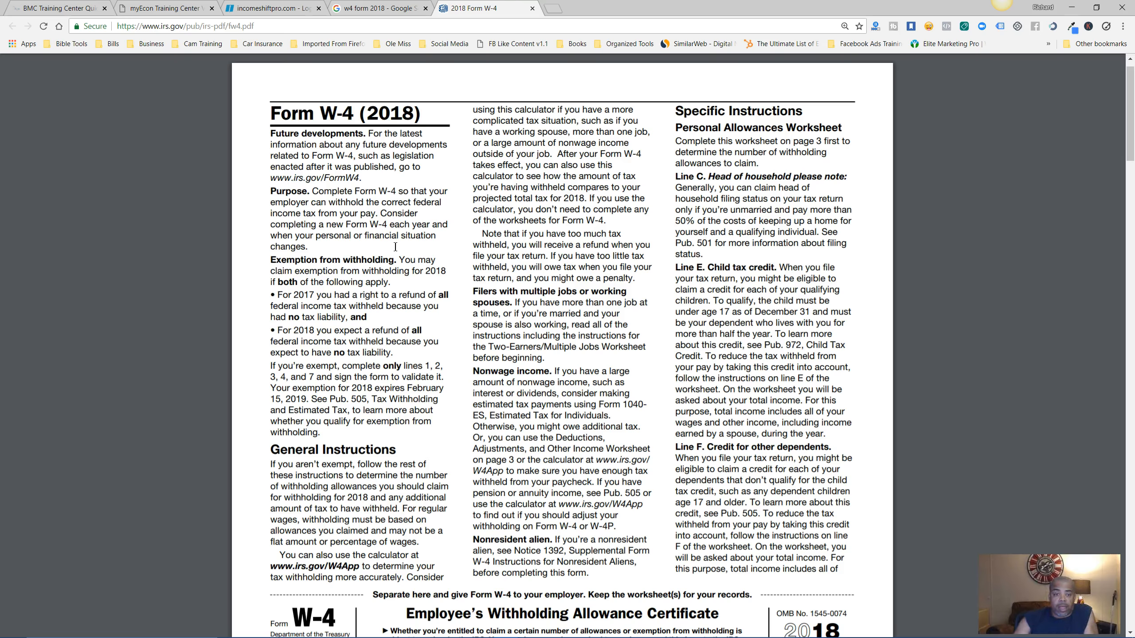
mouse_move(395, 246)
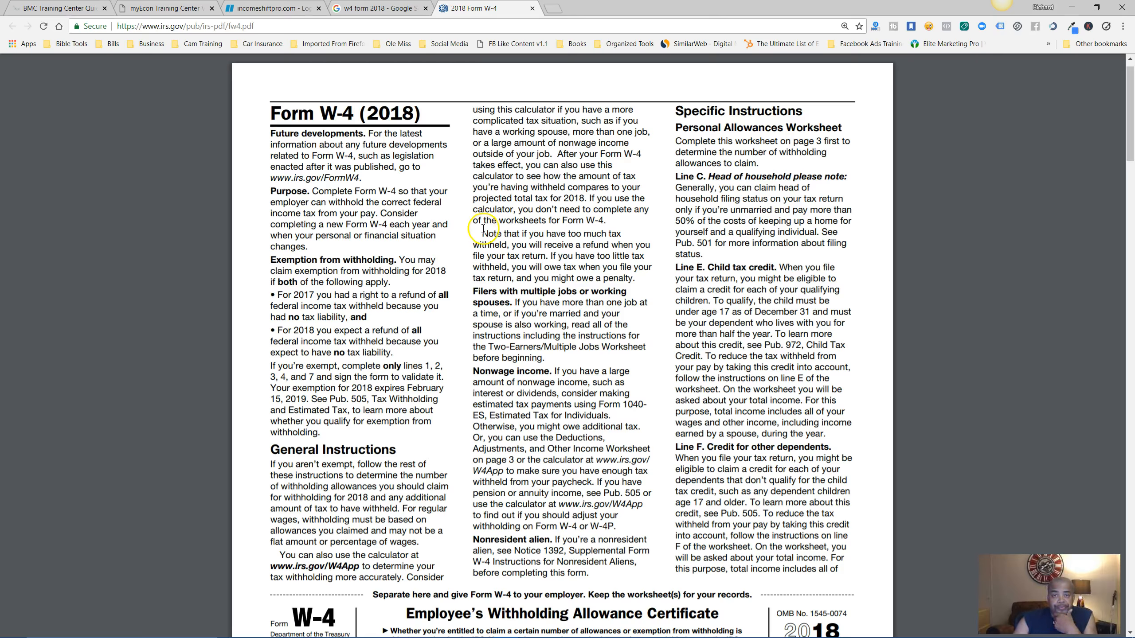
- Scroll the 2018 W-4 PDF down to page 3's Personal Allowances Worksheet
scroll(down, 3)
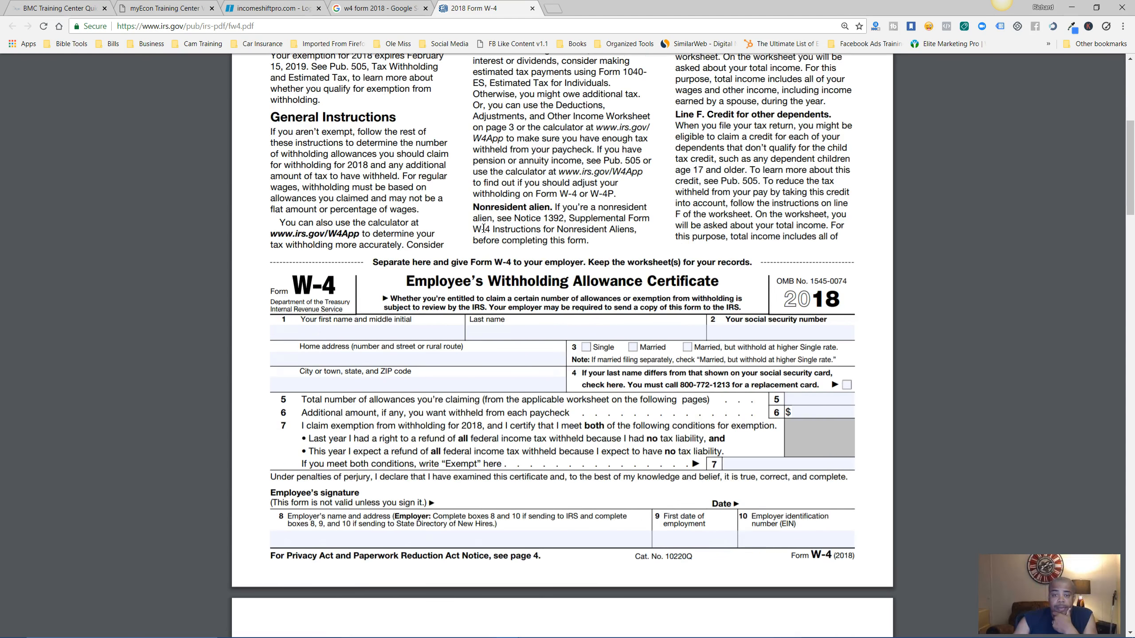
scroll(down, 3)
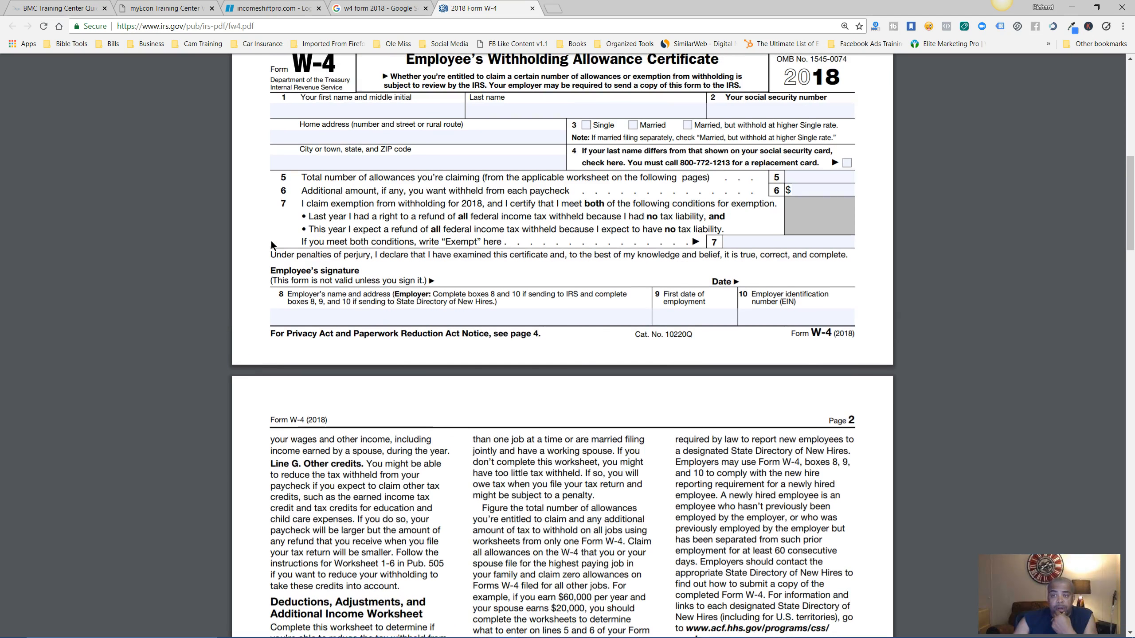
scroll(down, 3)
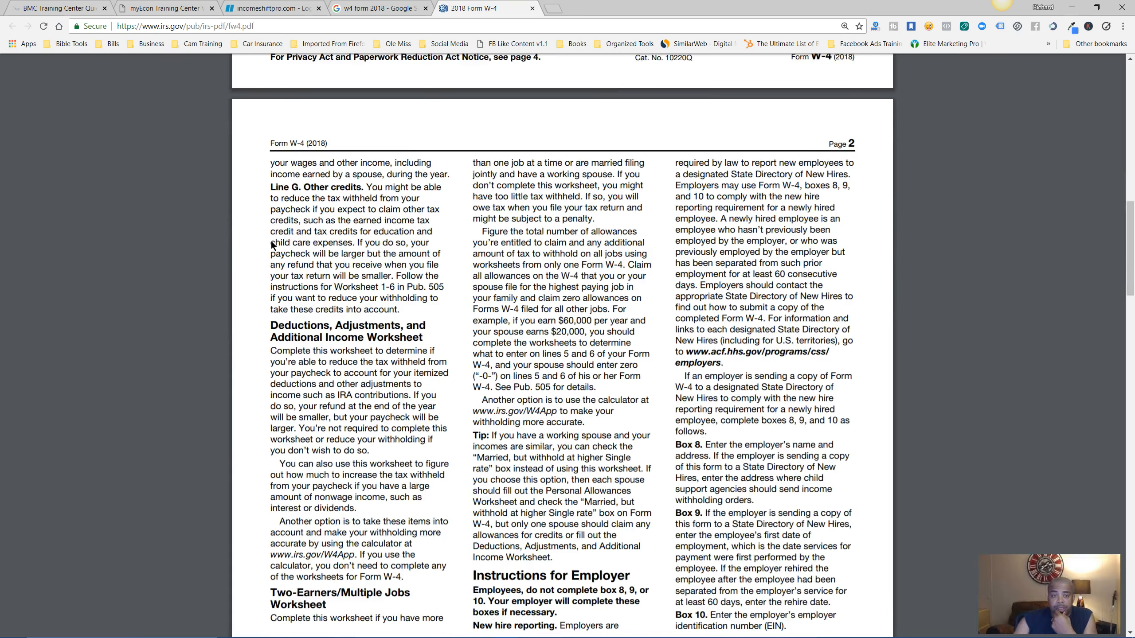
scroll(down, 3)
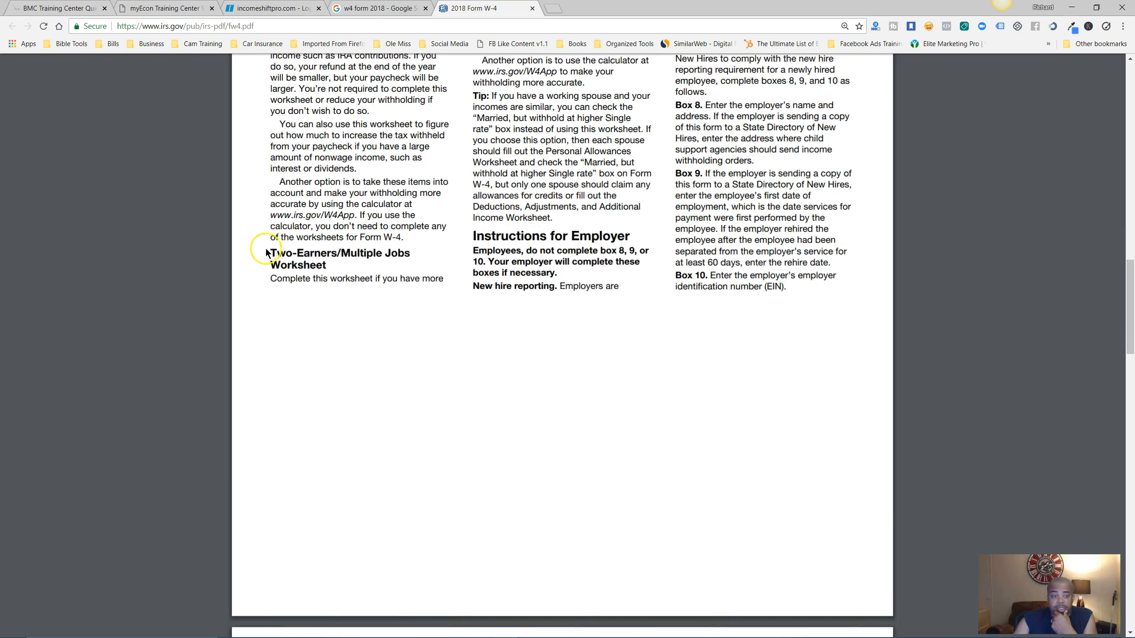
scroll(down, 3)
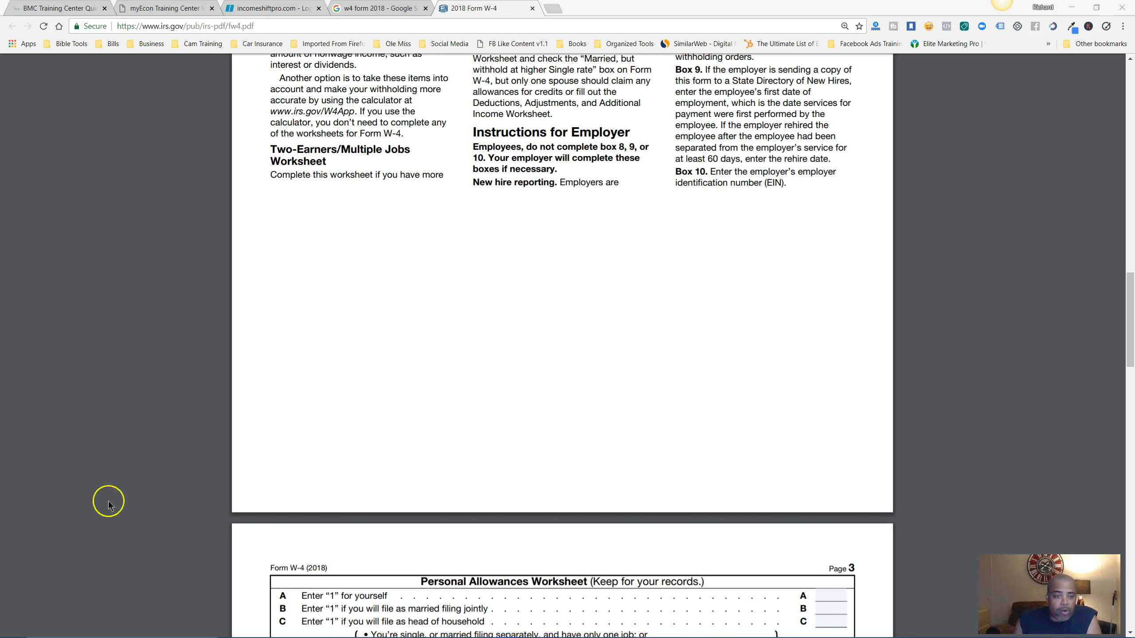
scroll(down, 3)
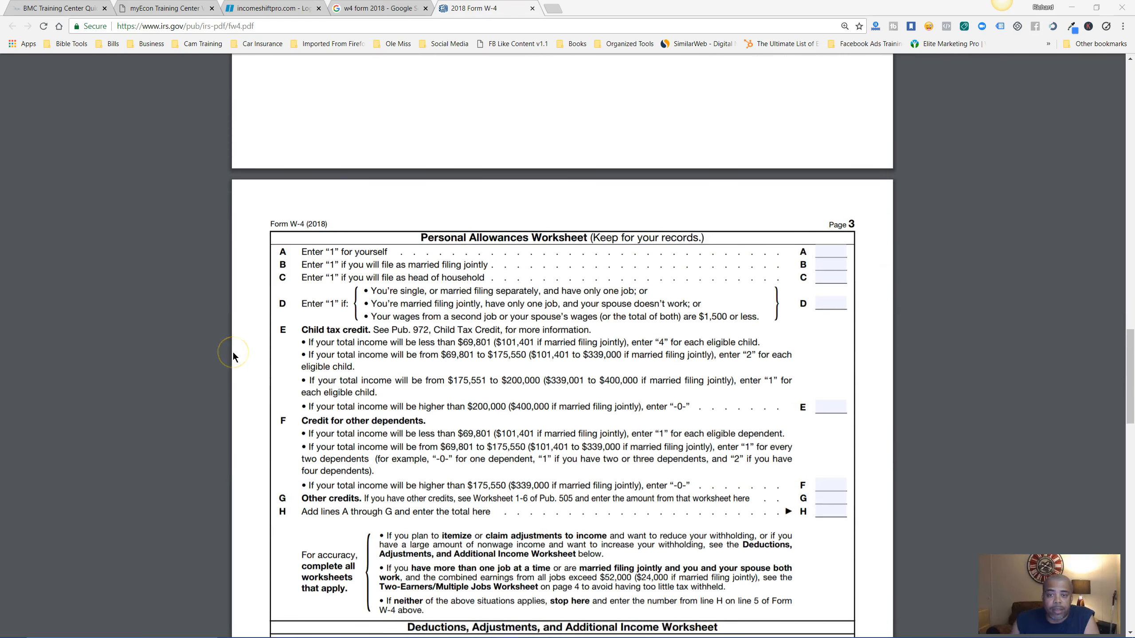
scroll(down, 3)
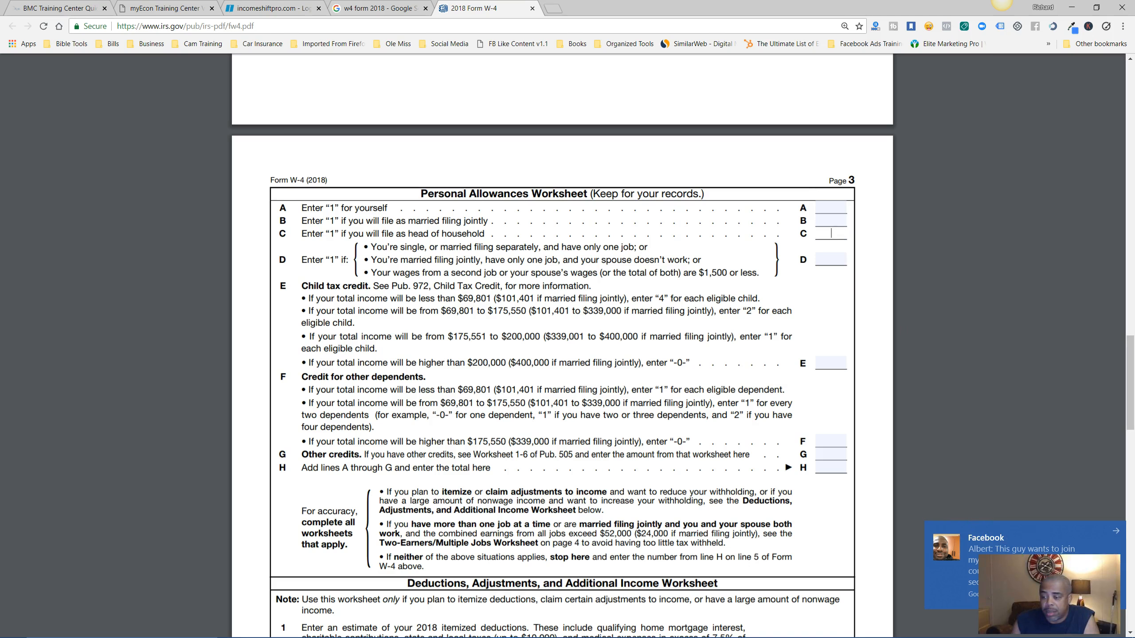
mouse_move(1114, 532)
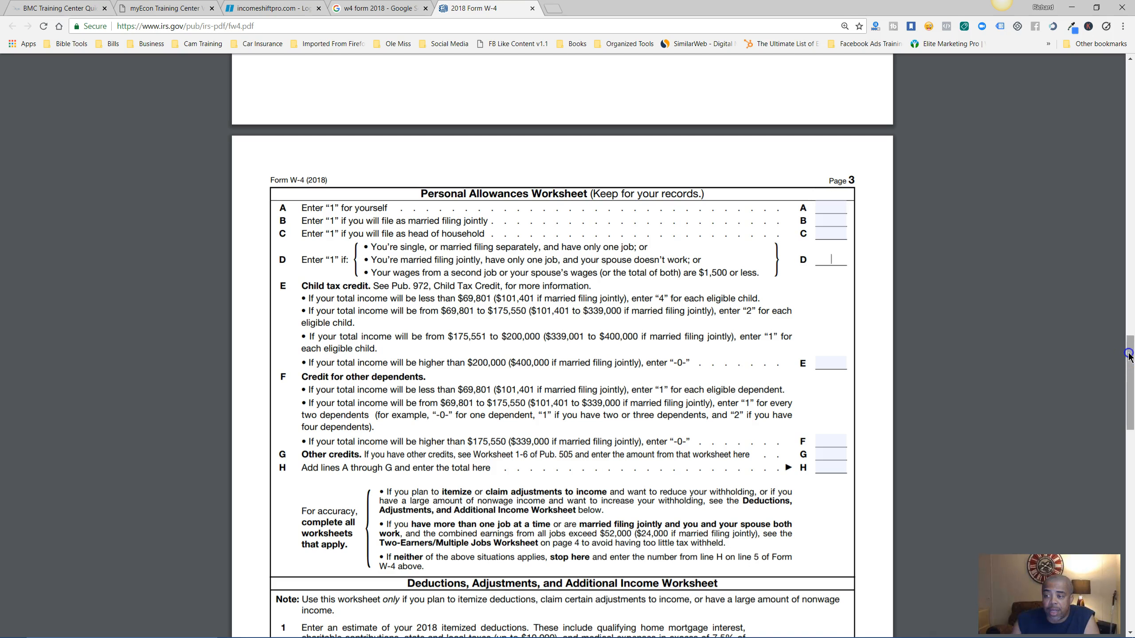
scroll(down, 3)
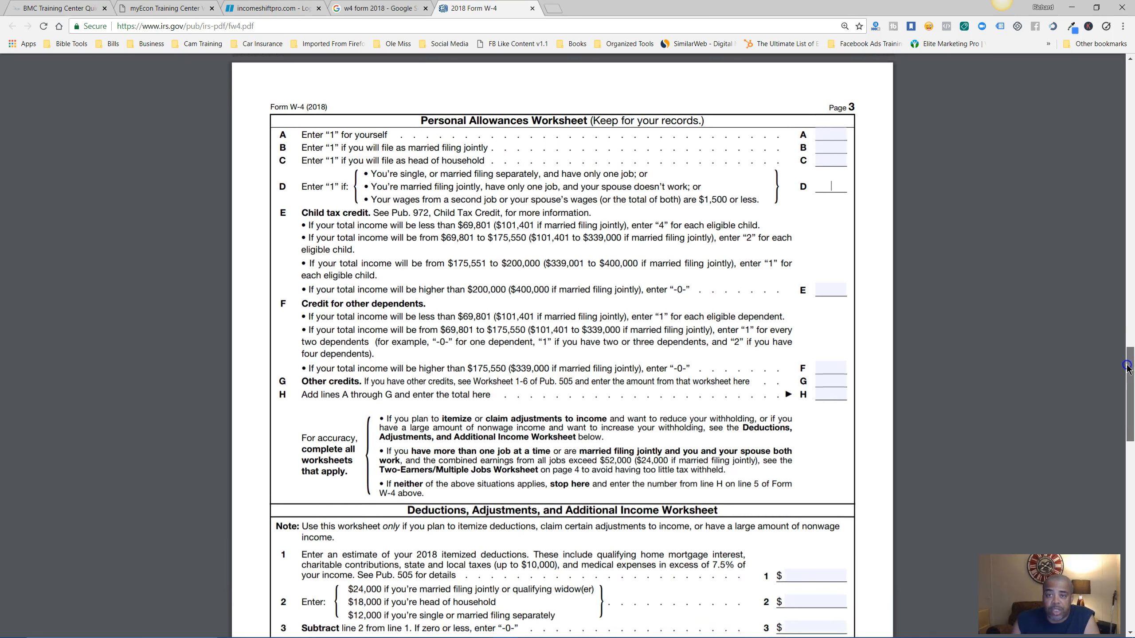
- Enter 1 on worksheet lines A and B, then scroll on to review the following pages
scroll(down, 3)
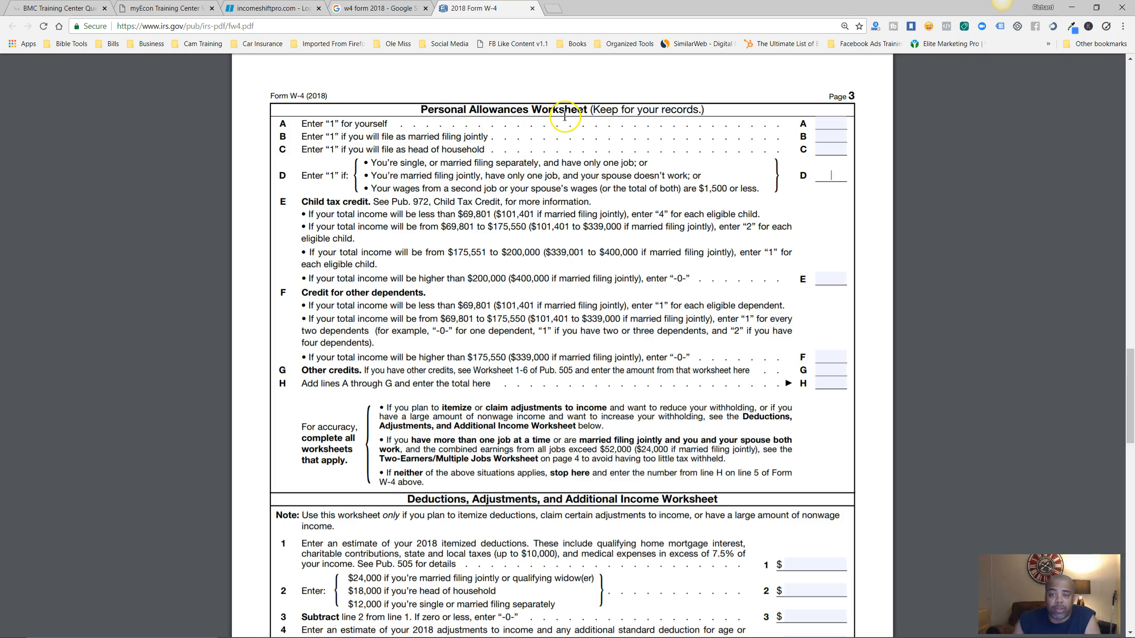
mouse_move(1043, 219)
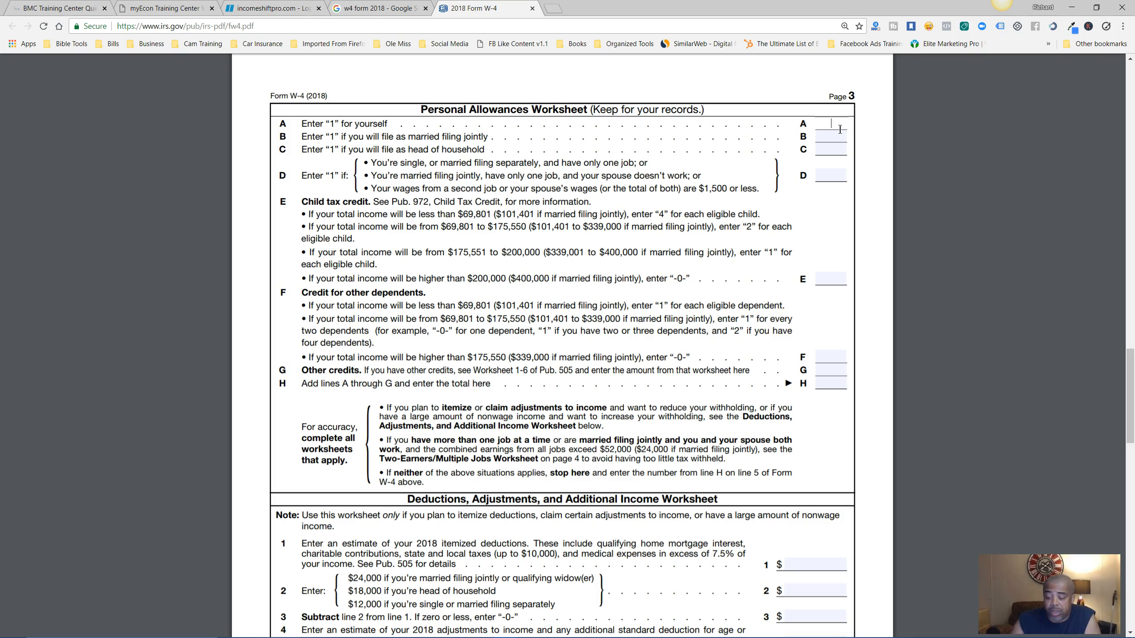
text(1)
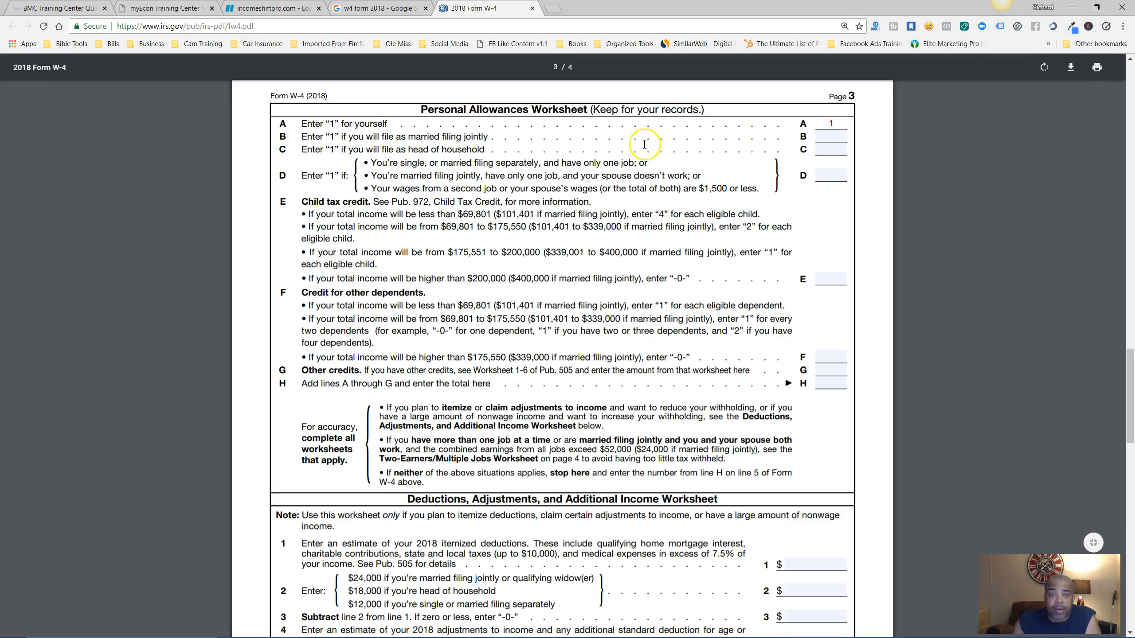
mouse_move(437, 147)
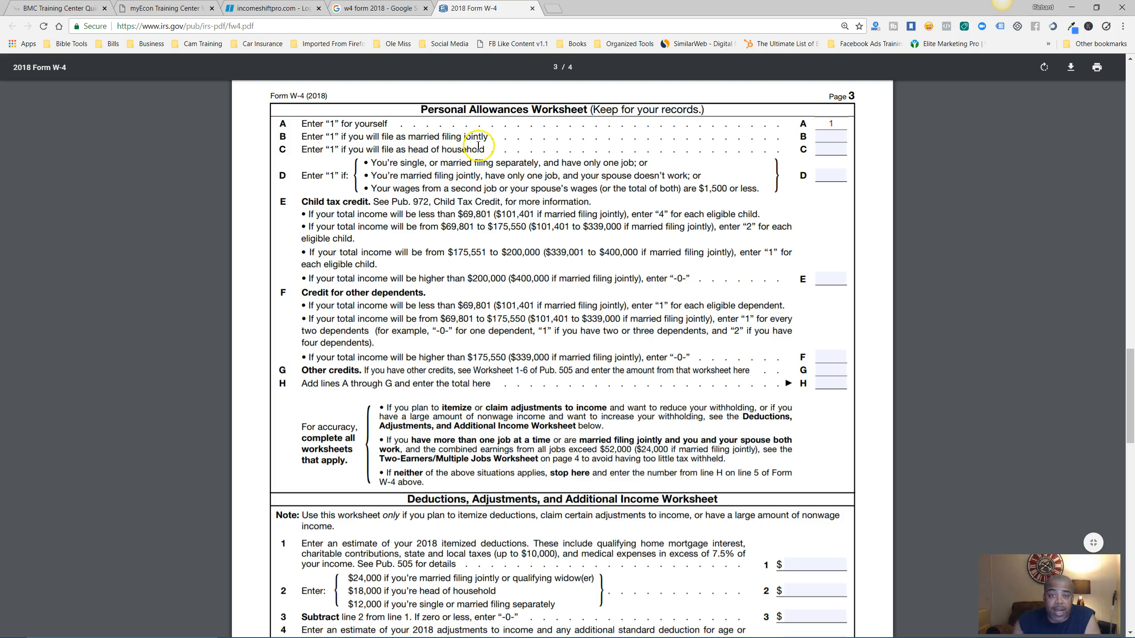
click(831, 136)
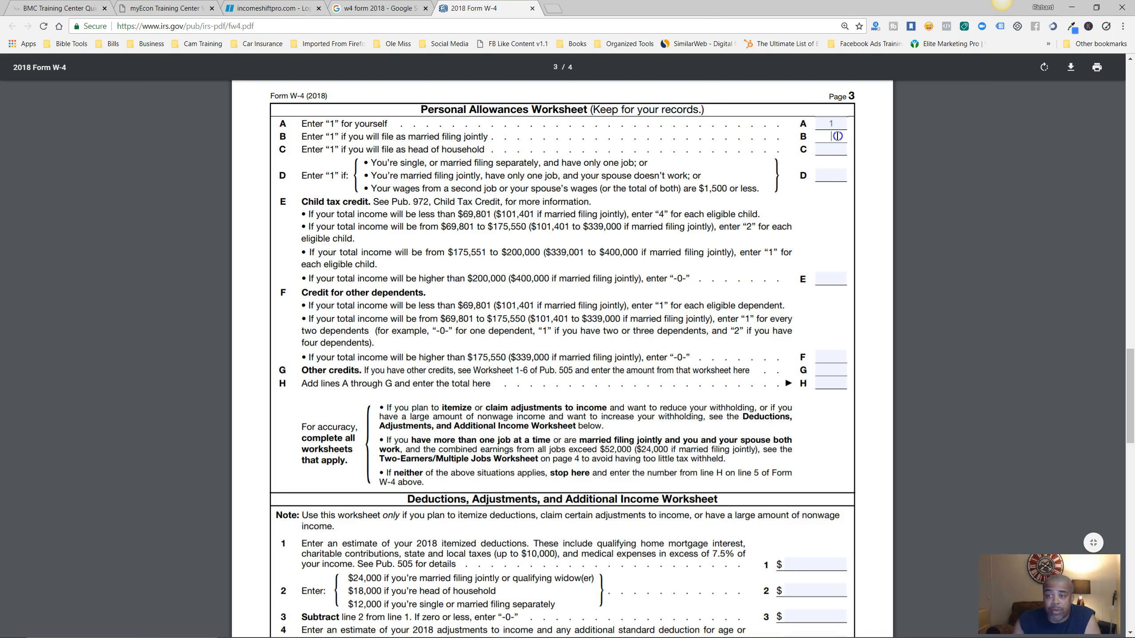
text(1)
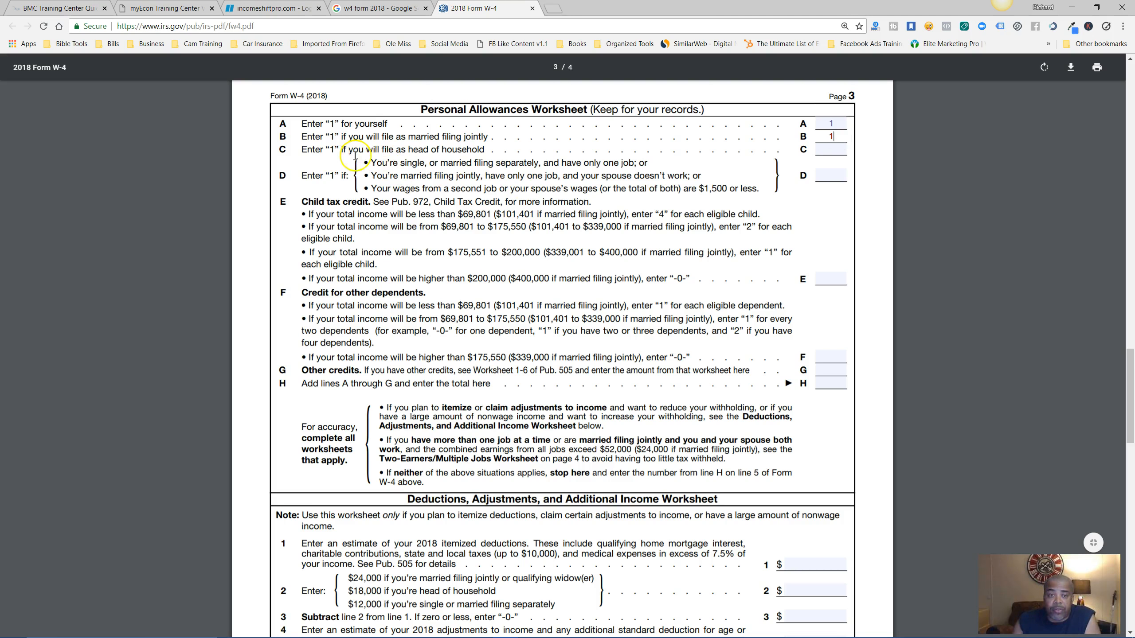
mouse_move(477, 160)
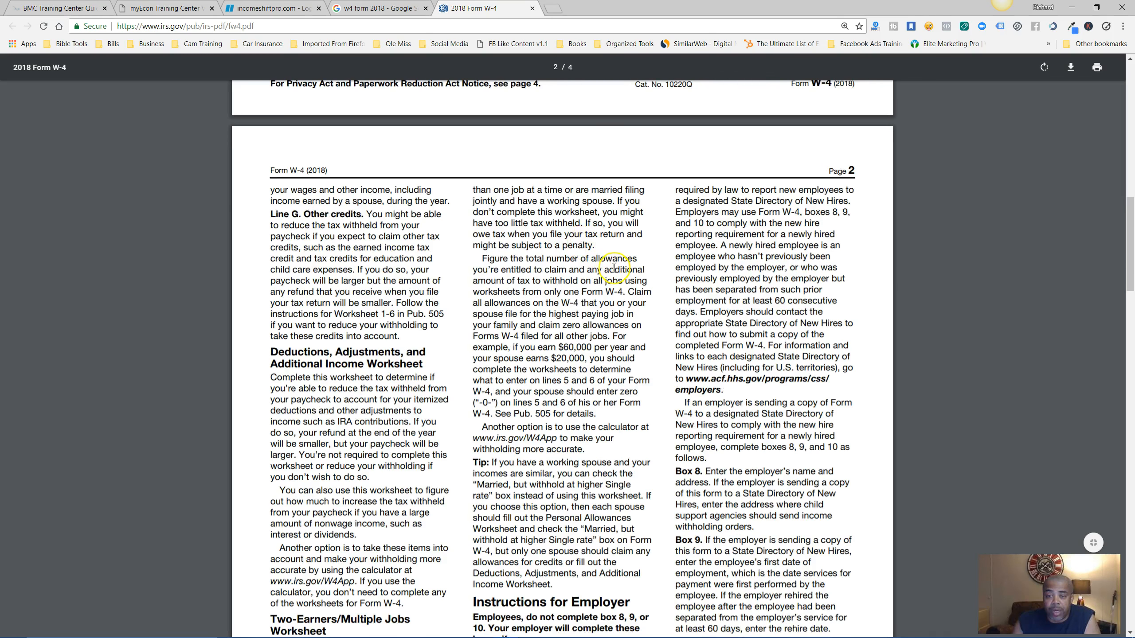
scroll(down, 3)
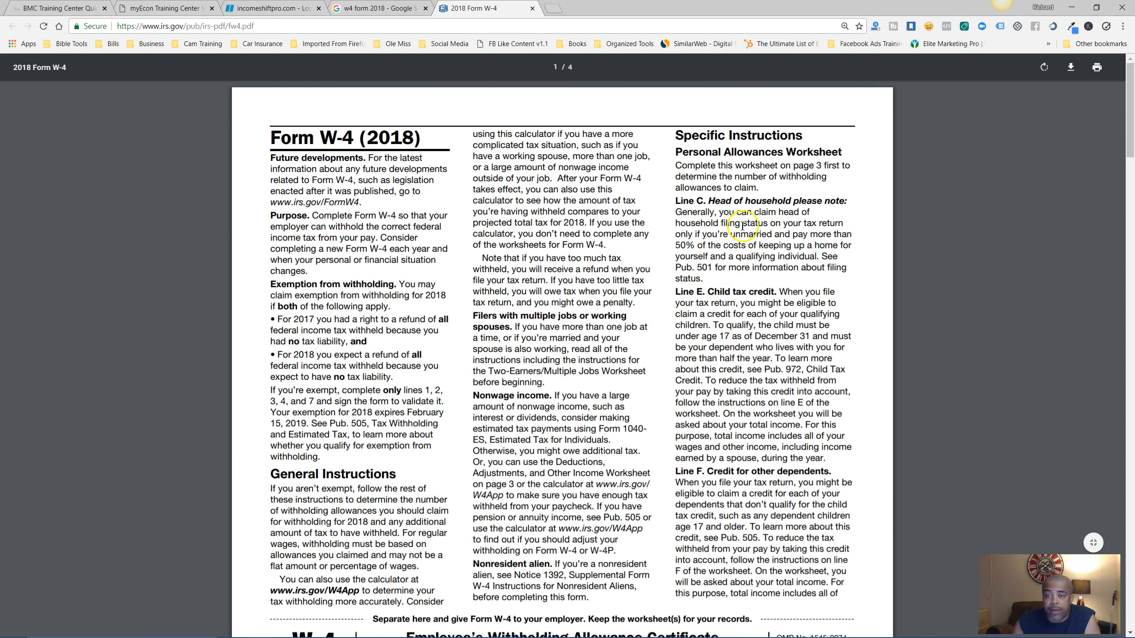
scroll(down, 3)
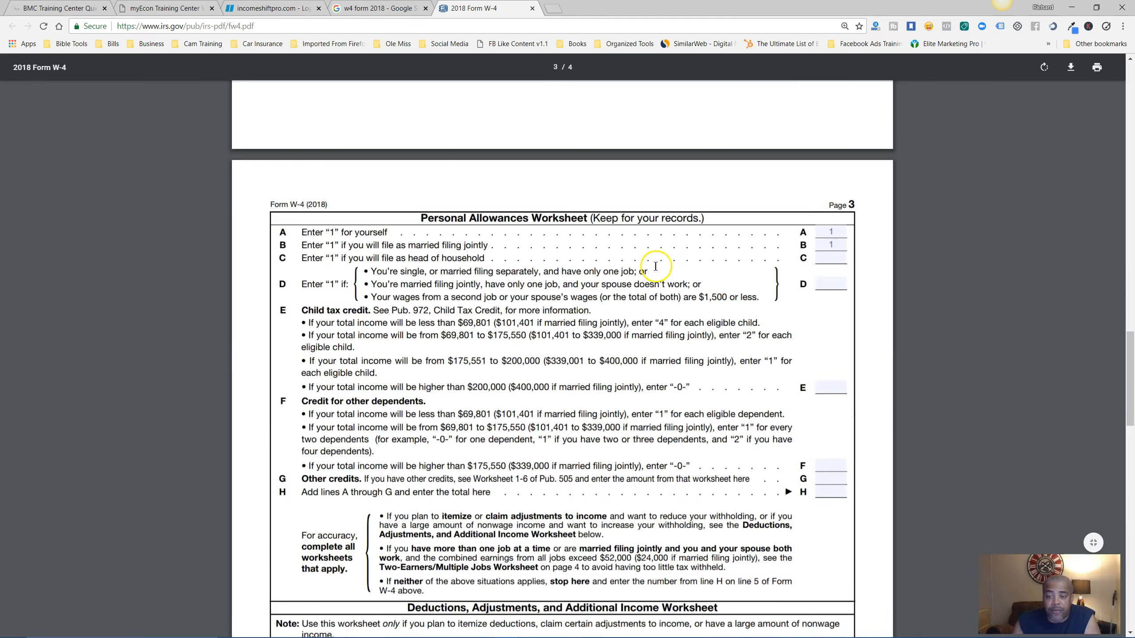
scroll(down, 3)
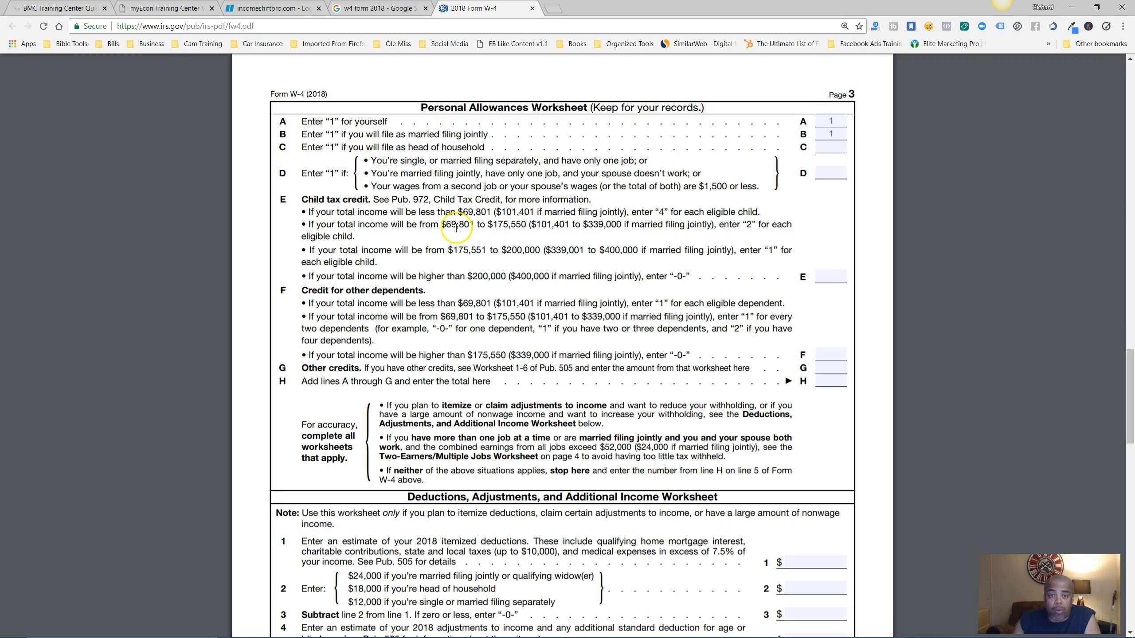
mouse_move(357, 274)
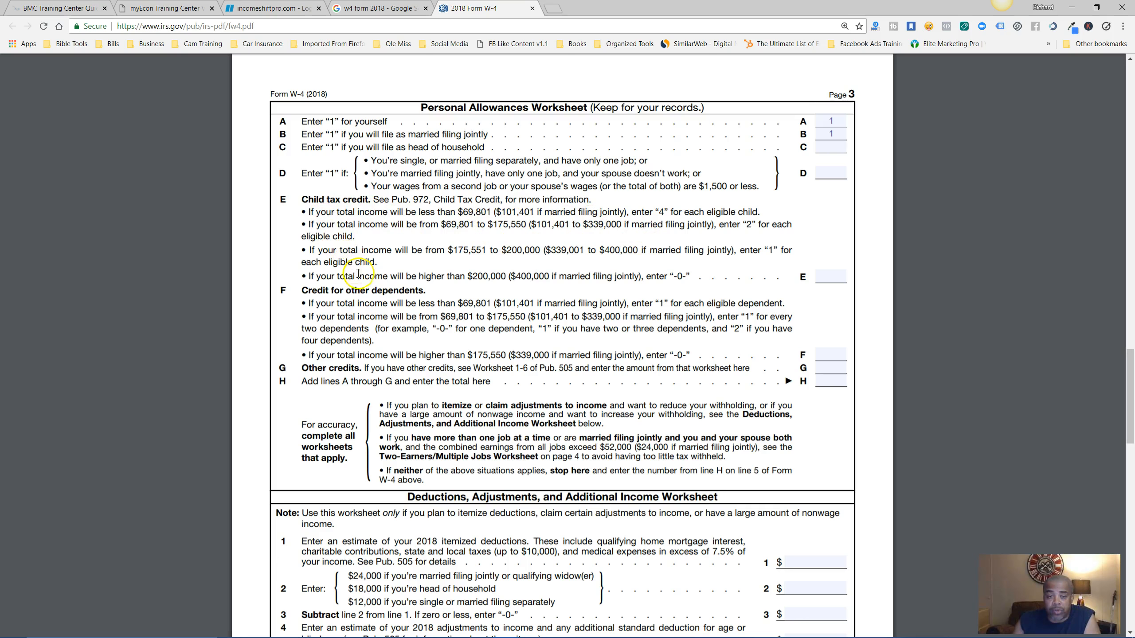
mouse_move(640, 282)
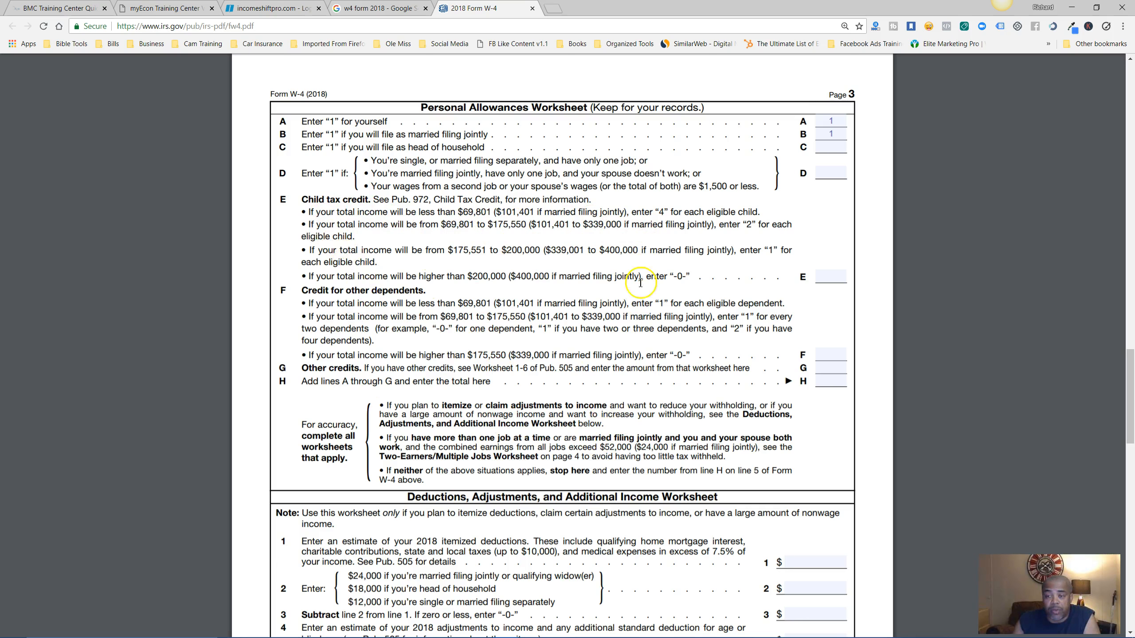
mouse_move(587, 261)
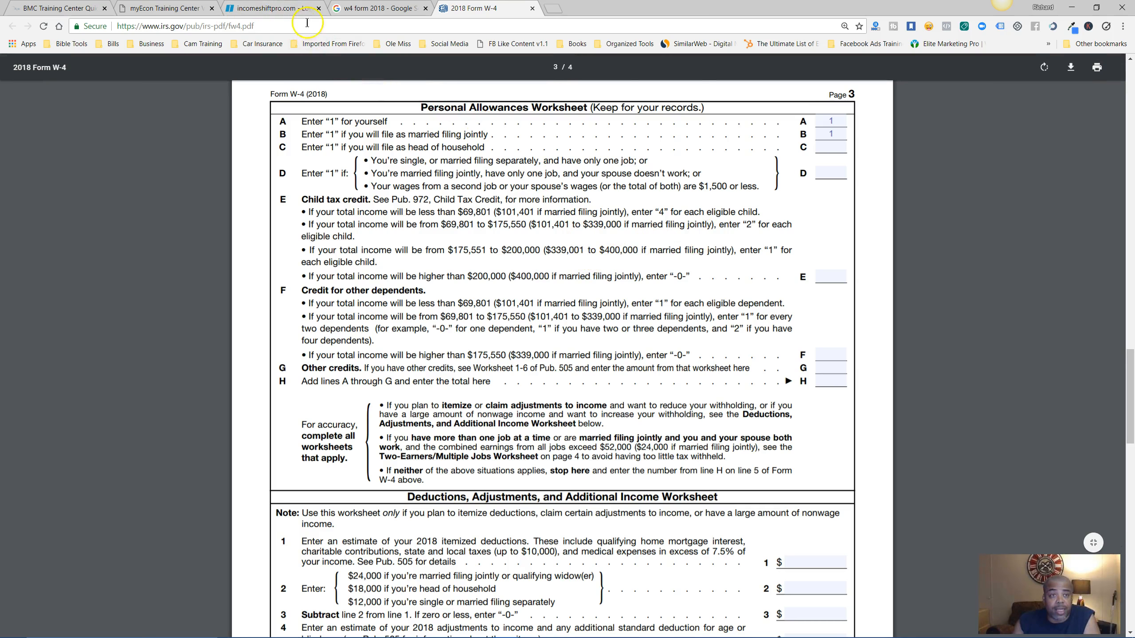
click(159, 8)
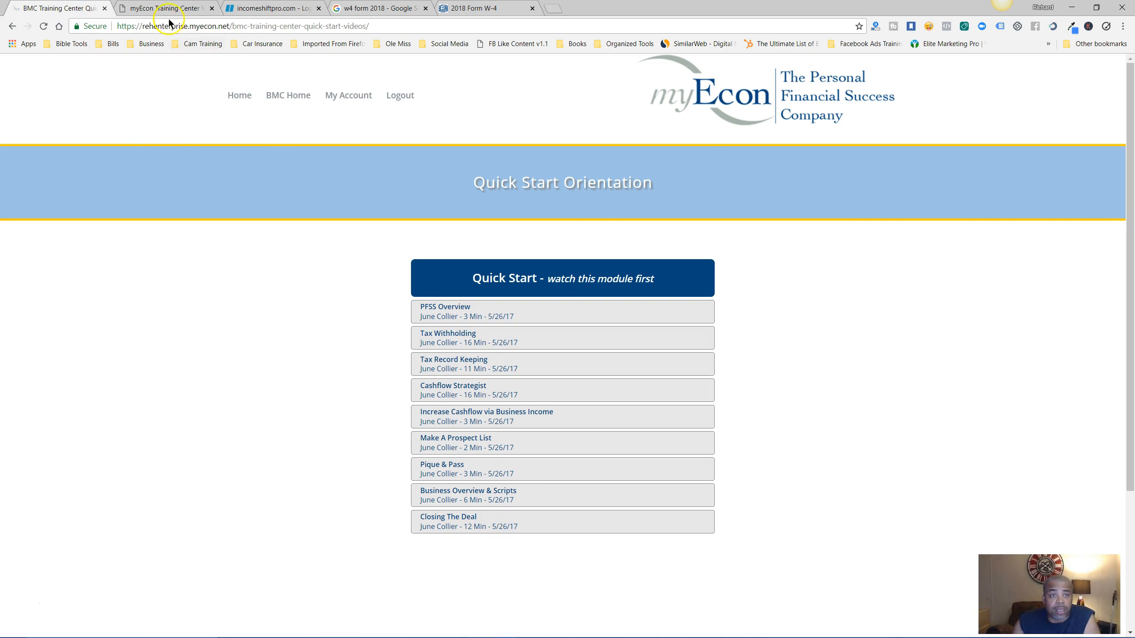
click(562, 337)
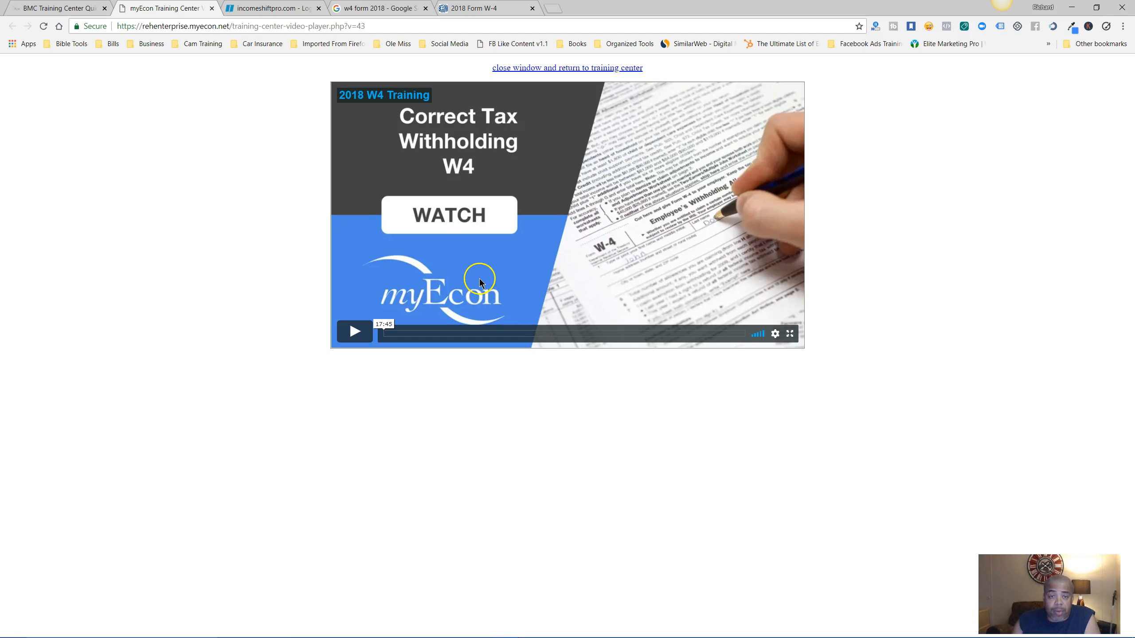
mouse_move(495, 228)
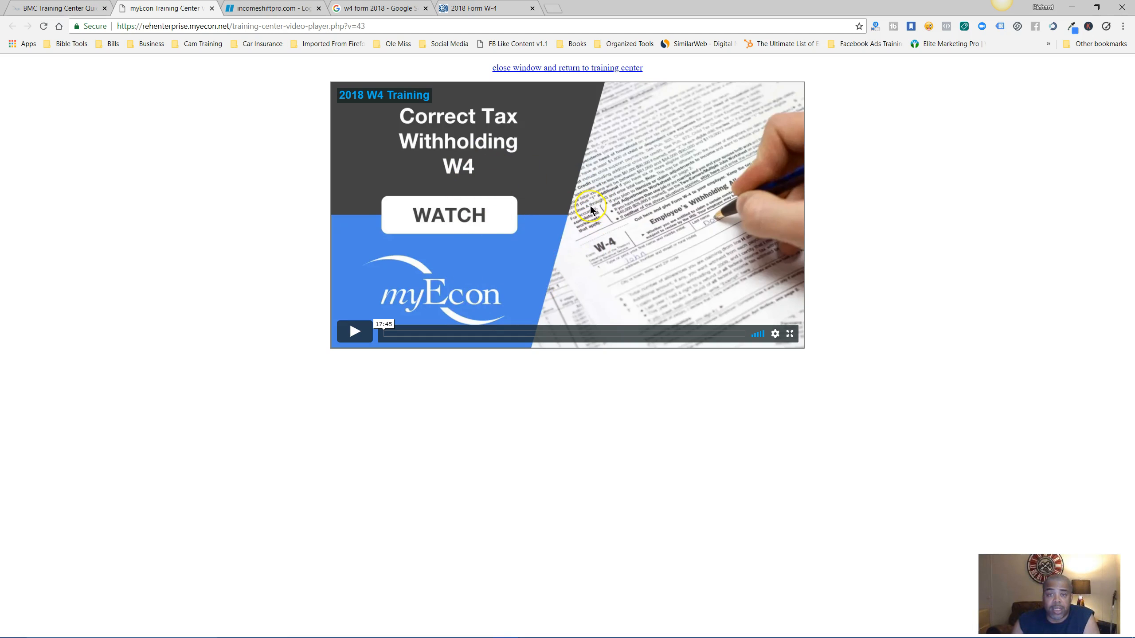
click(474, 8)
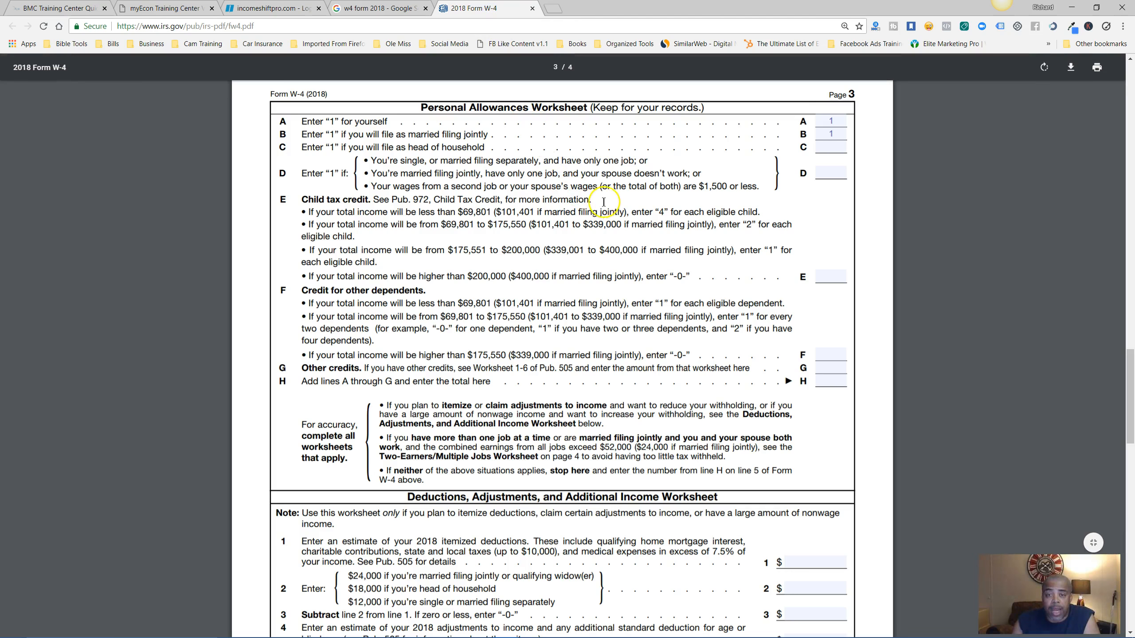
mouse_move(679, 193)
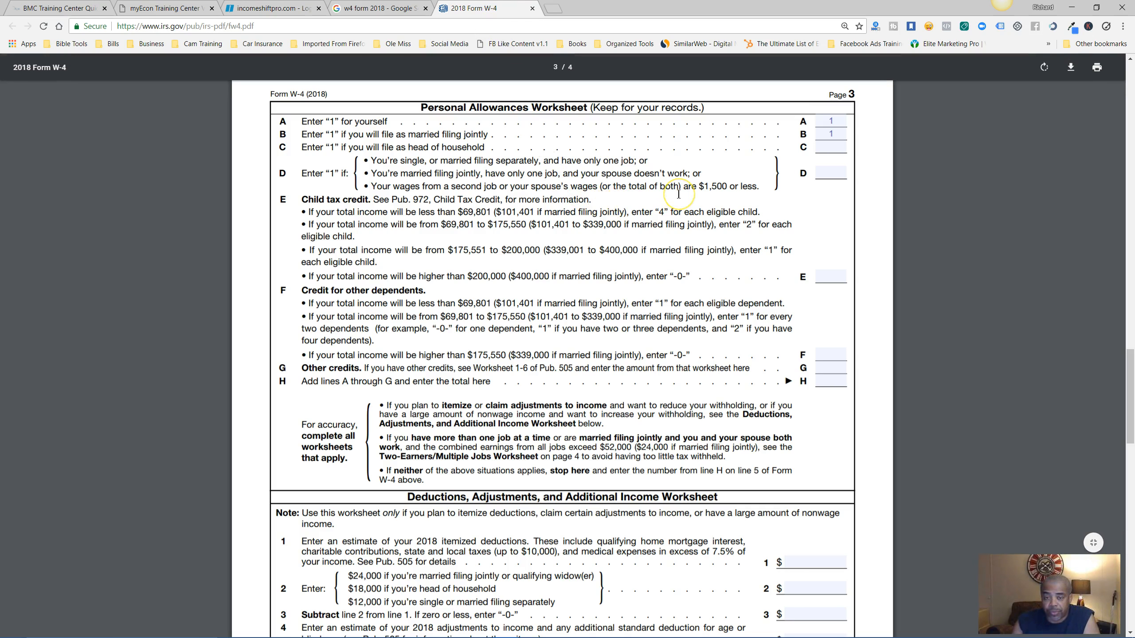
mouse_move(629, 431)
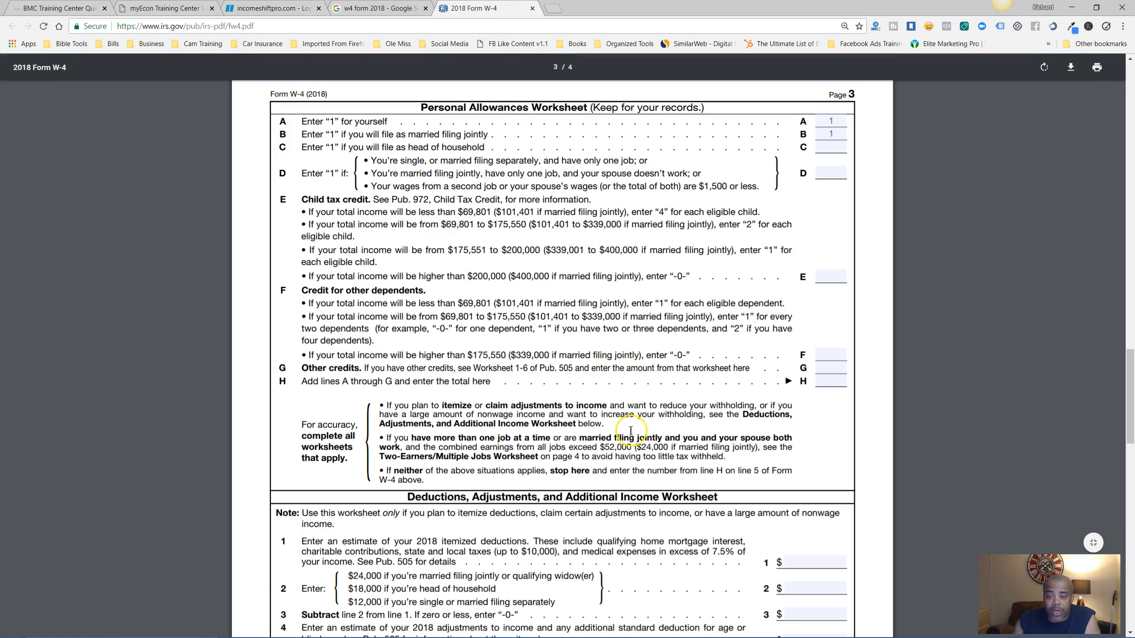
mouse_move(613, 414)
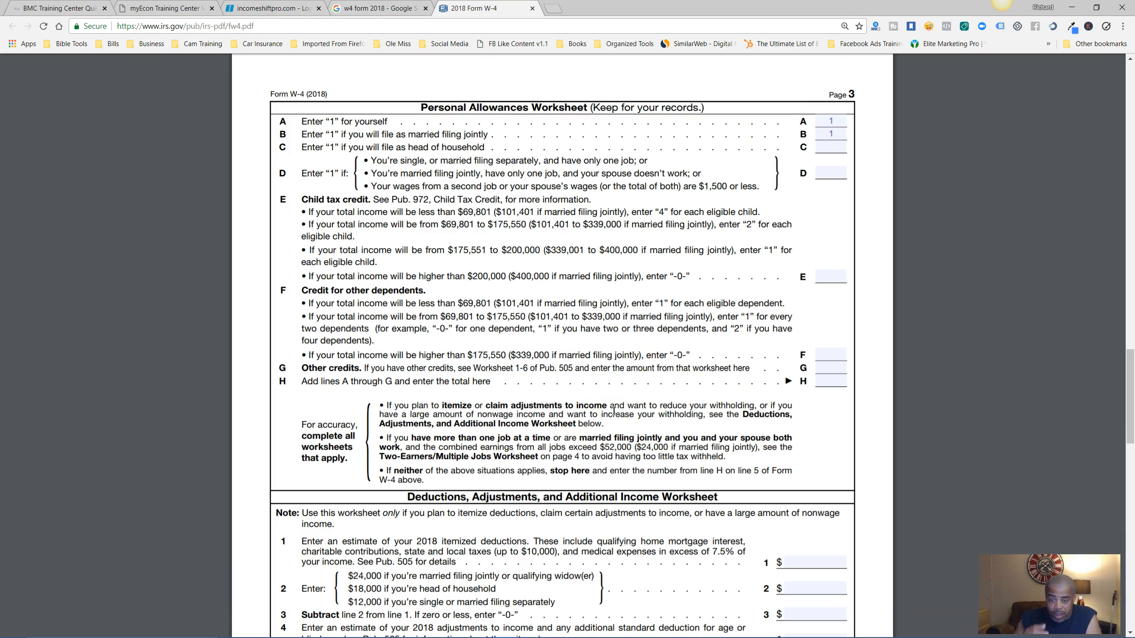
mouse_move(609, 387)
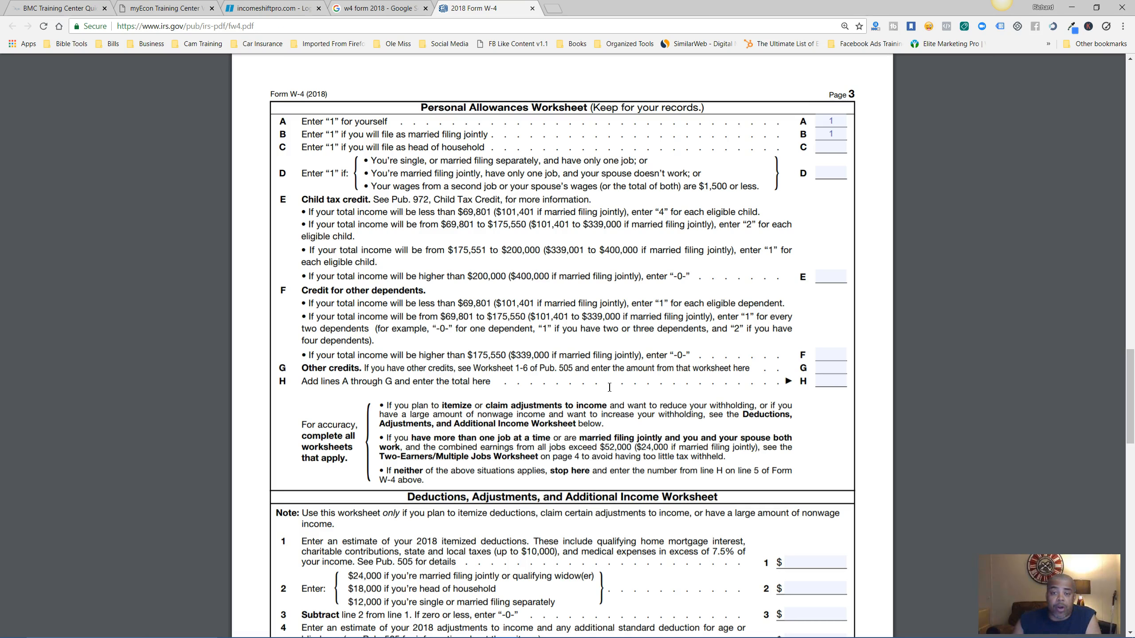
mouse_move(634, 288)
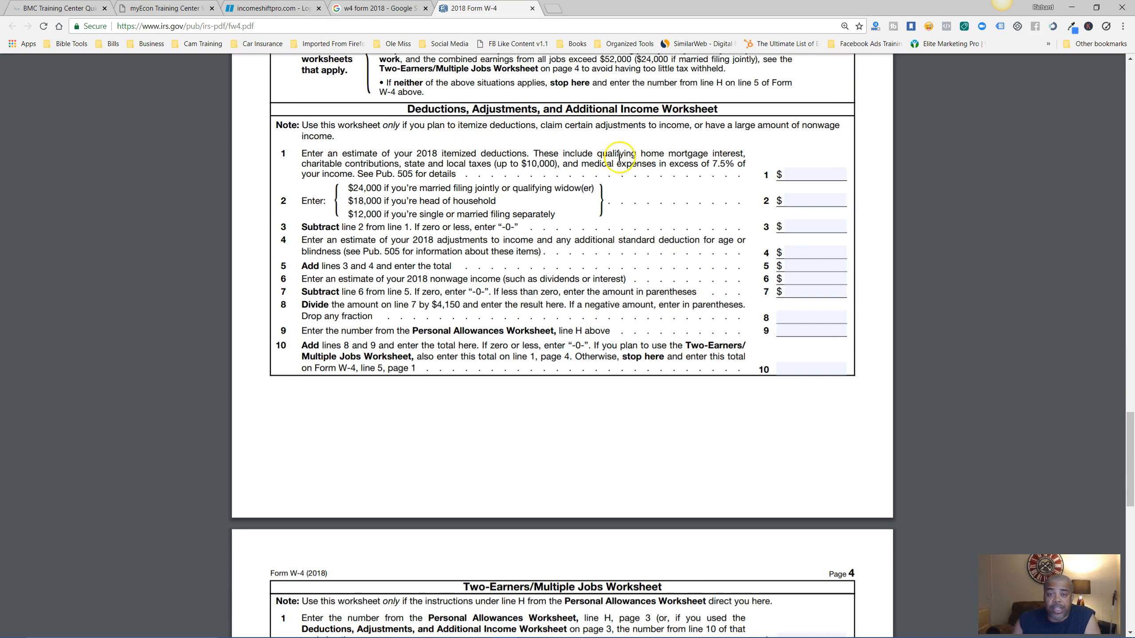
mouse_move(539, 181)
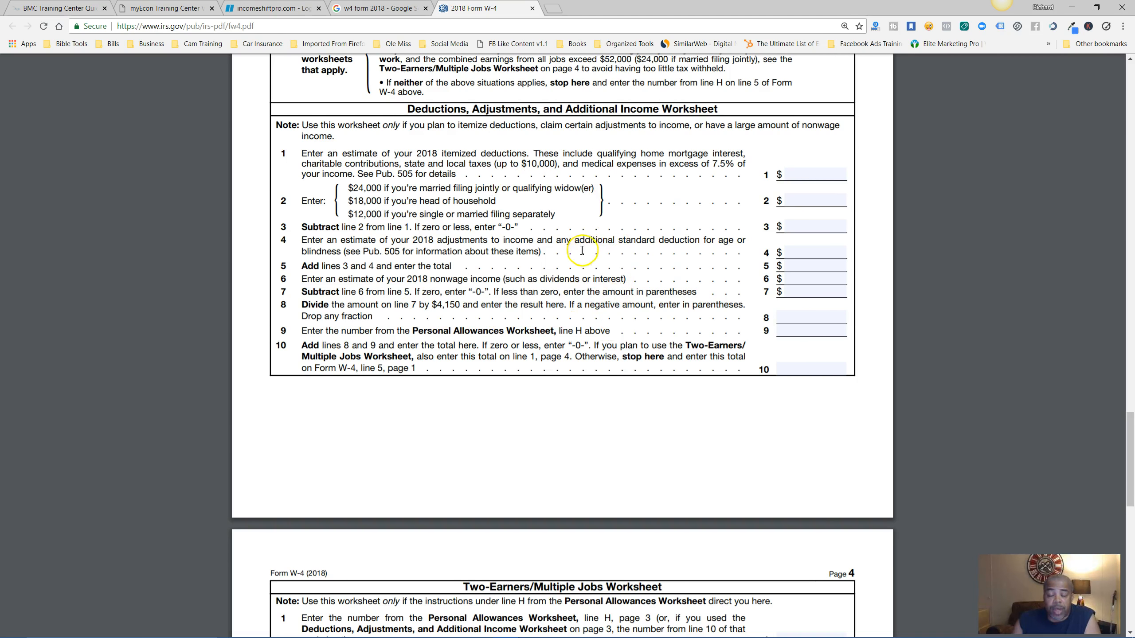
- Scroll to the Deductions, Adjustments, and Additional Income Worksheet, glancing at the training video tab
scroll(up, 3)
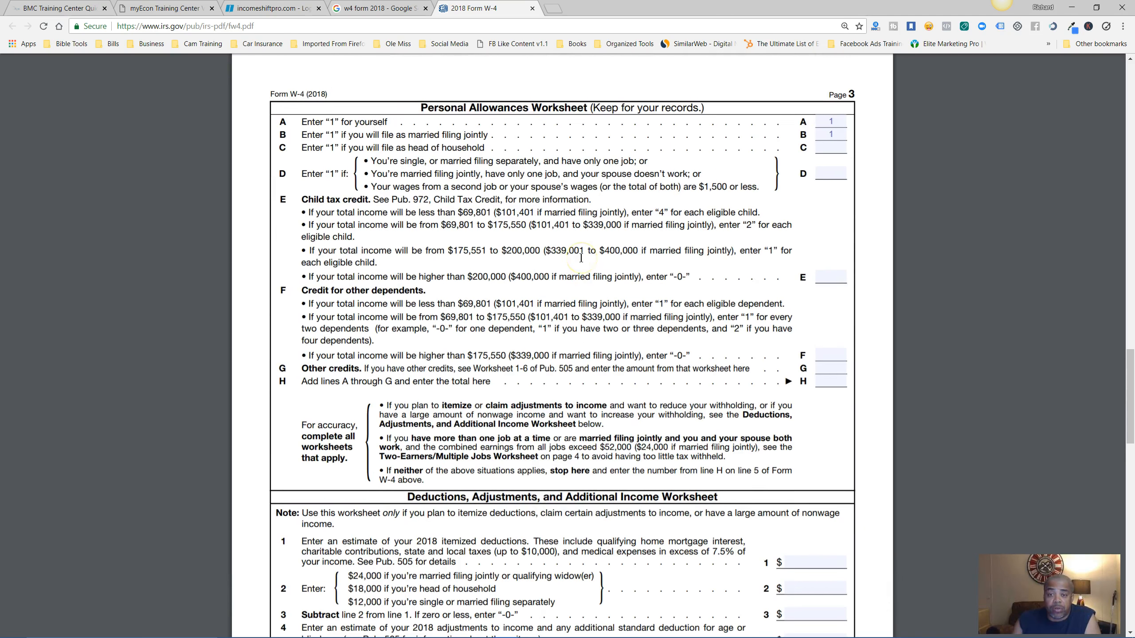
mouse_move(589, 176)
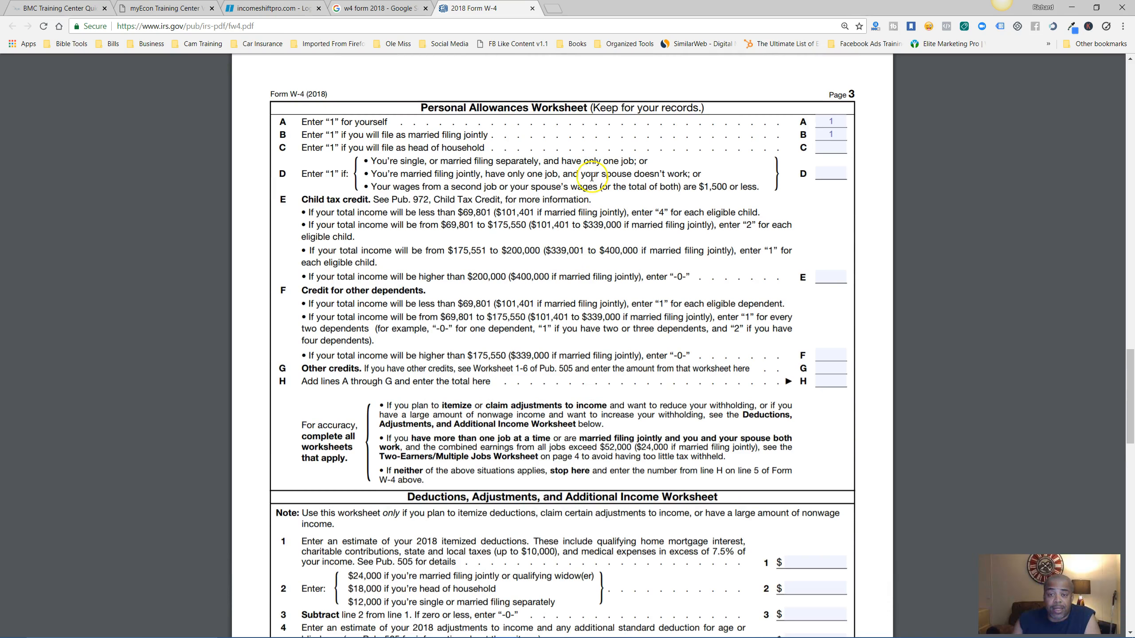
mouse_move(539, 351)
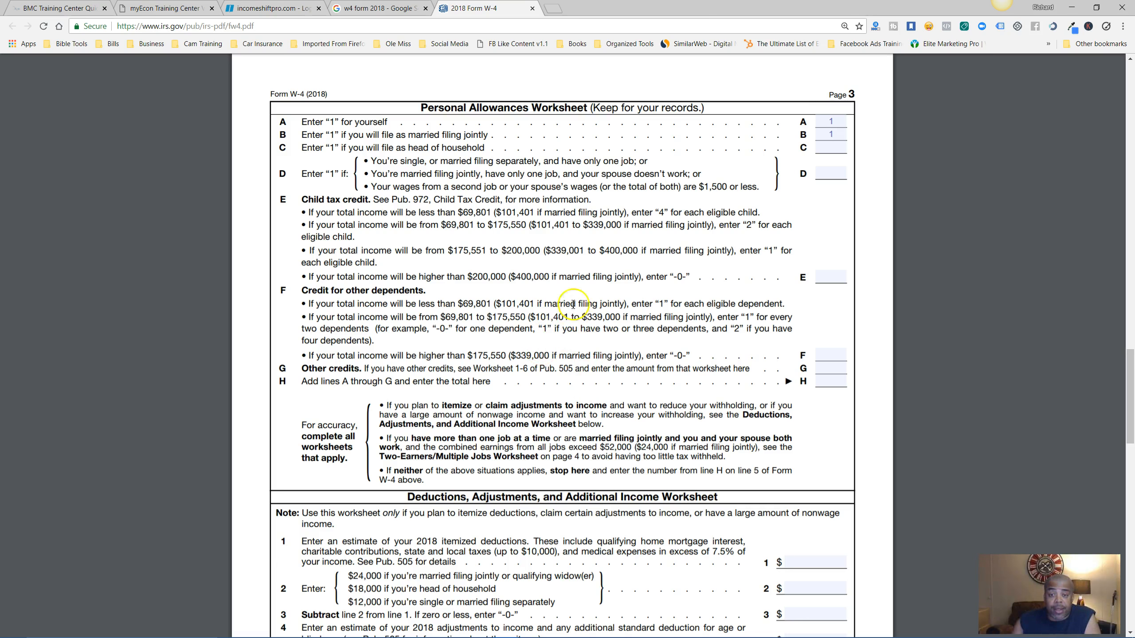
scroll(down, 3)
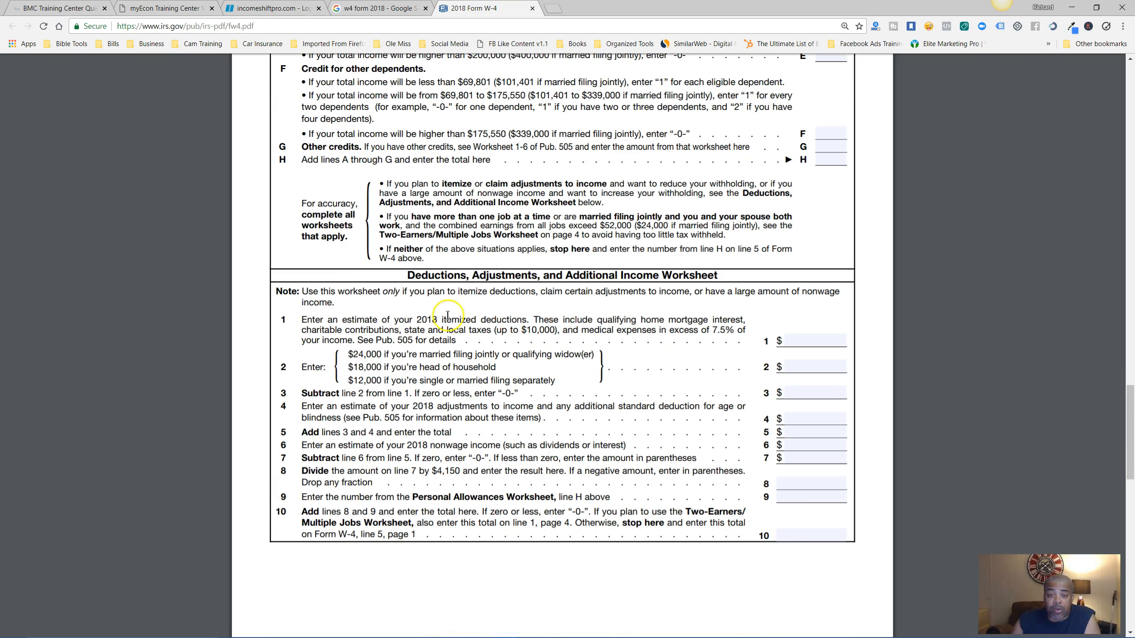
mouse_move(489, 404)
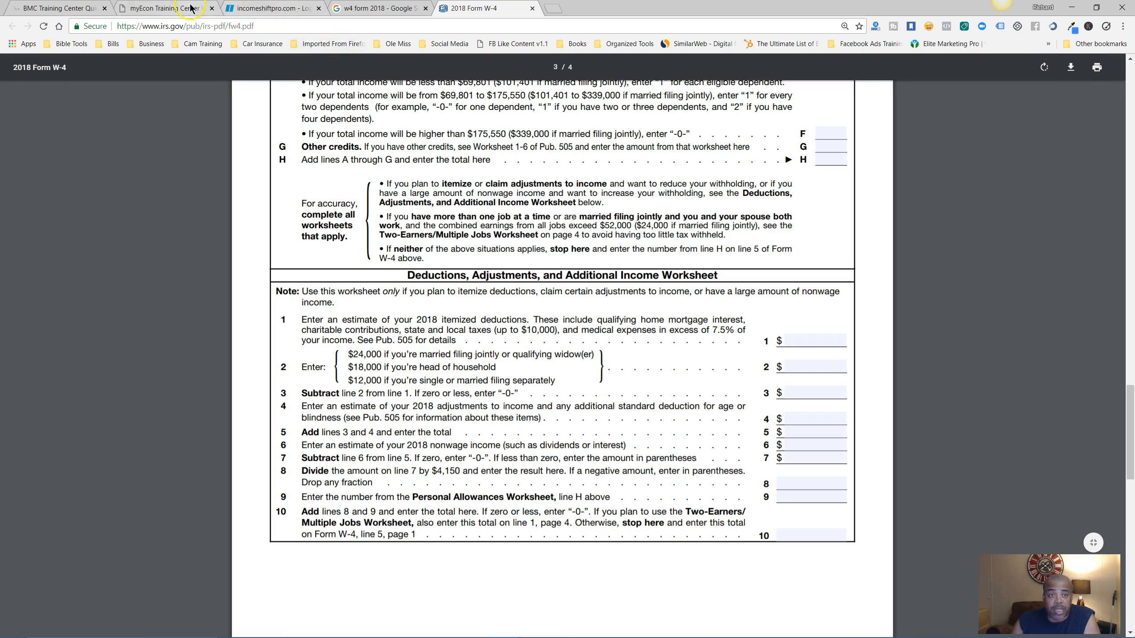
click(159, 8)
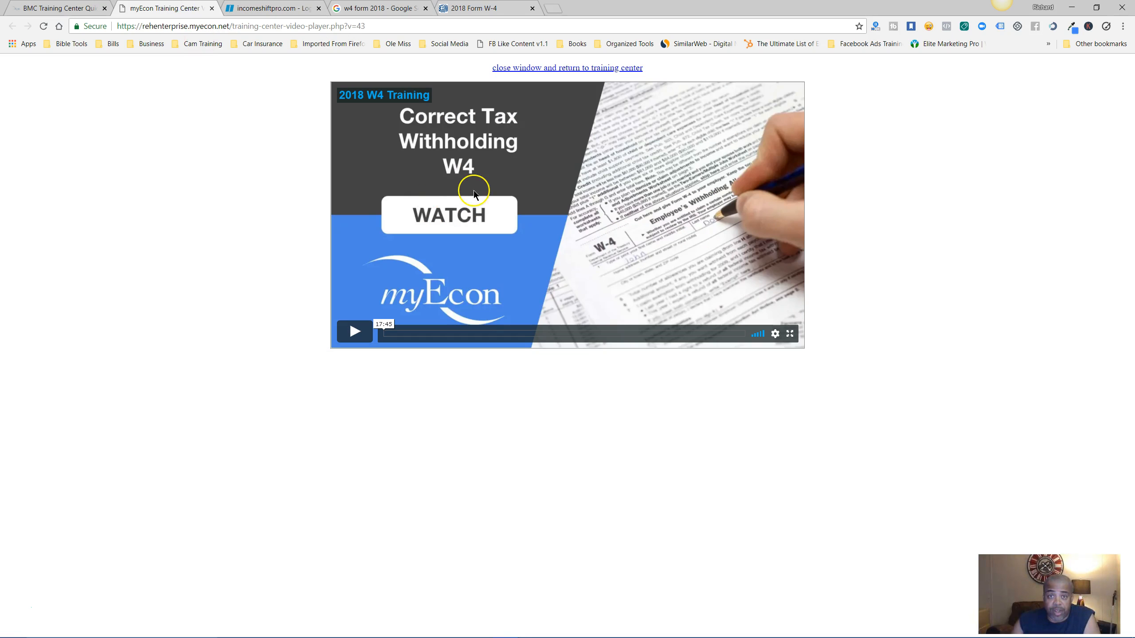
click(481, 8)
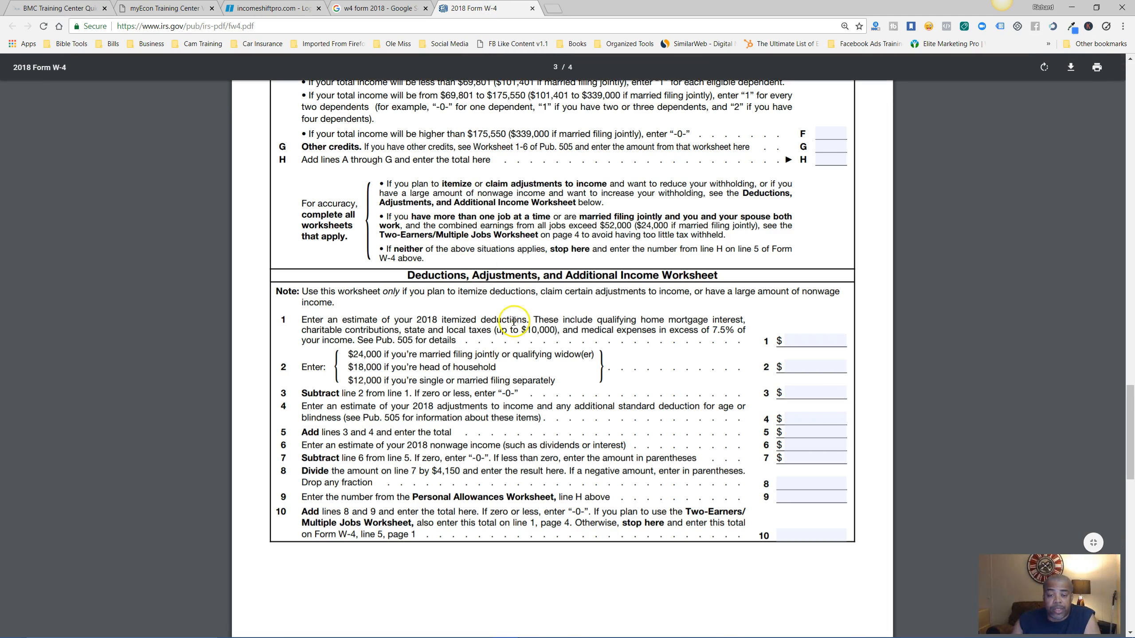
mouse_move(579, 386)
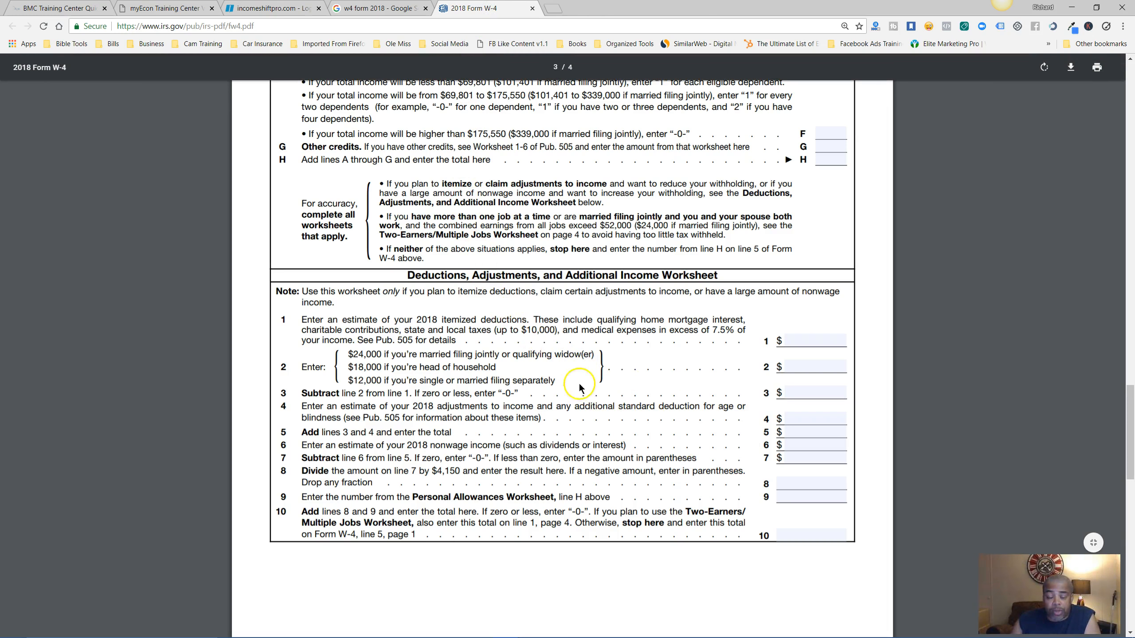
- Scroll the W-4 to the Employee's Withholding Allowance Certificate on page 1
scroll(down, 3)
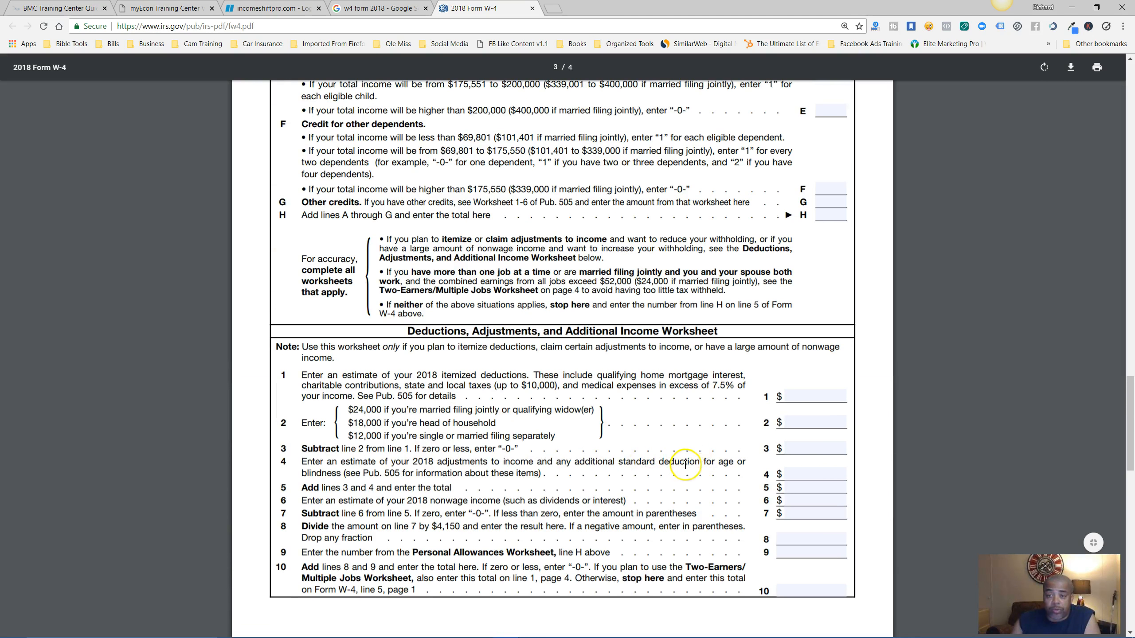
scroll(up, 3)
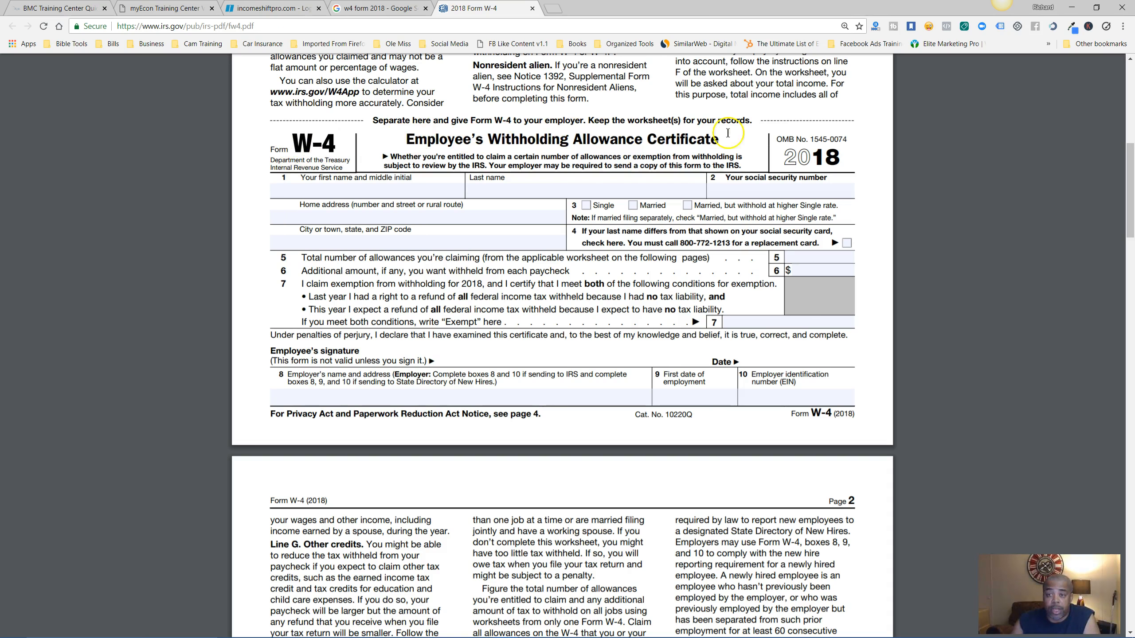
mouse_move(466, 361)
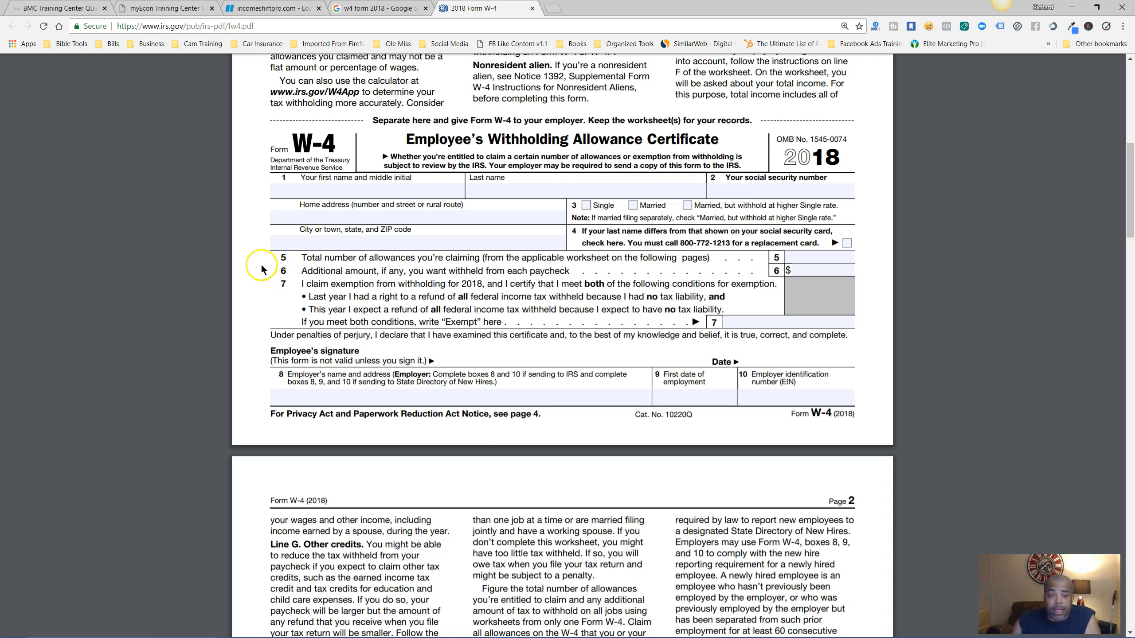
scroll(down, 3)
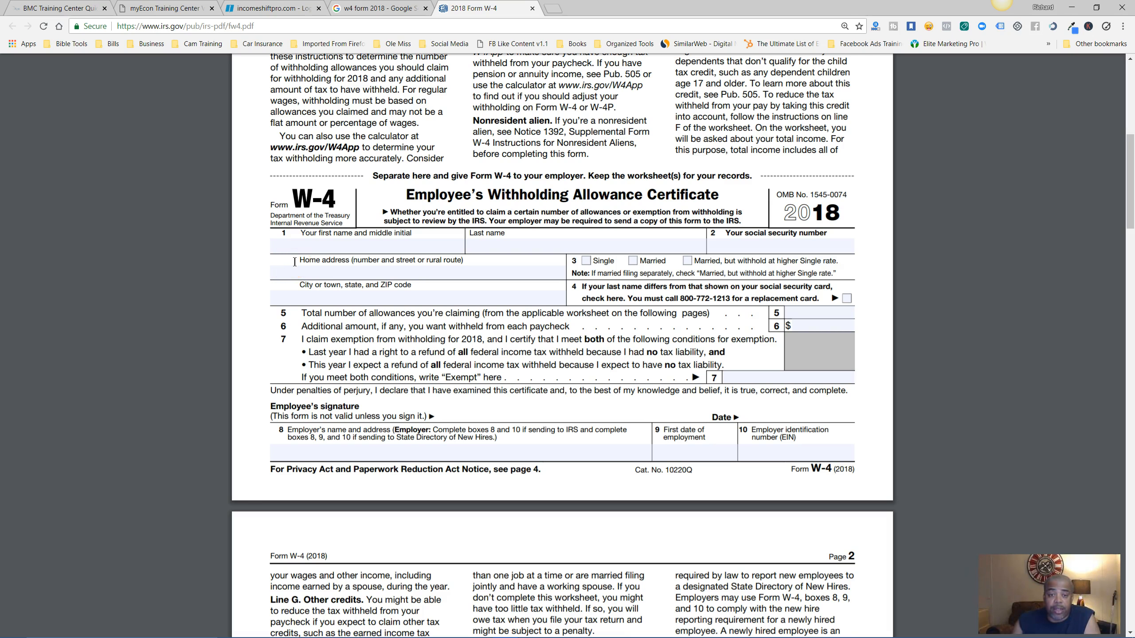
scroll(down, 3)
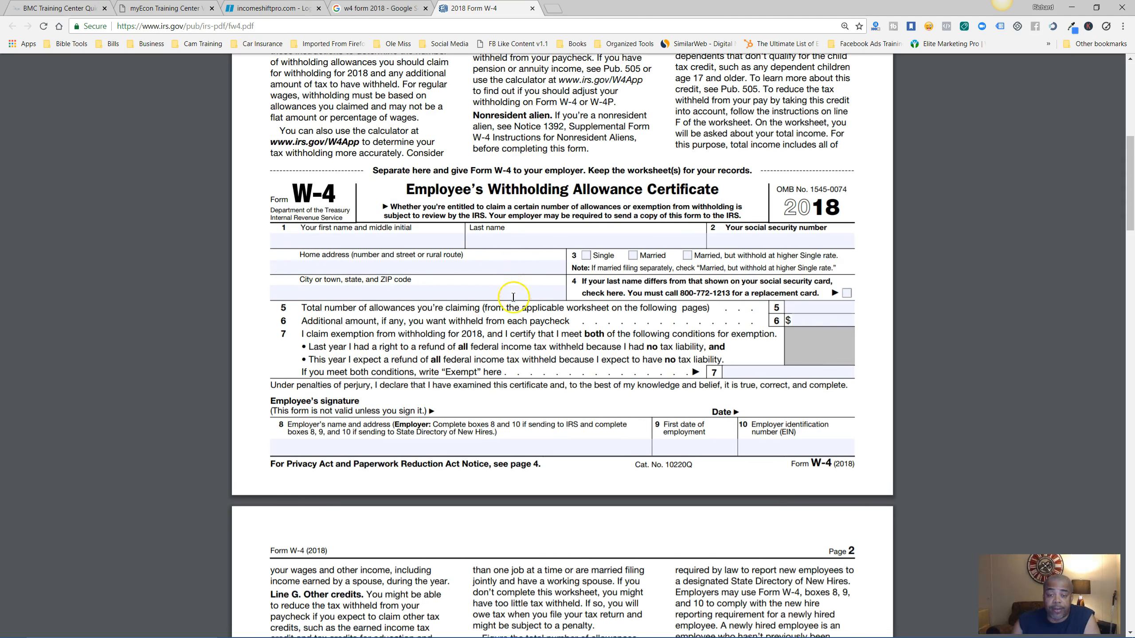
scroll(down, 3)
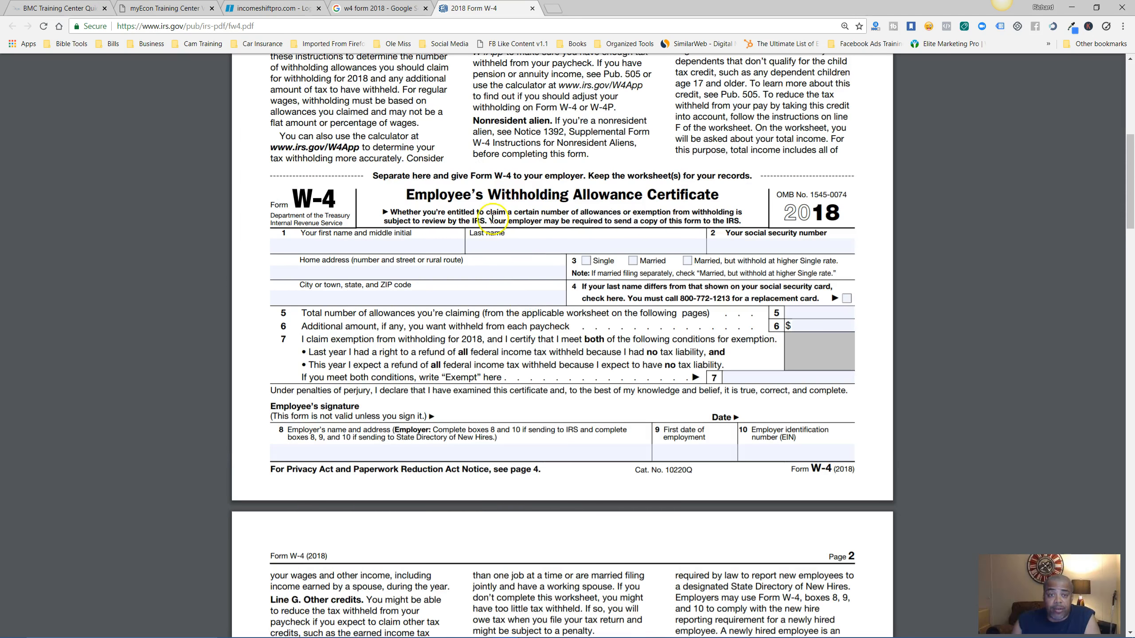
click(54, 8)
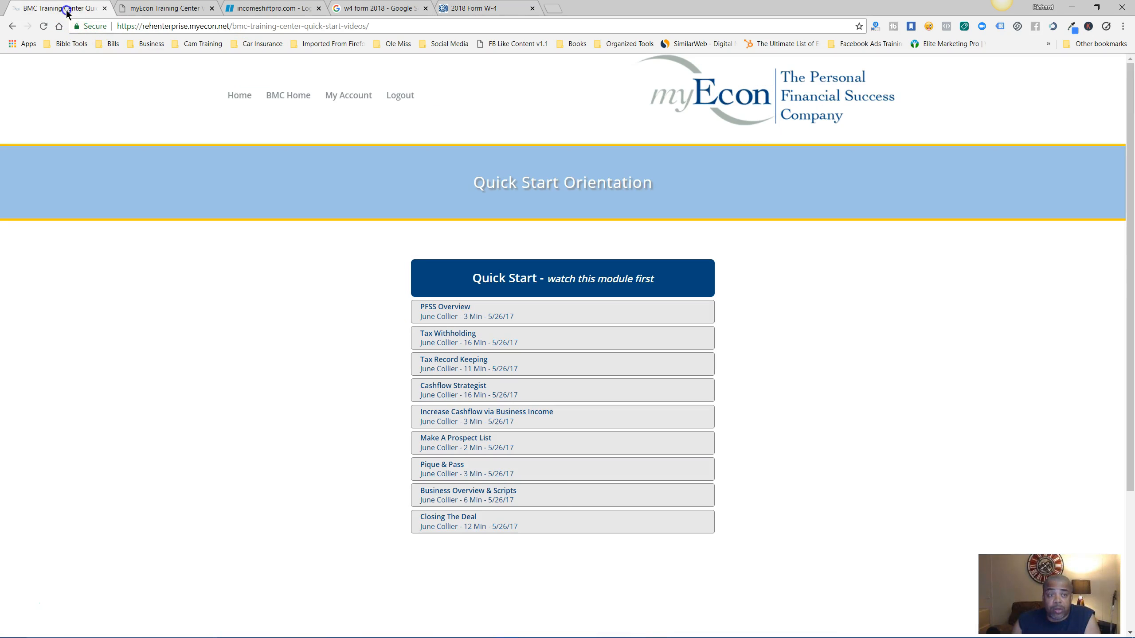
mouse_move(139, 65)
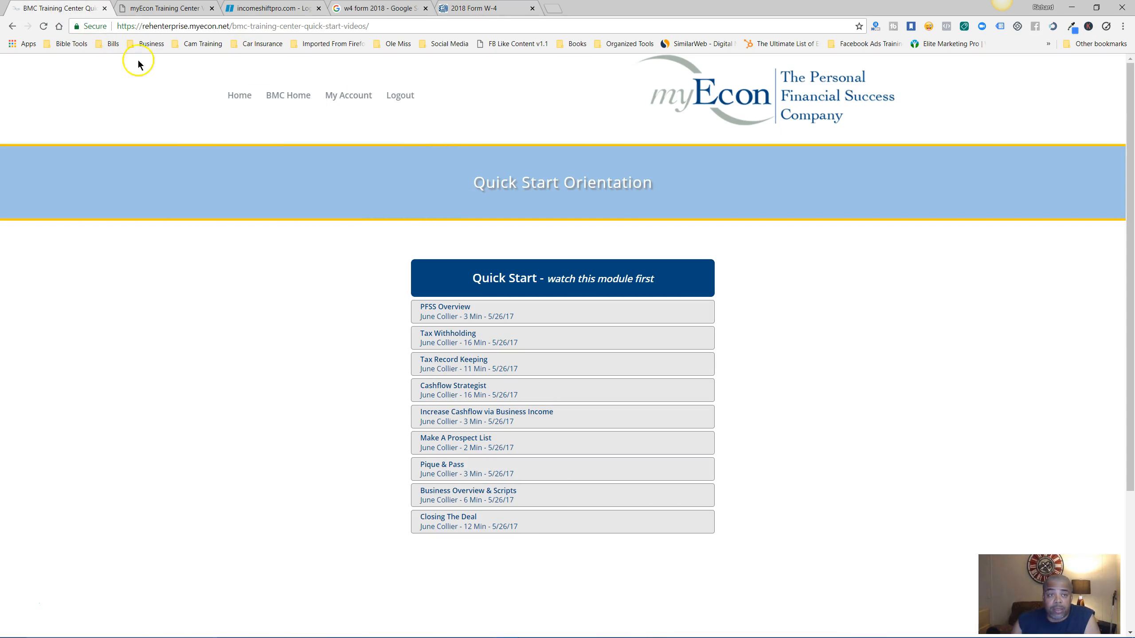
click(289, 95)
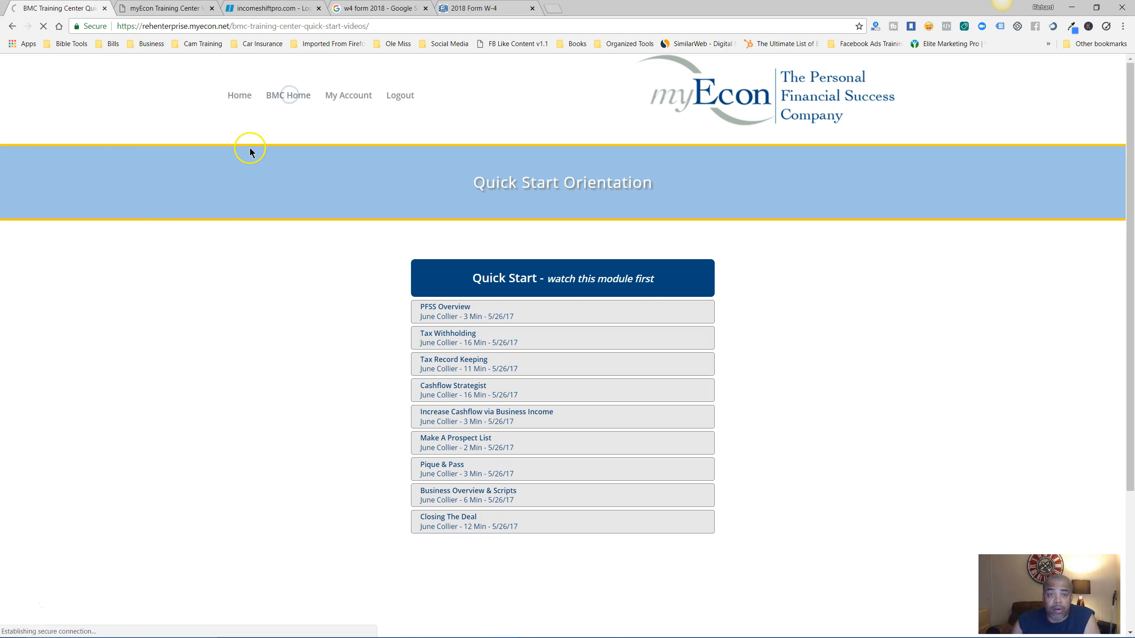
click(287, 95)
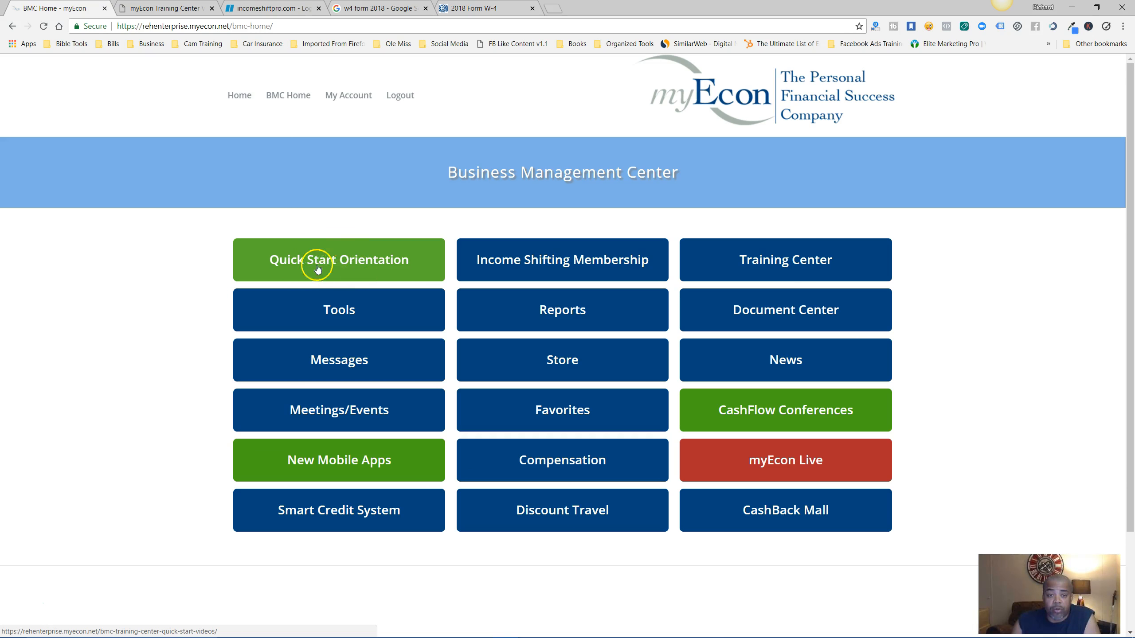
click(339, 259)
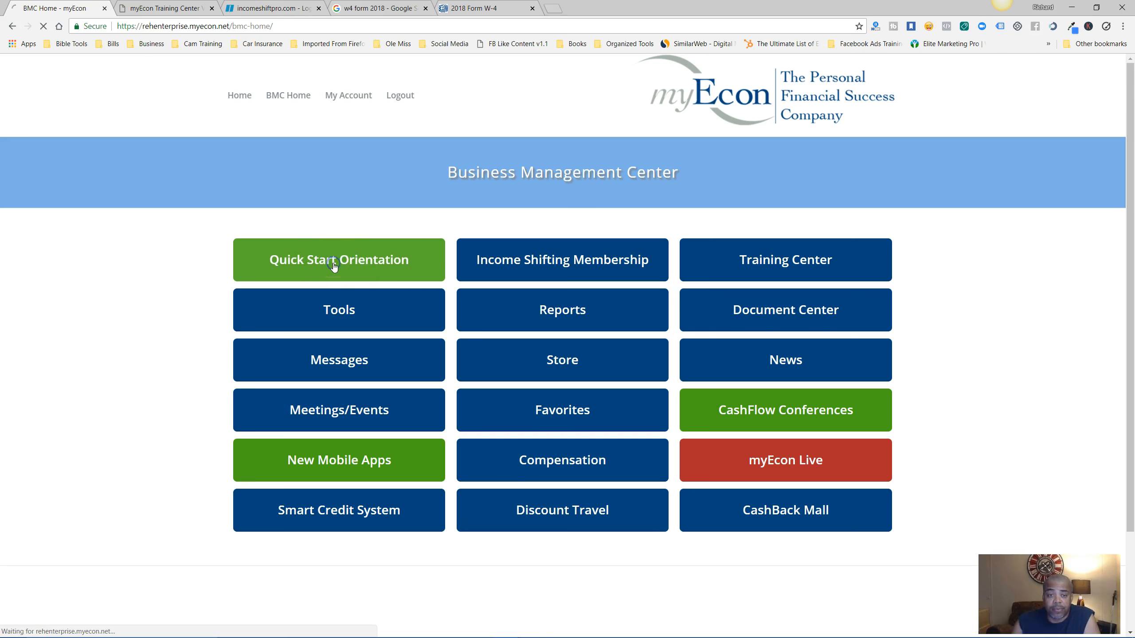
click(339, 259)
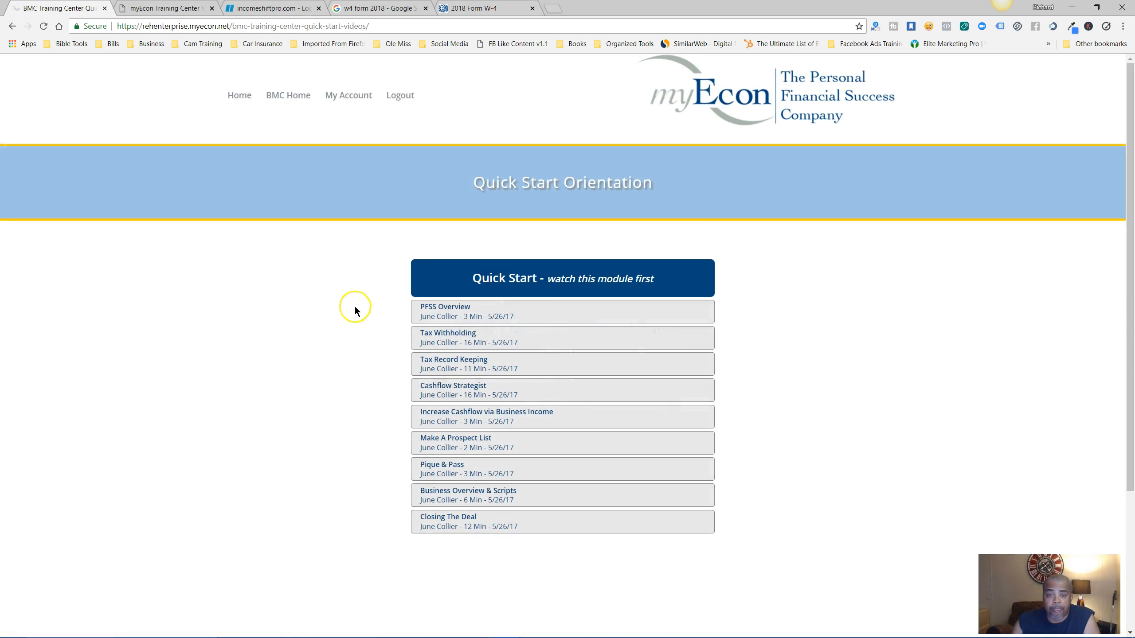
mouse_move(467, 458)
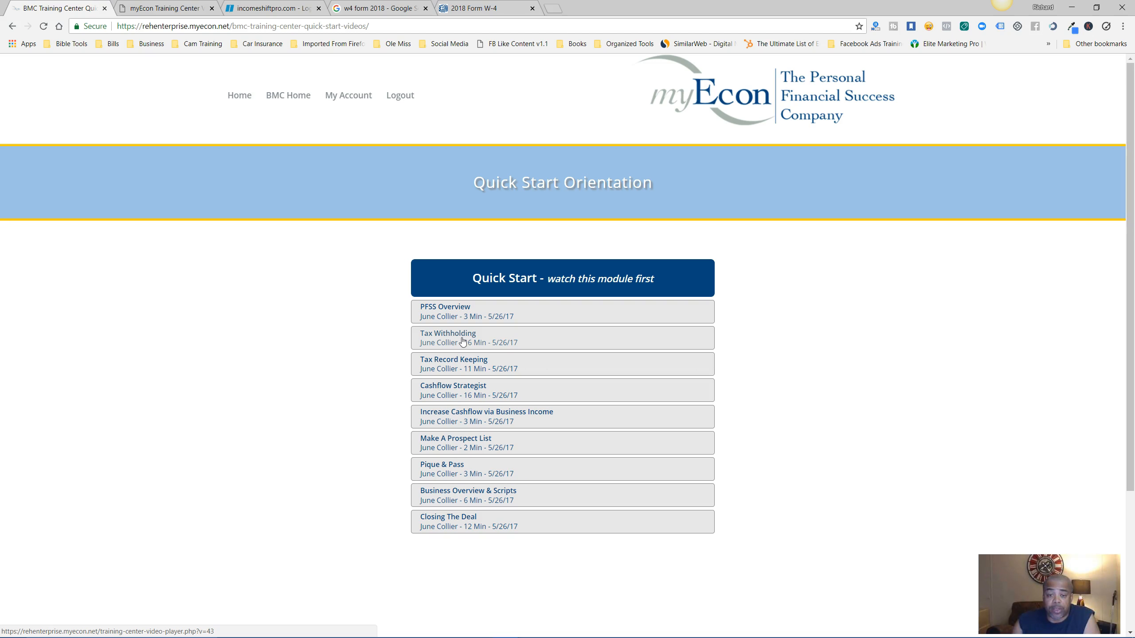
click(447, 337)
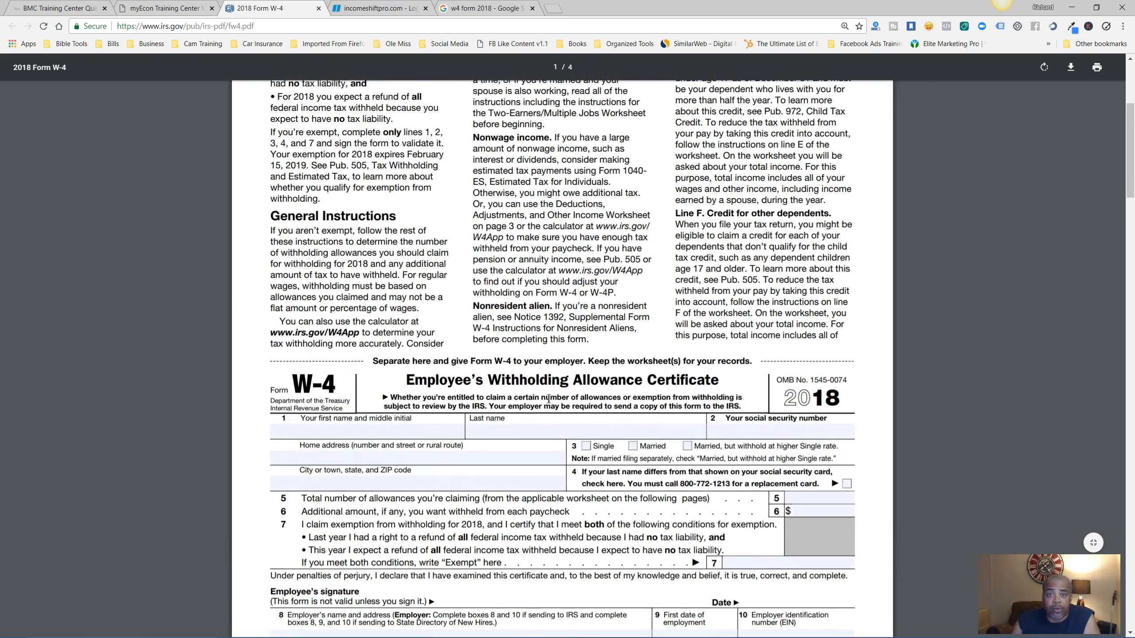
- Switch to the Income Shift Pro tab and log in to the members area
click(485, 8)
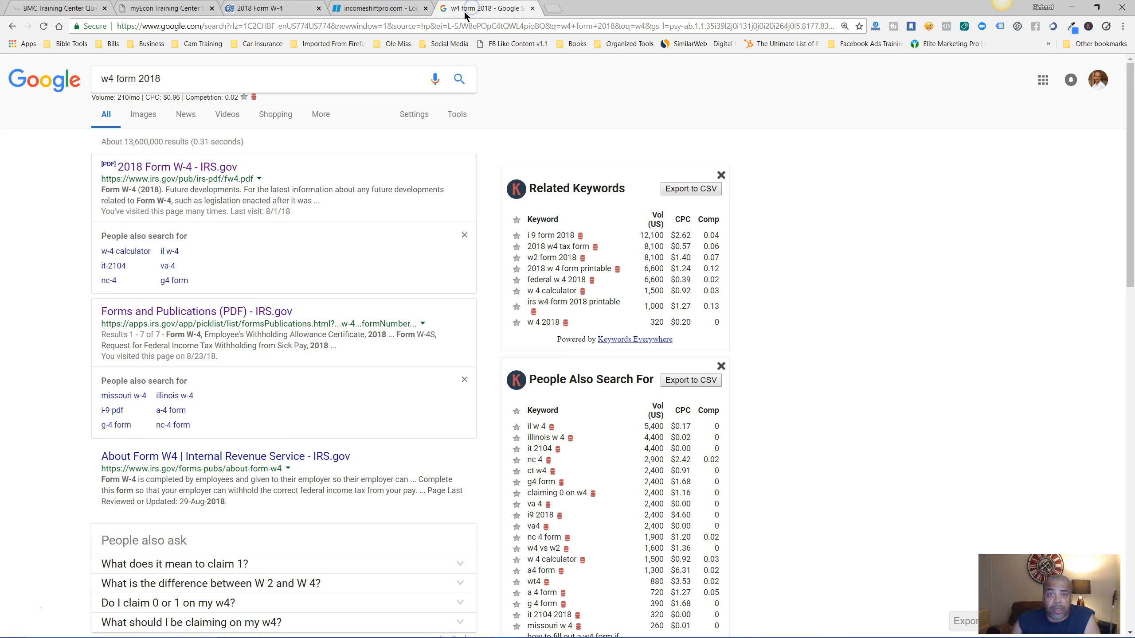
click(376, 8)
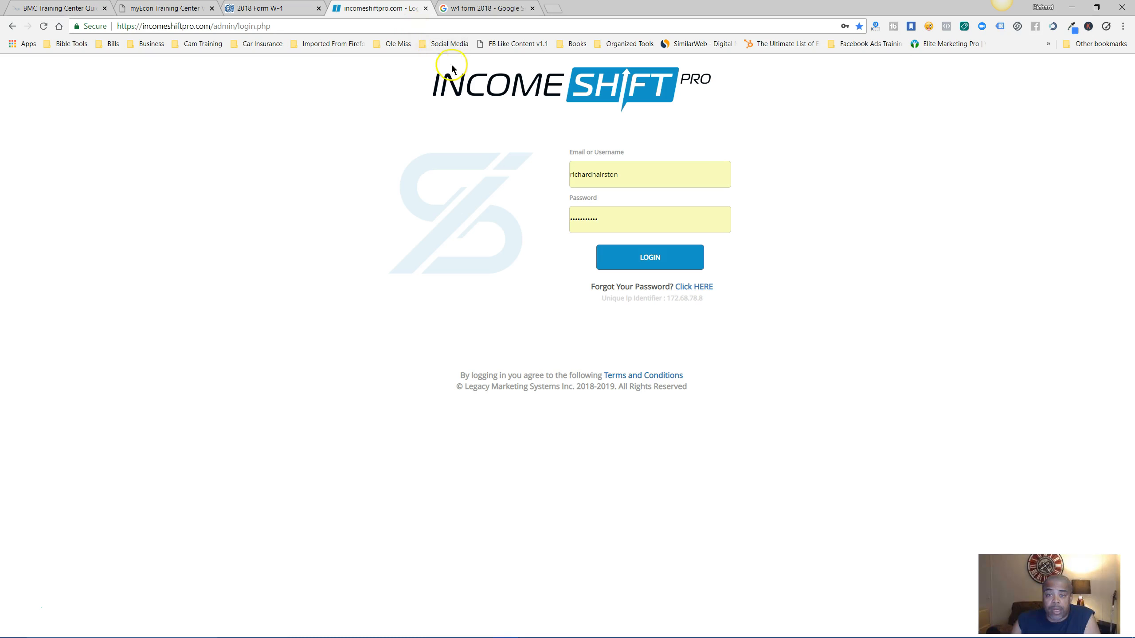
click(649, 257)
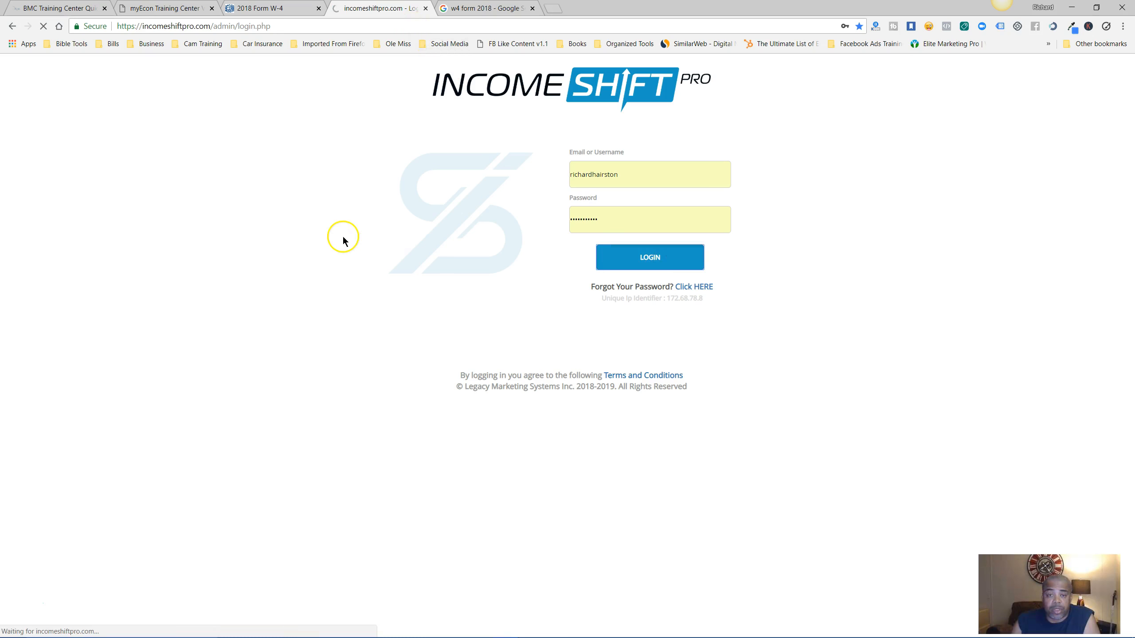
click(648, 257)
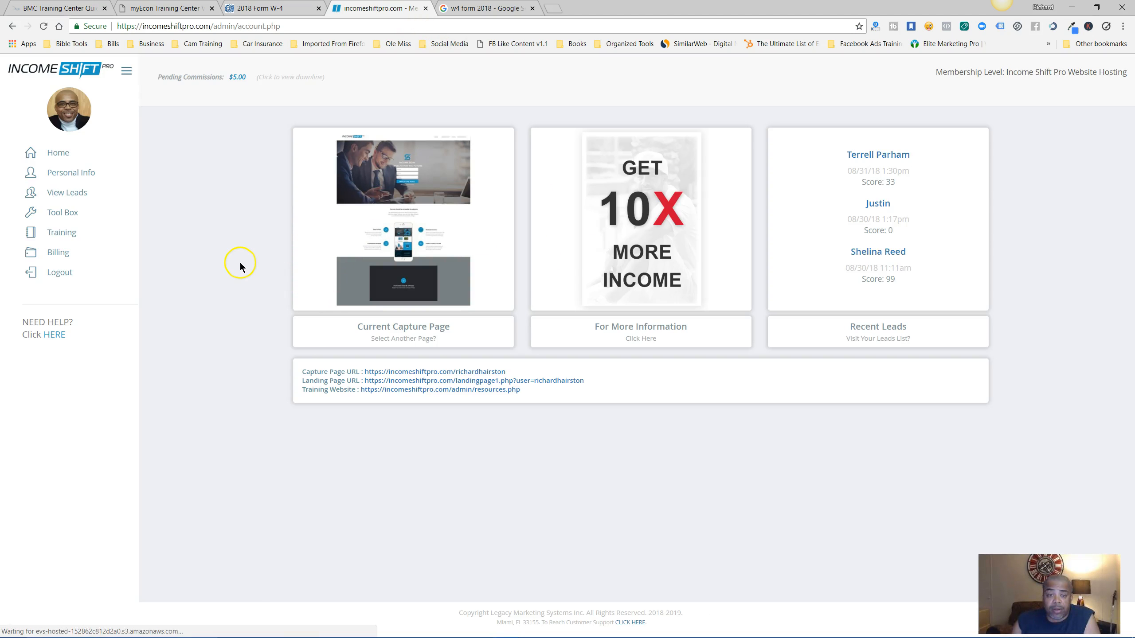
- View the capture pages gallery, then return to the members dashboard
click(403, 338)
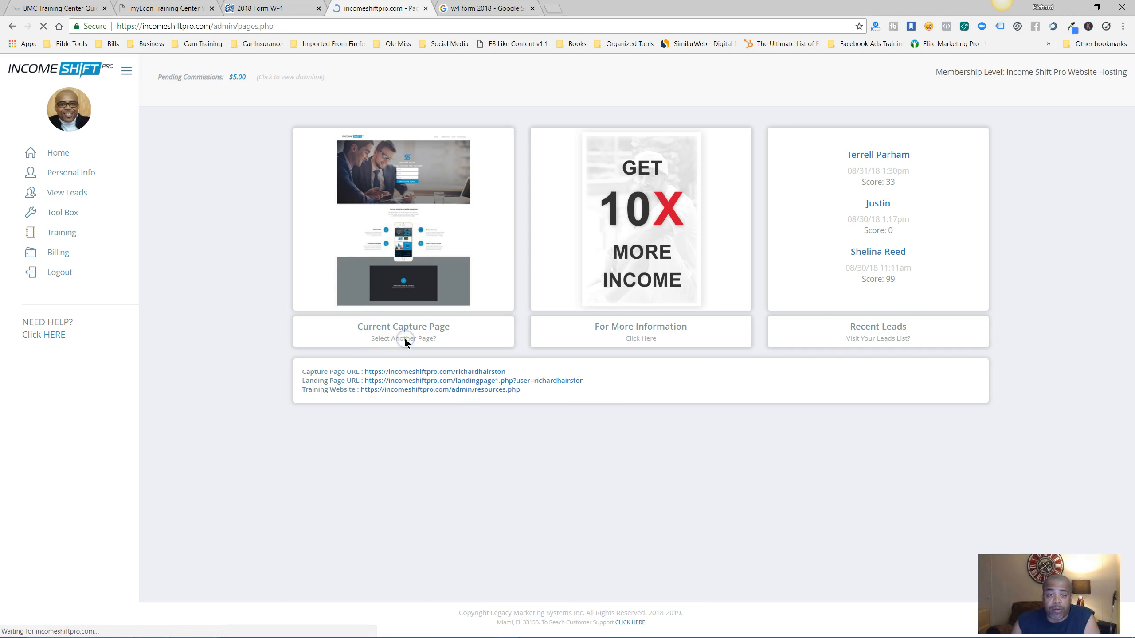
click(404, 338)
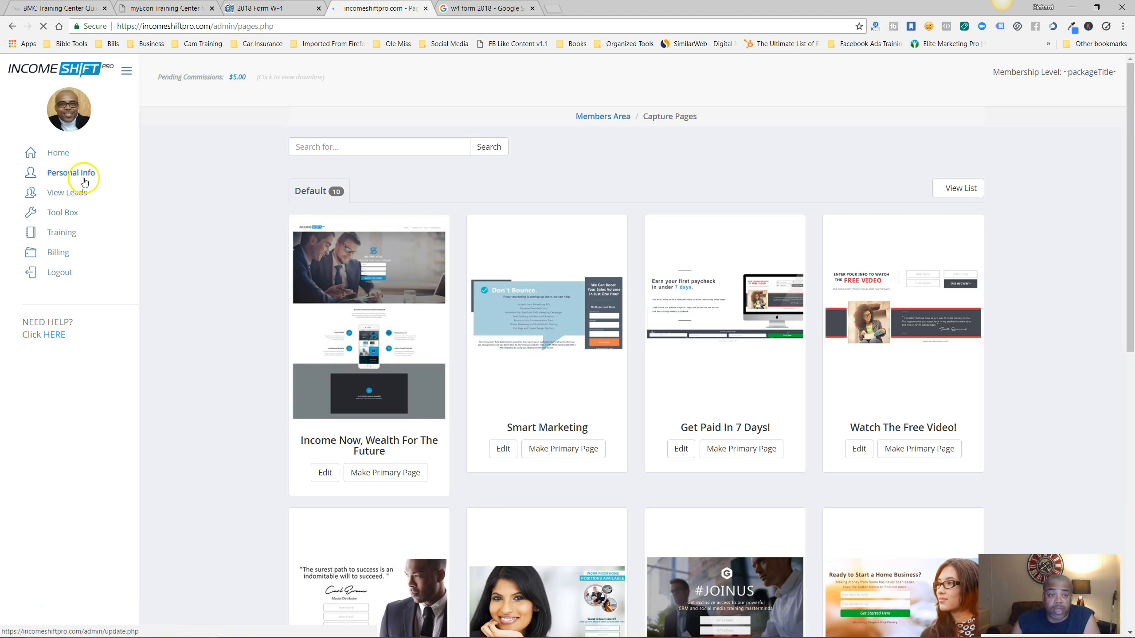
click(71, 172)
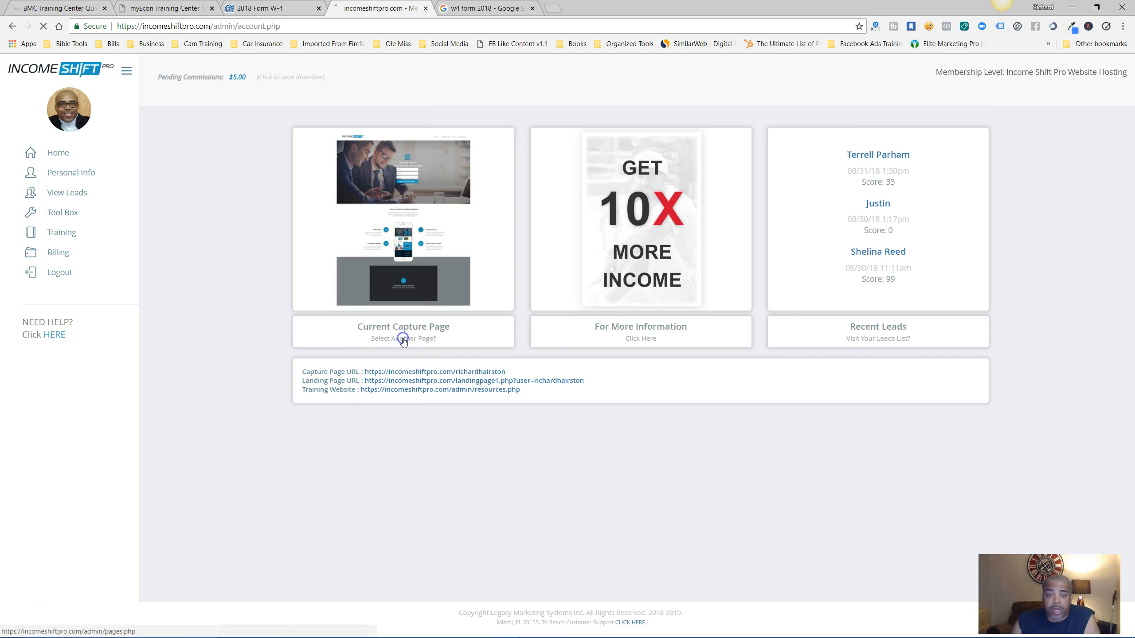
- Browse the capture pages gallery again and return to the members home page
click(403, 332)
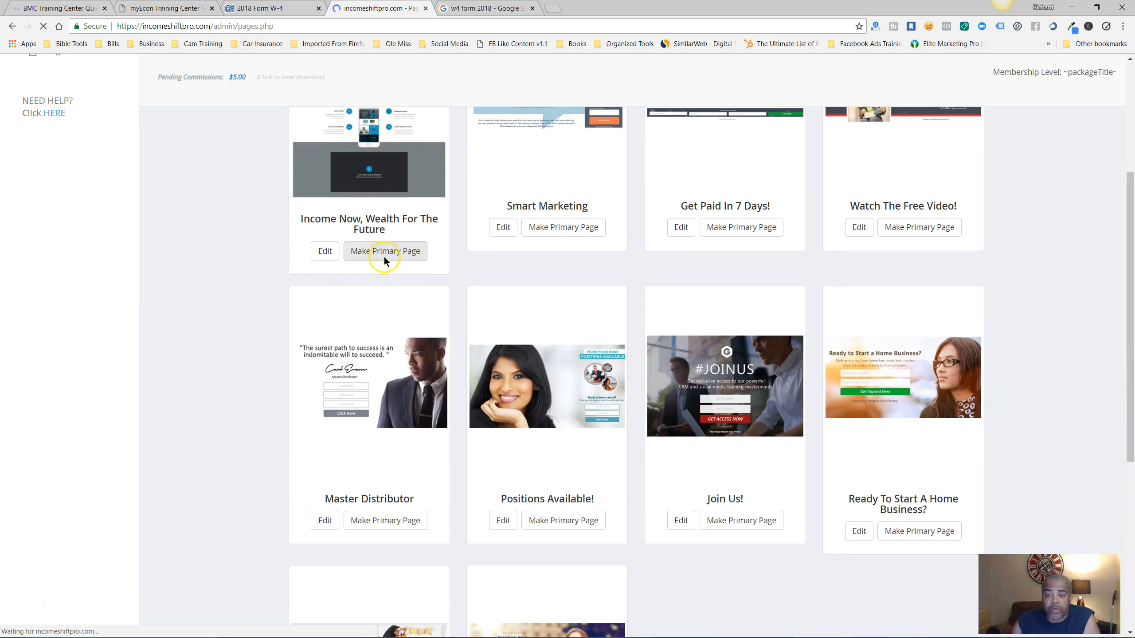
scroll(down, 3)
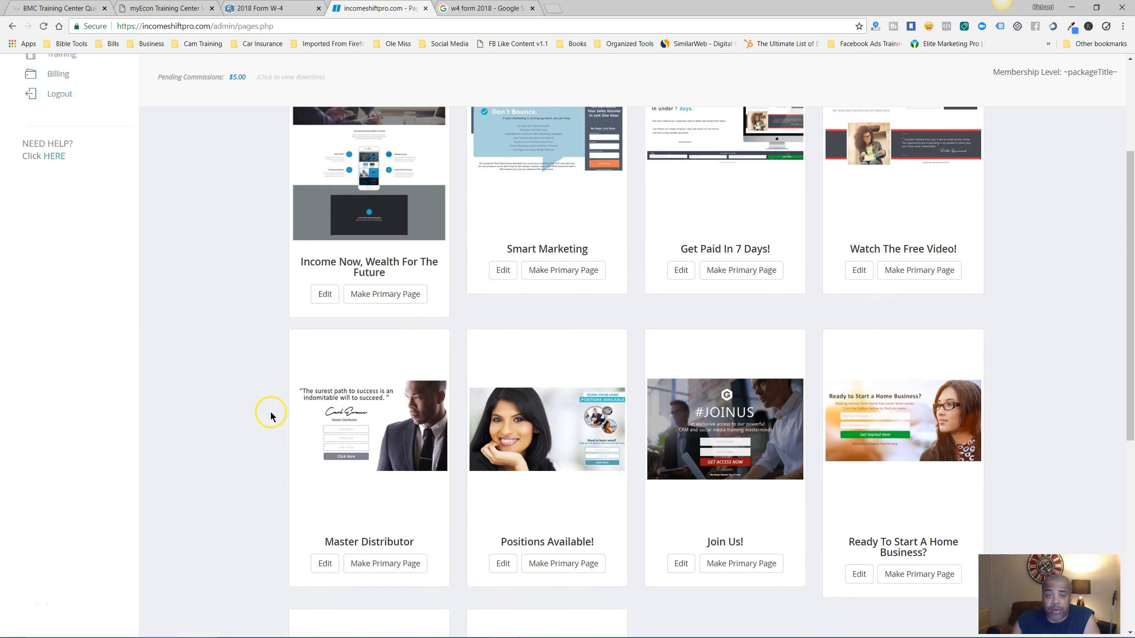
scroll(down, 3)
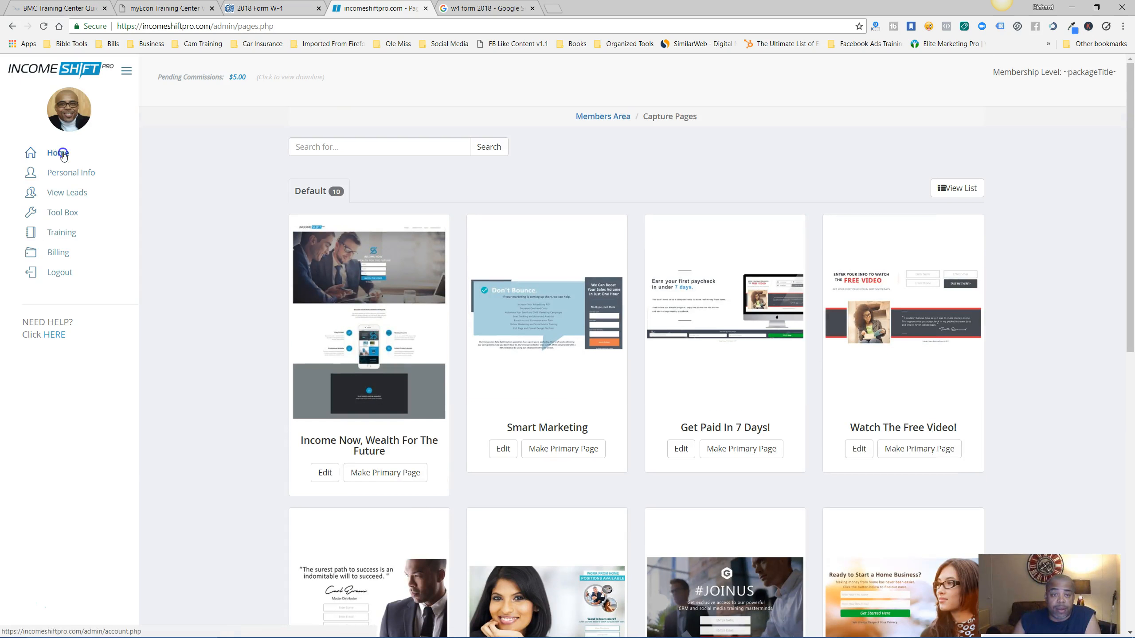
click(58, 153)
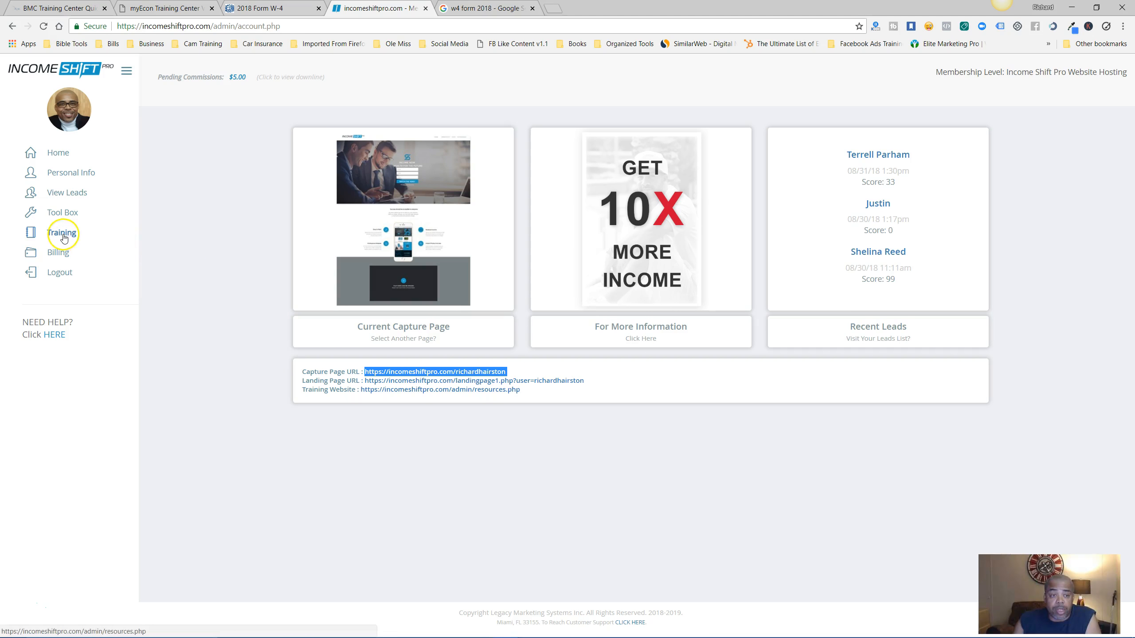
- Visit the Training resources page, then the Toolbox of marketing apps
click(62, 232)
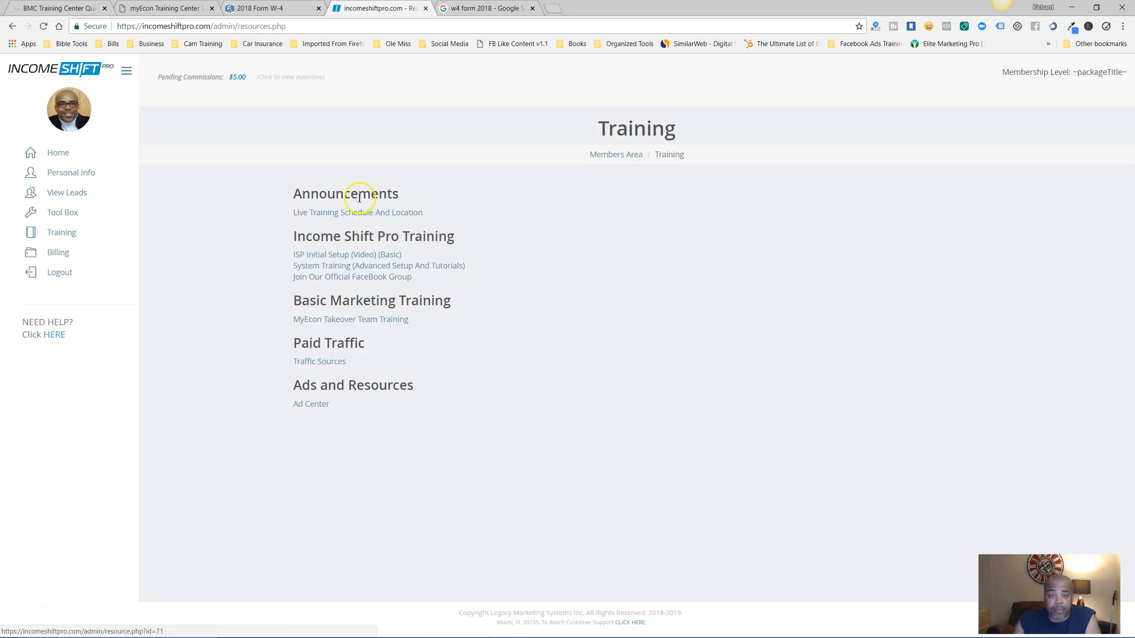
mouse_move(317, 416)
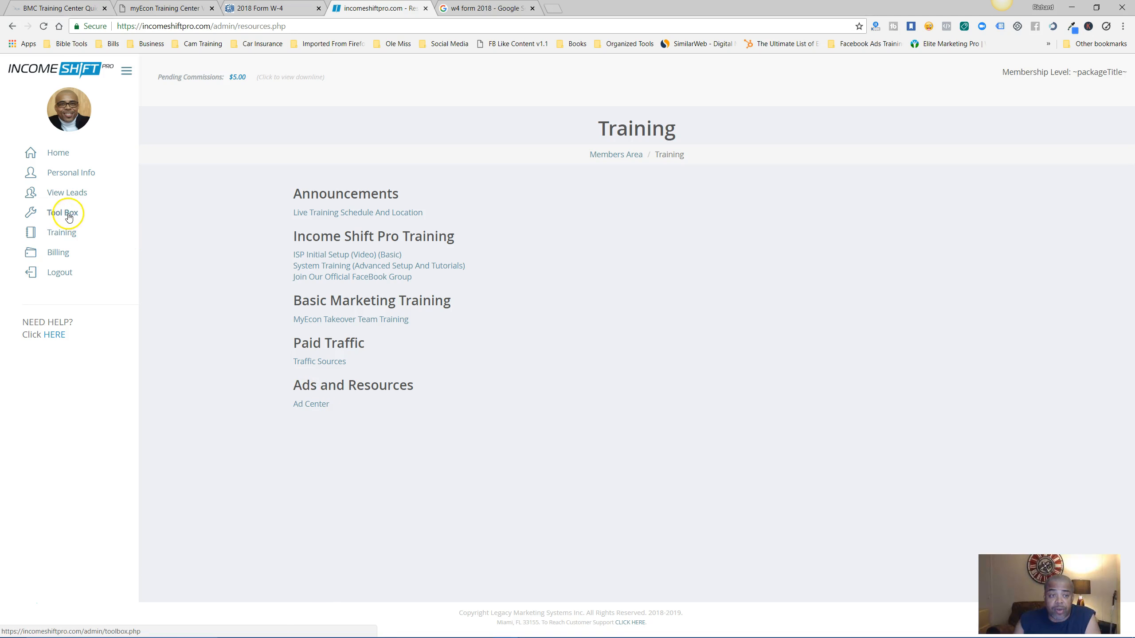
click(63, 212)
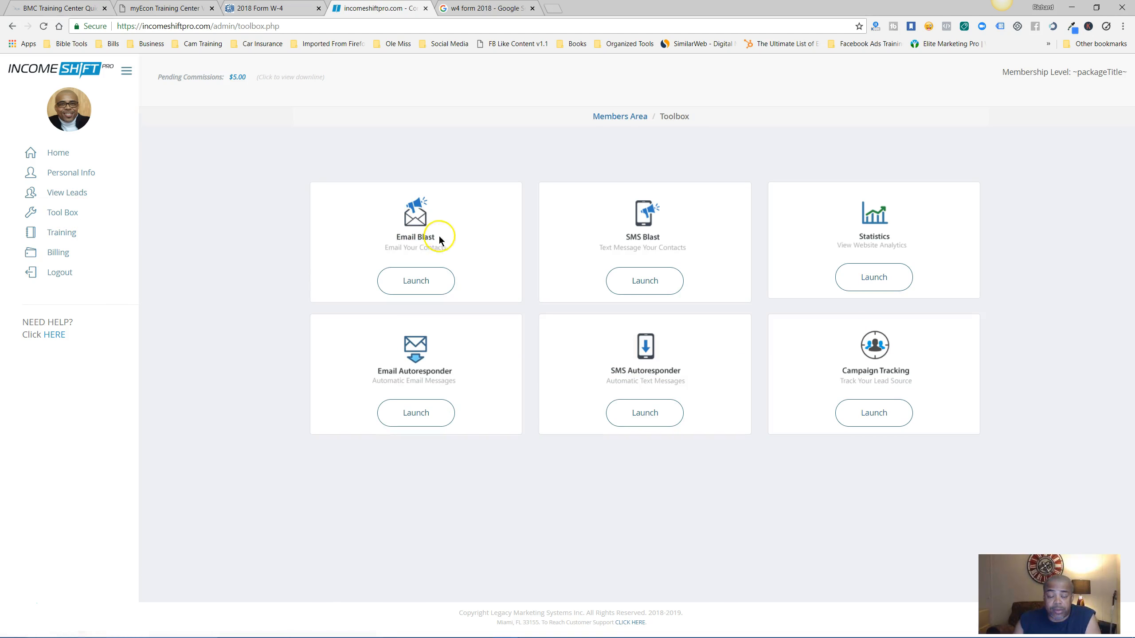
mouse_move(415, 397)
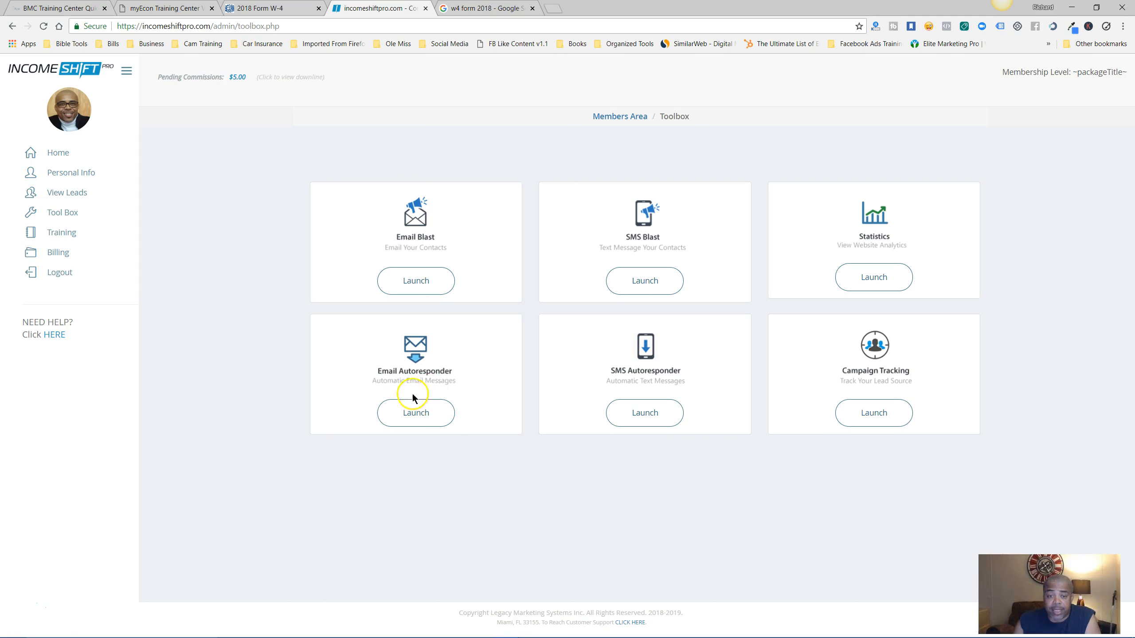
mouse_move(916, 375)
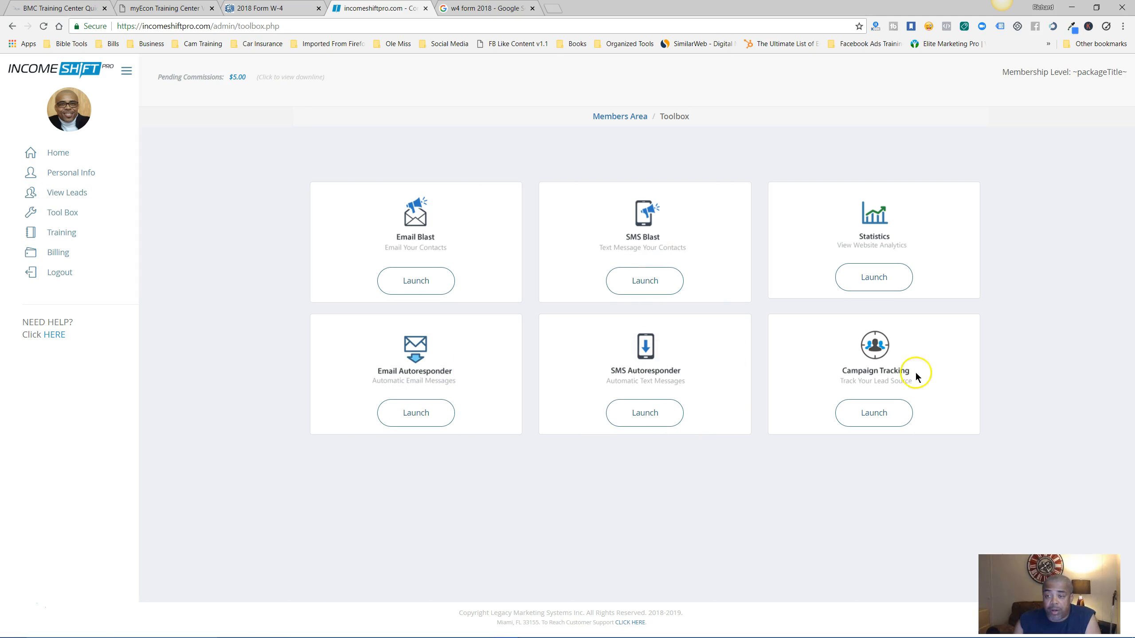
mouse_move(428, 293)
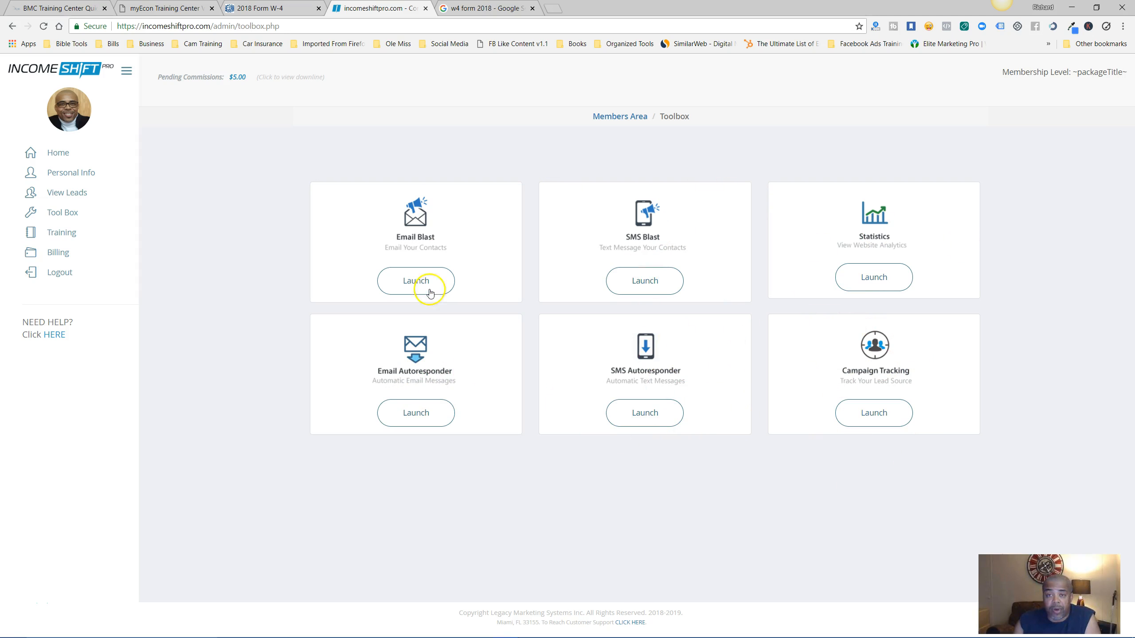
mouse_move(124, 237)
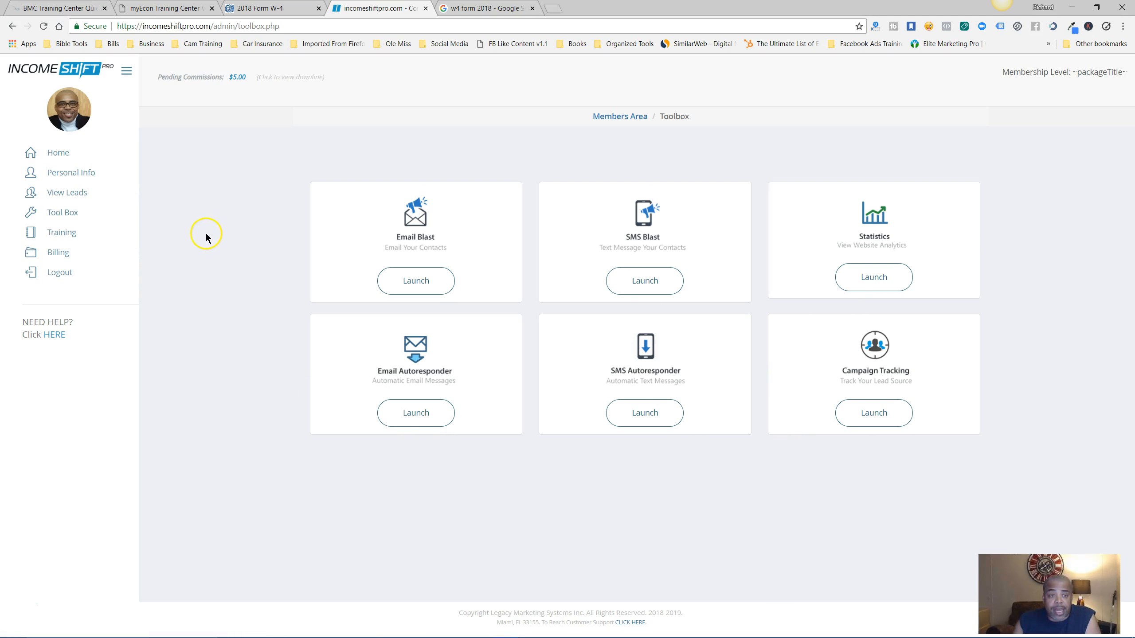
mouse_move(60, 272)
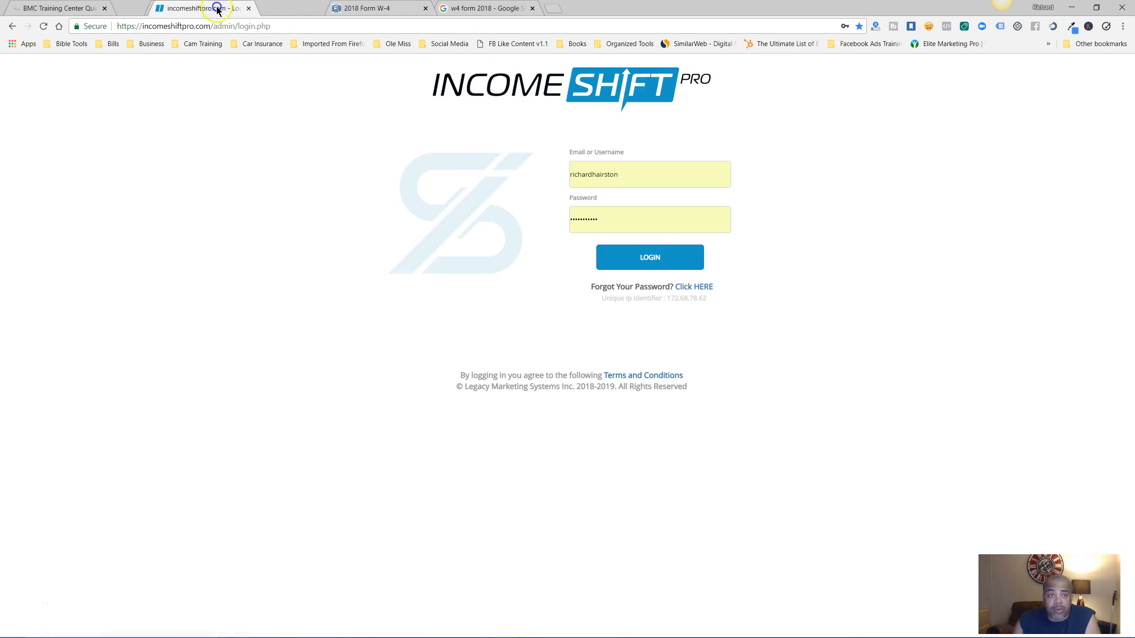
- Close the W4 training video tab and go to the Business Management Center home from Quick Start Orientation
click(274, 8)
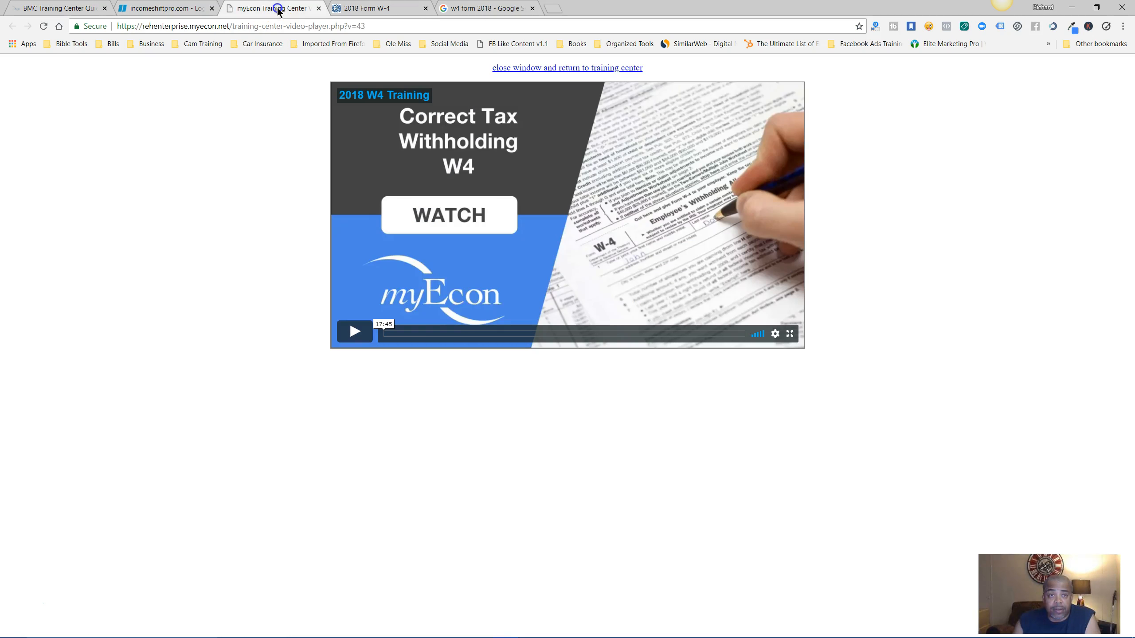
click(261, 8)
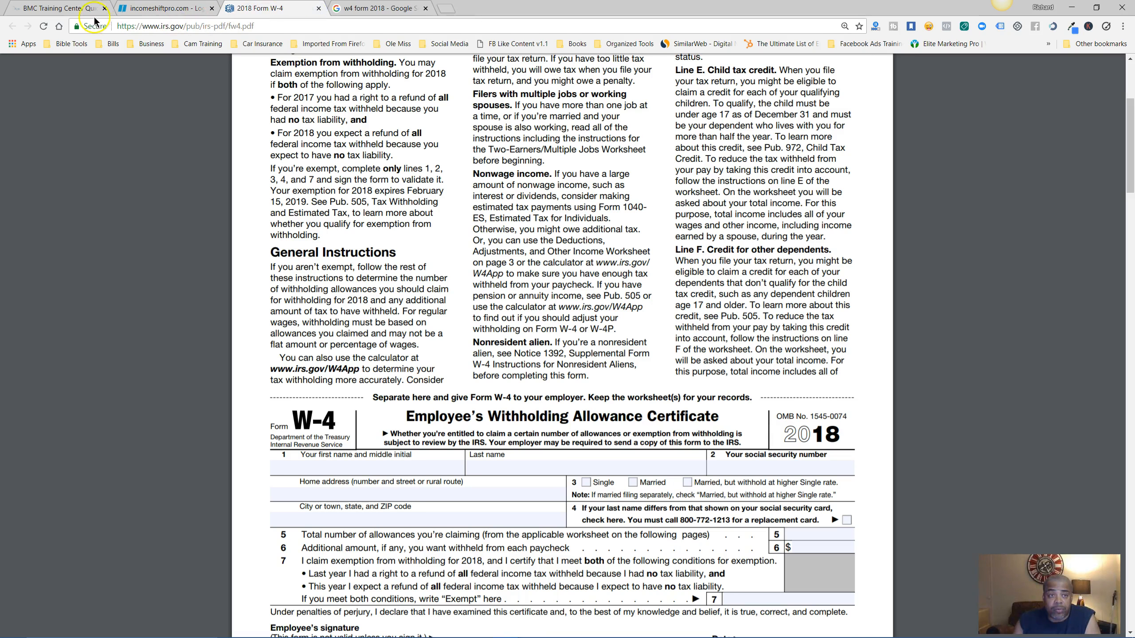
click(58, 8)
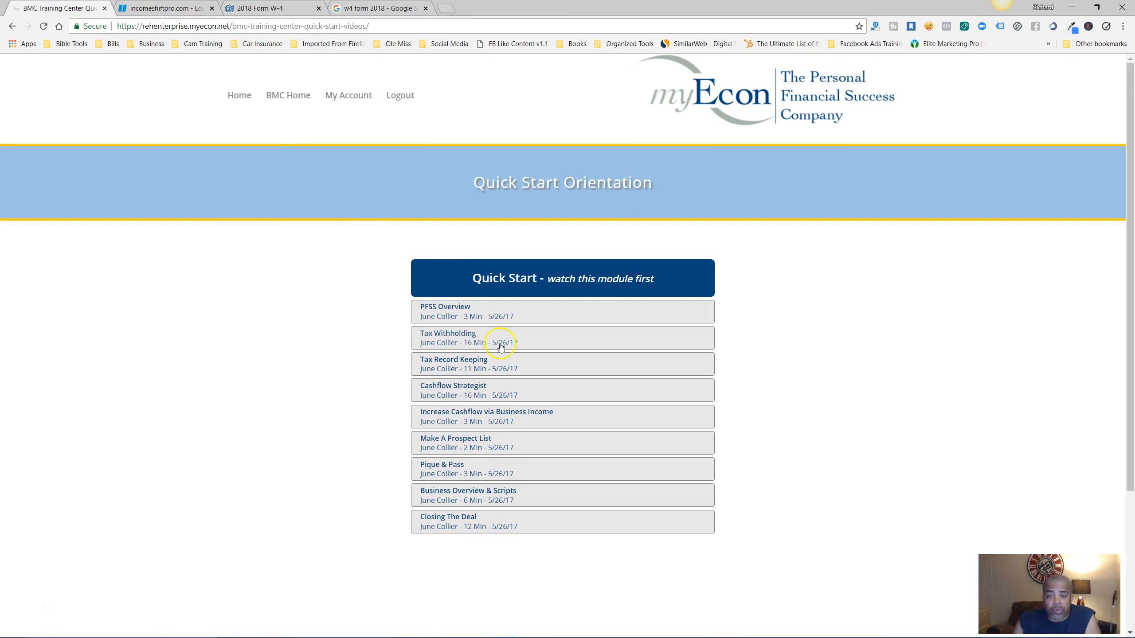
click(288, 95)
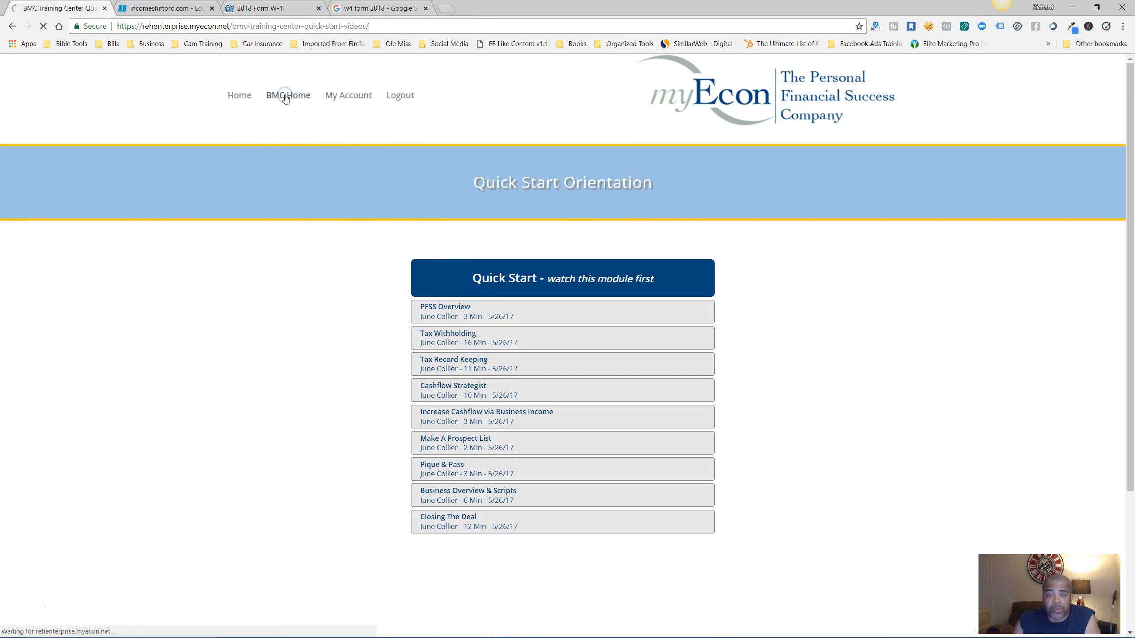
click(289, 95)
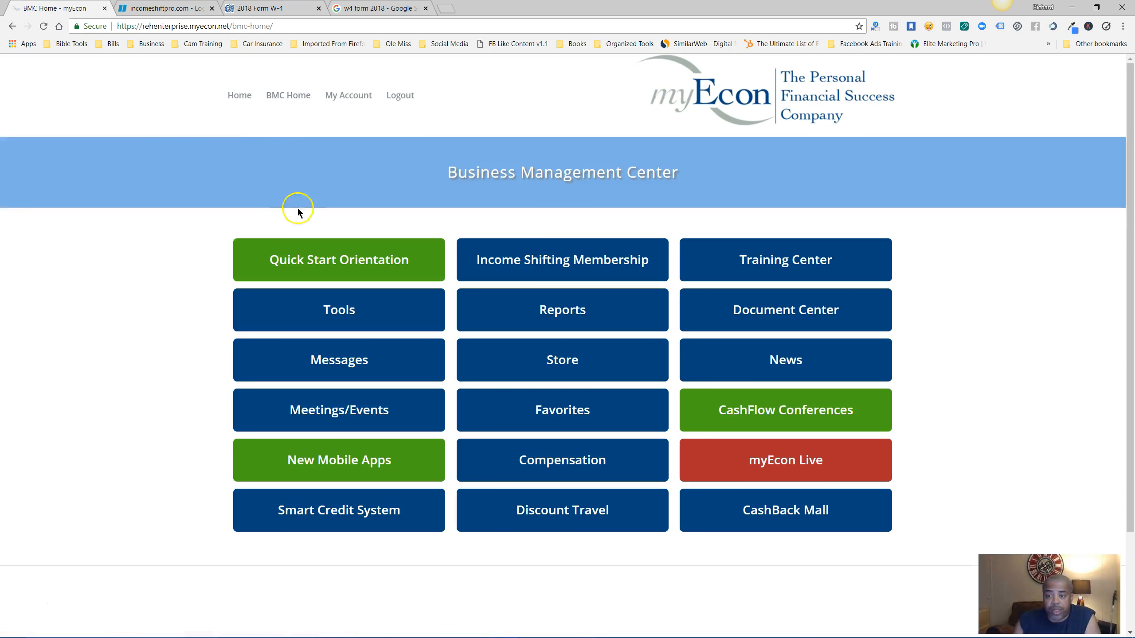
mouse_move(349, 95)
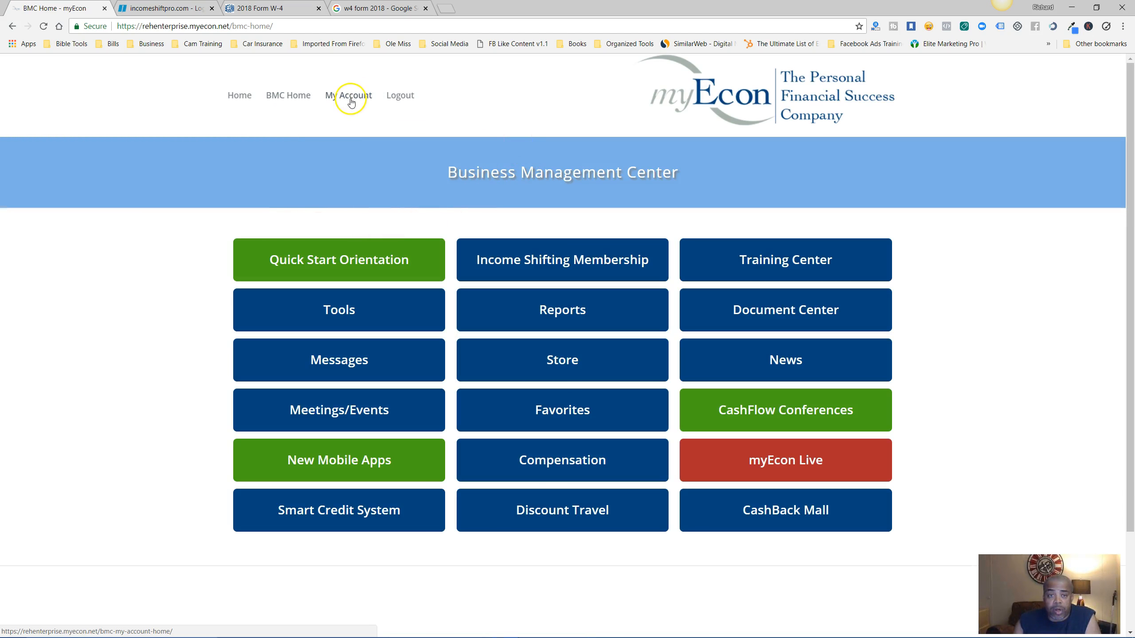
- Go to My Account from the Business Management Center top navigation
click(348, 95)
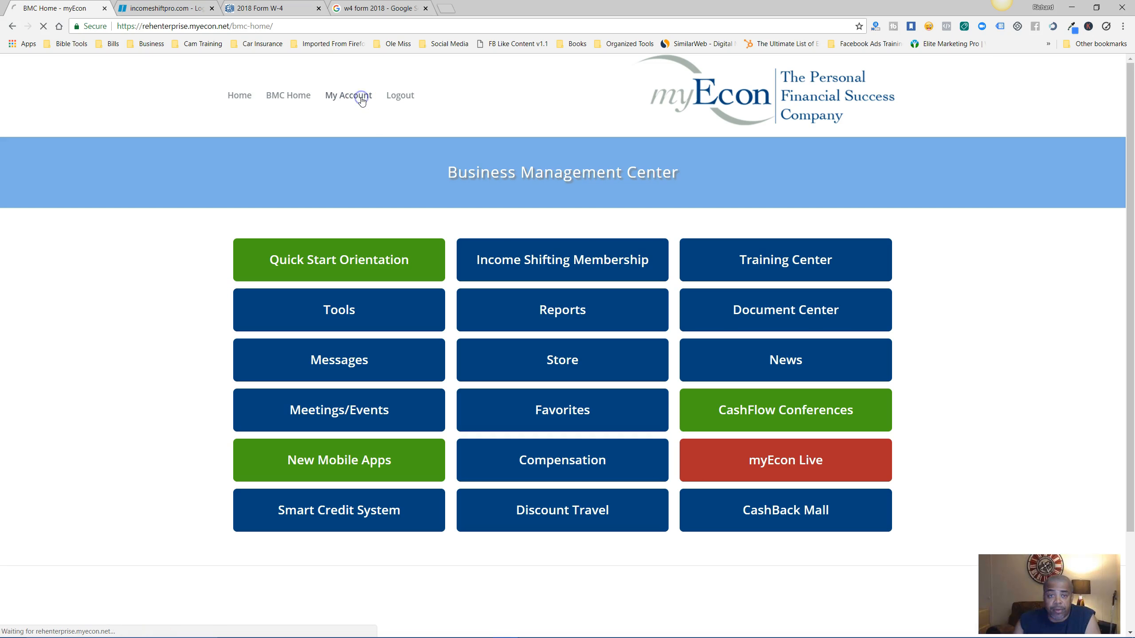
click(348, 95)
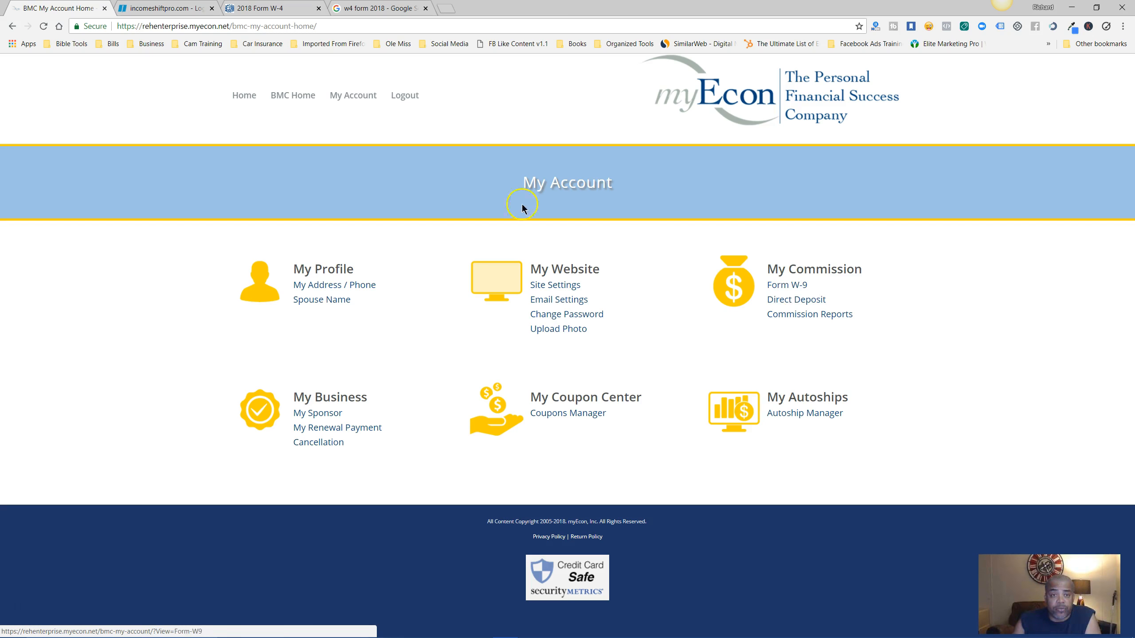
mouse_move(207, 117)
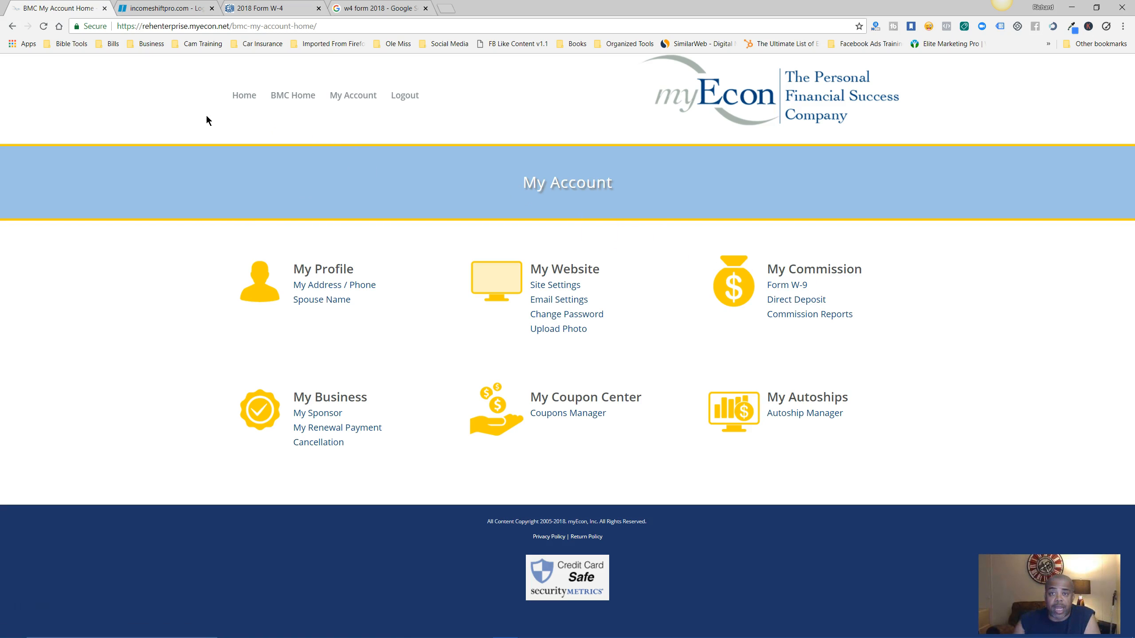
mouse_move(219, 76)
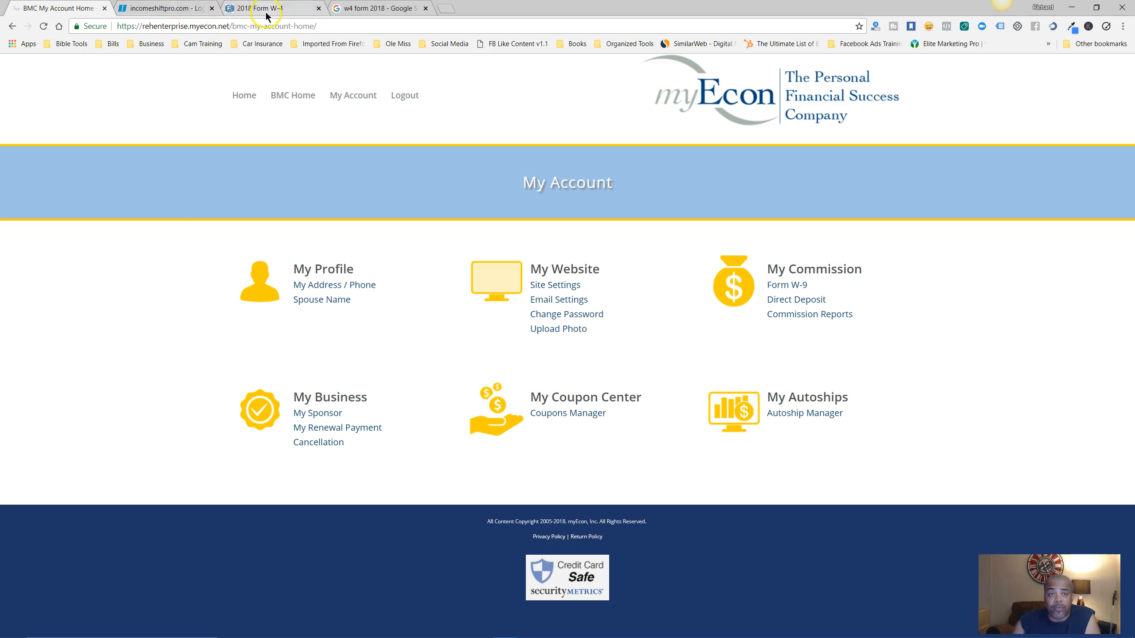
- Switch back to the 2018 Form W-4 browser tab
click(259, 8)
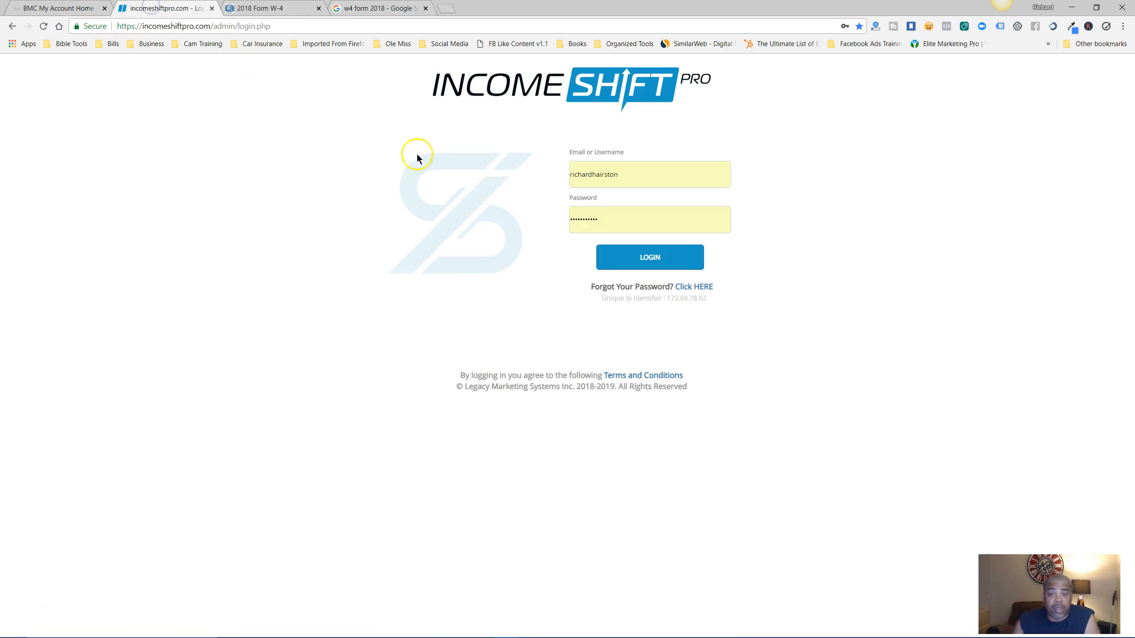
- Log into Income Shift Pro and scroll through the richardhairston capture page's marketing sections
click(648, 258)
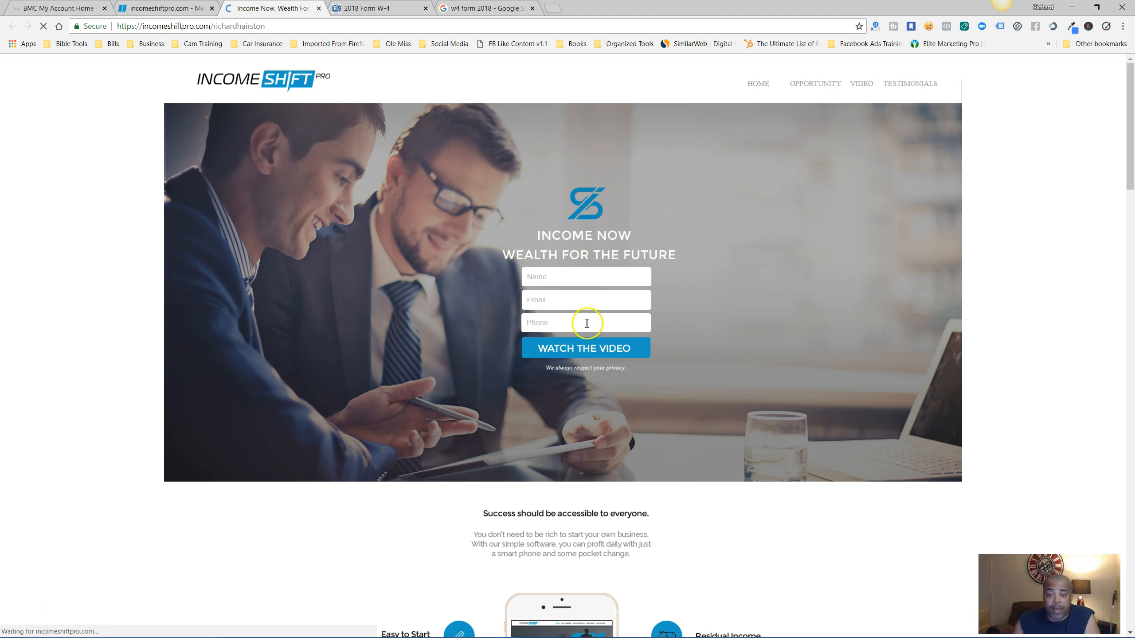
scroll(down, 3)
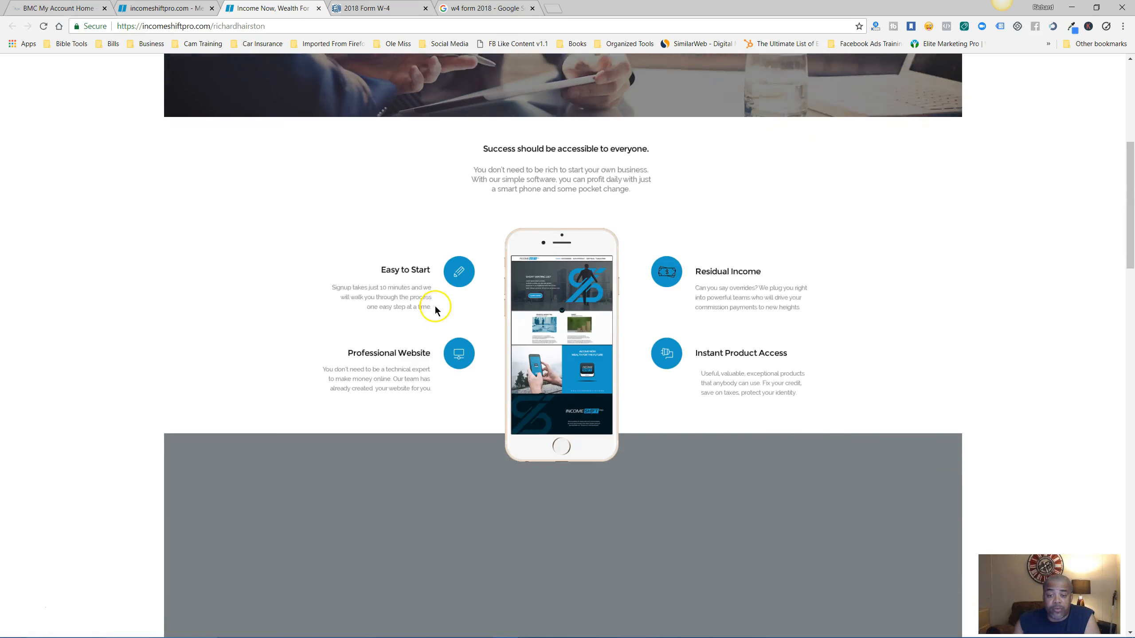
scroll(down, 3)
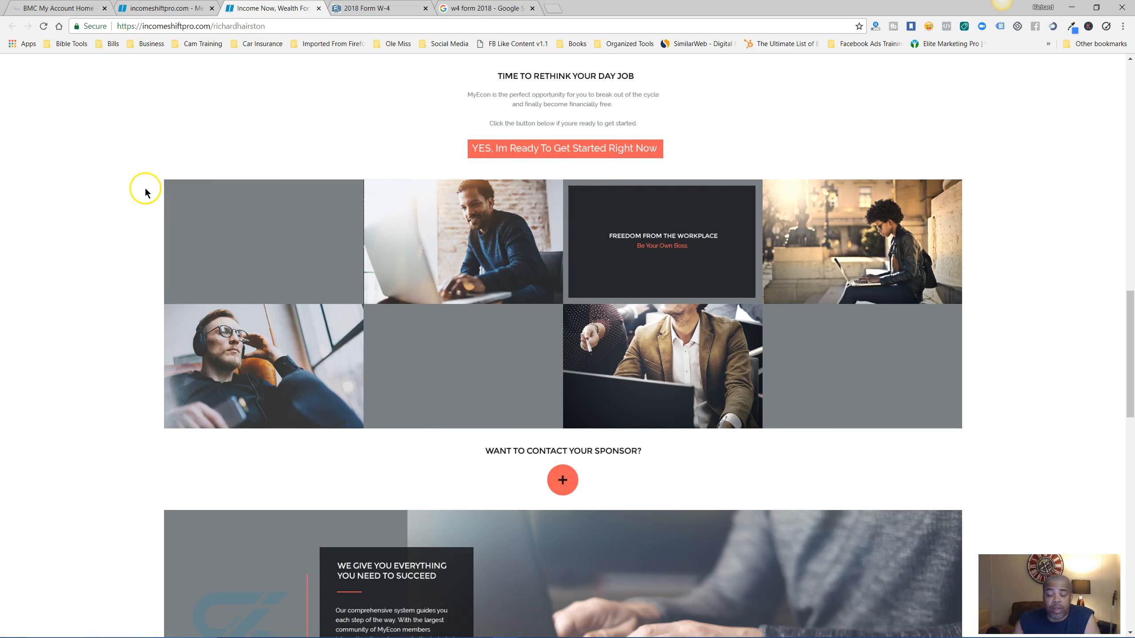
scroll(down, 3)
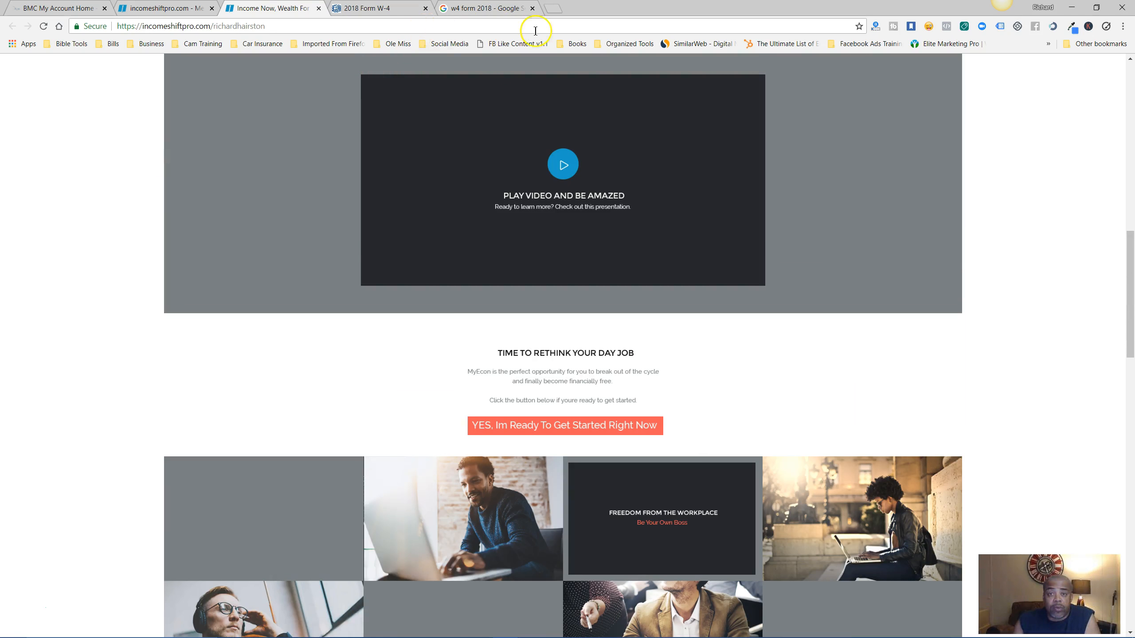
scroll(down, 3)
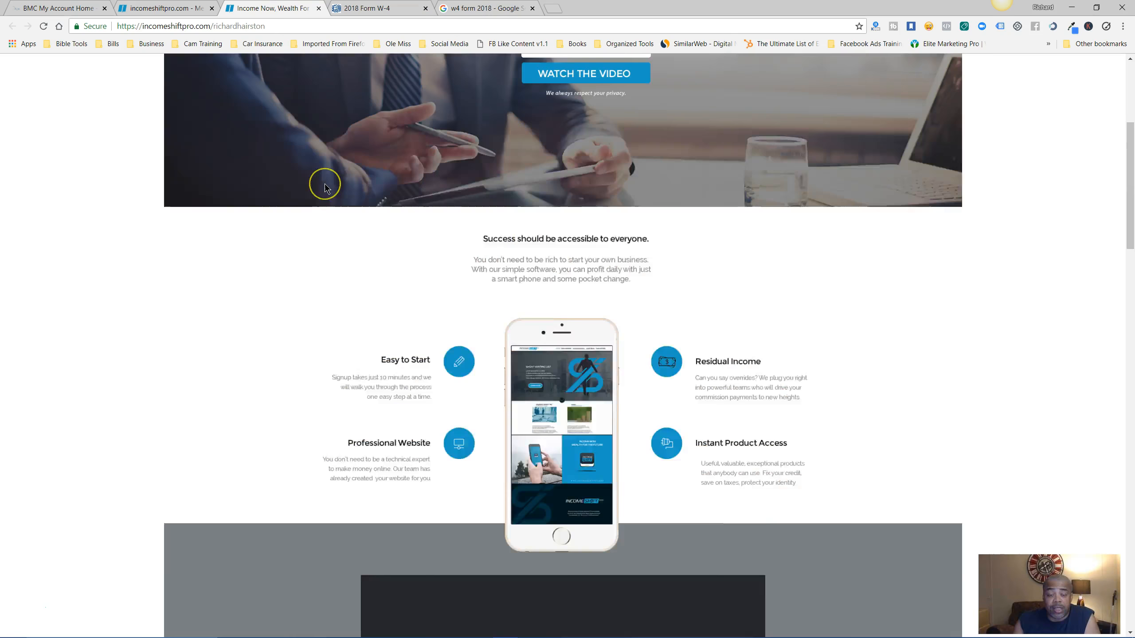